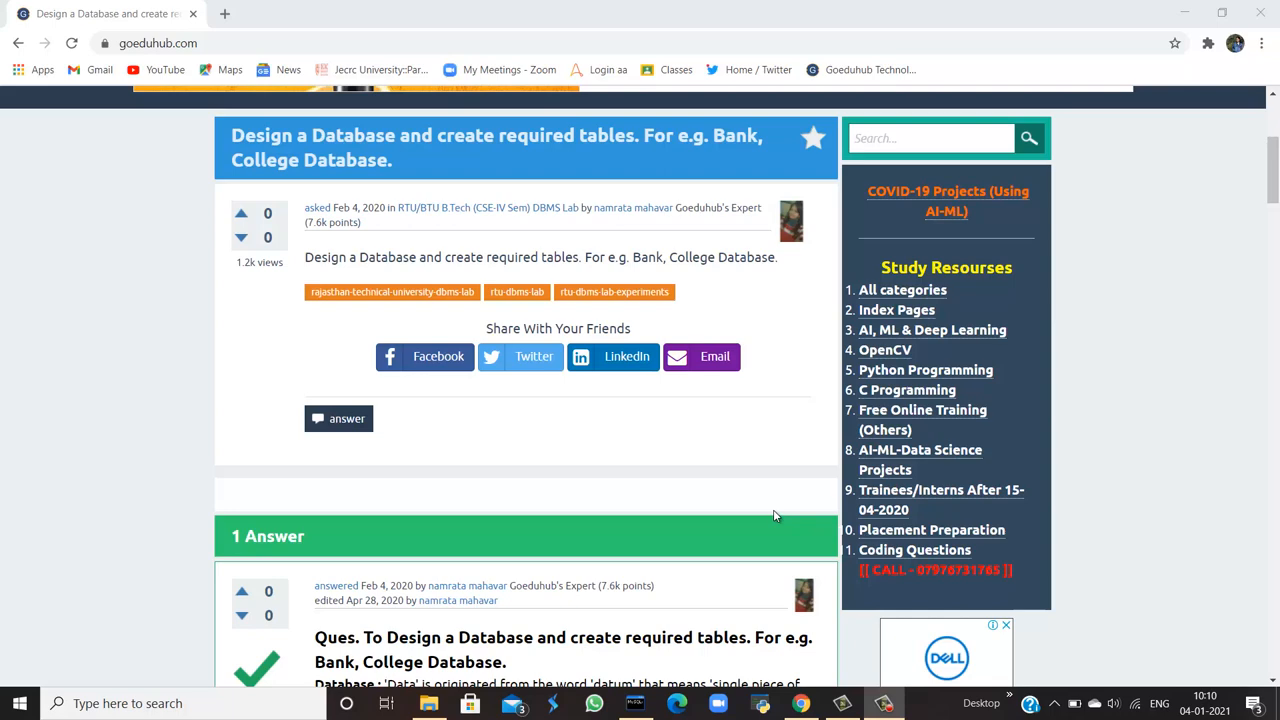
# Scroll the goeduhub answer down to the Database, DBMS and Functions of DBMS sections.
pyautogui.scroll(-3)
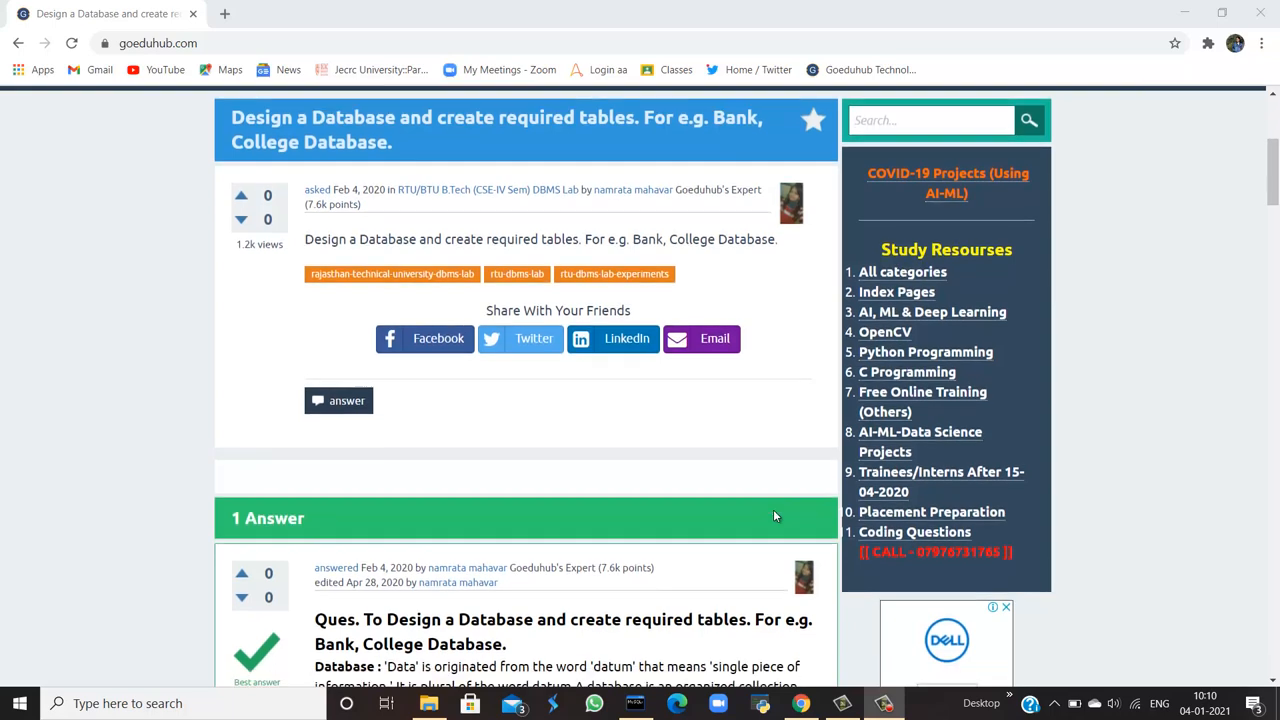
pyautogui.scroll(-3)
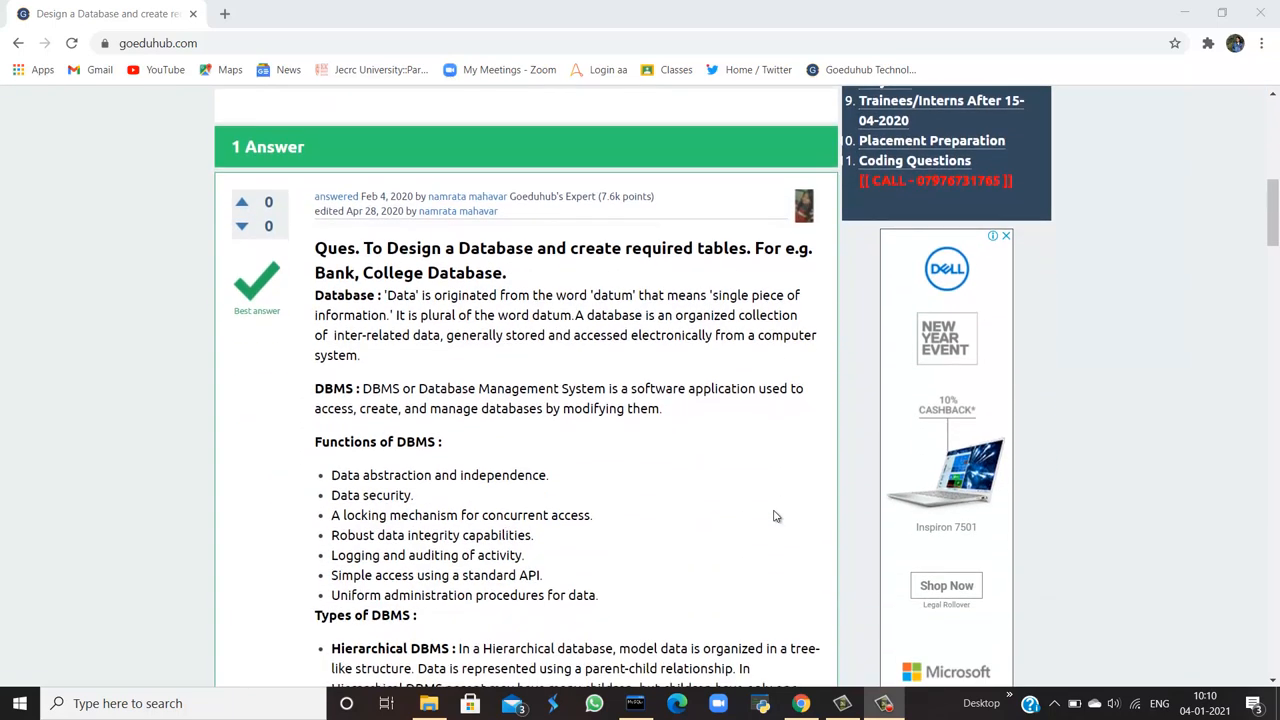
pyautogui.scroll(-3)
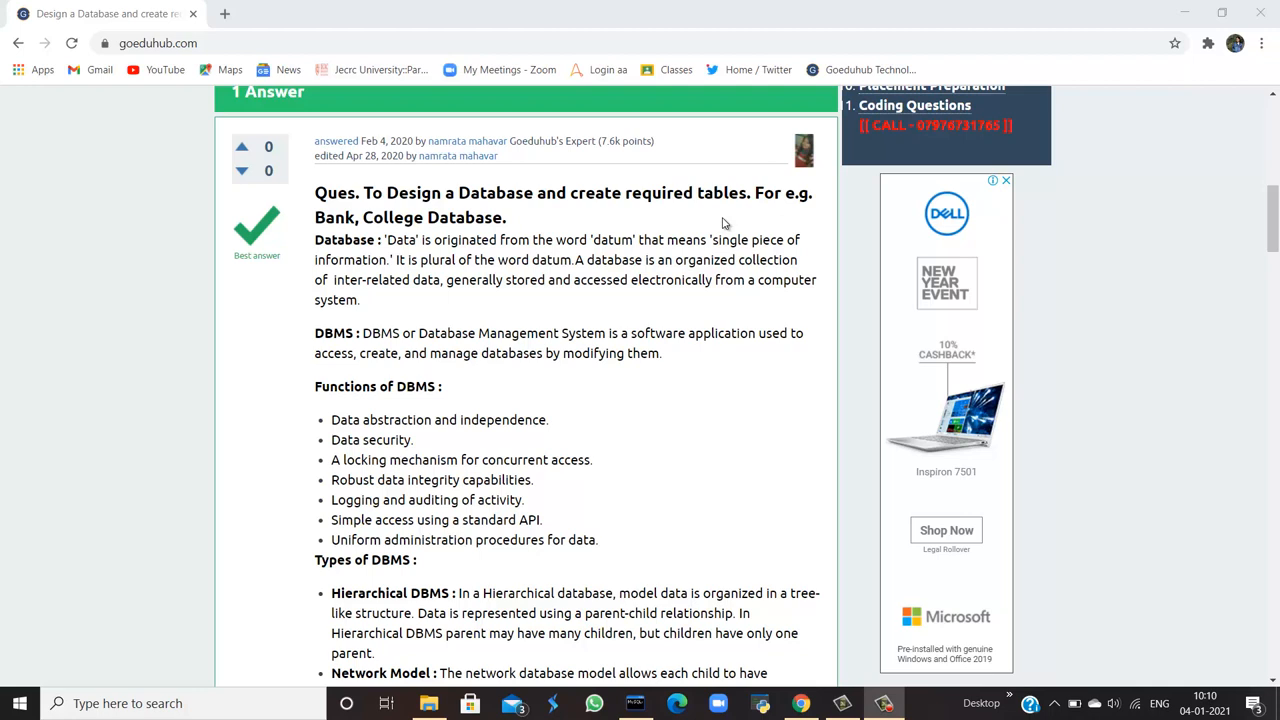
pyautogui.moveTo(702, 330)
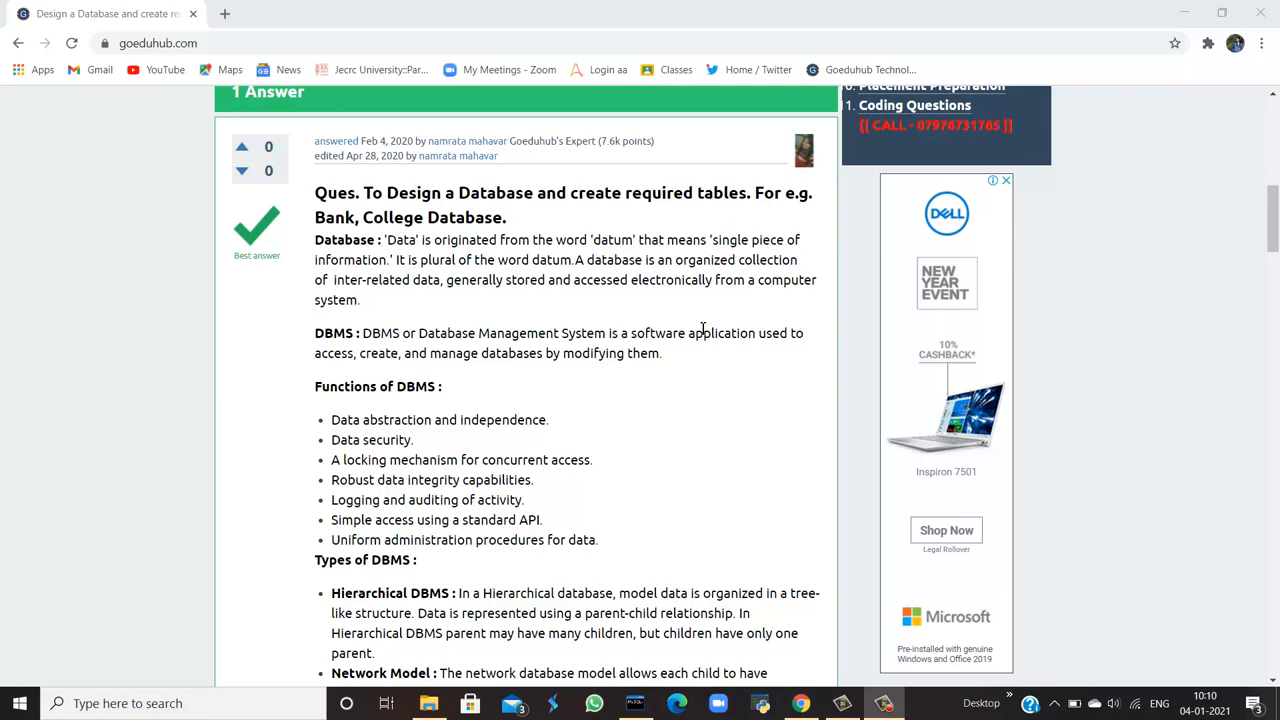
pyautogui.scroll(-3)
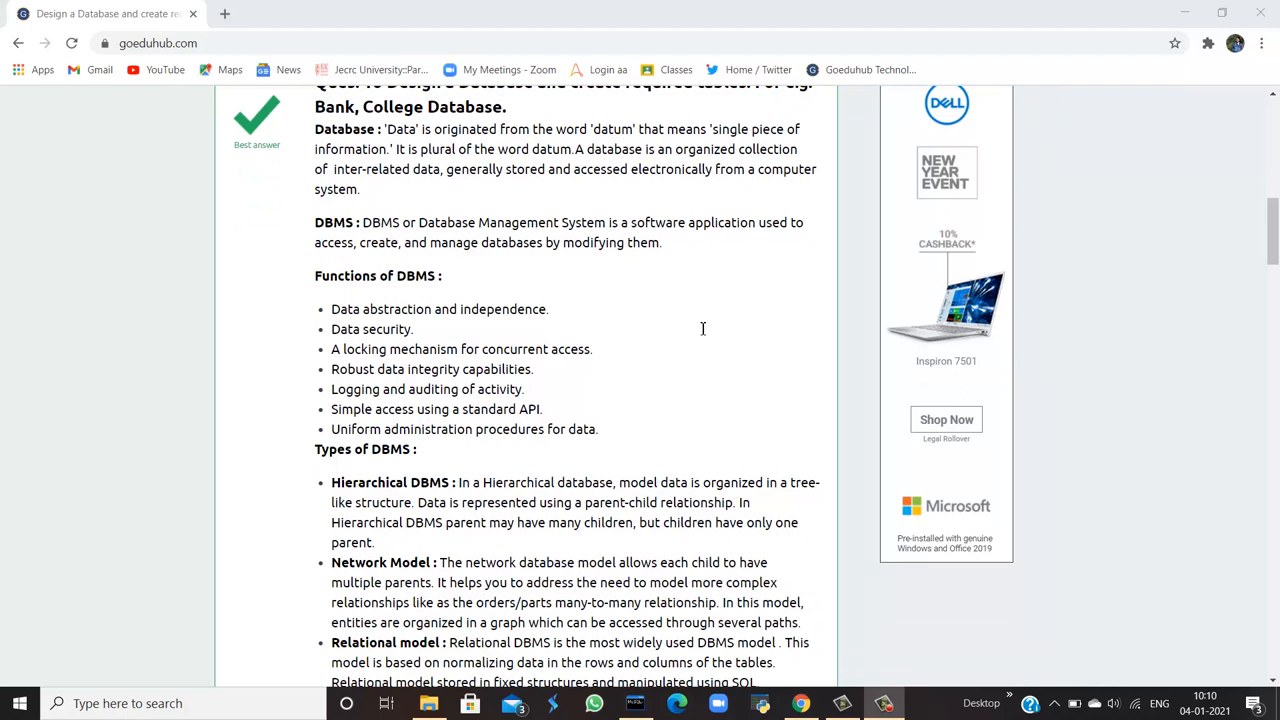
pyautogui.moveTo(340, 271)
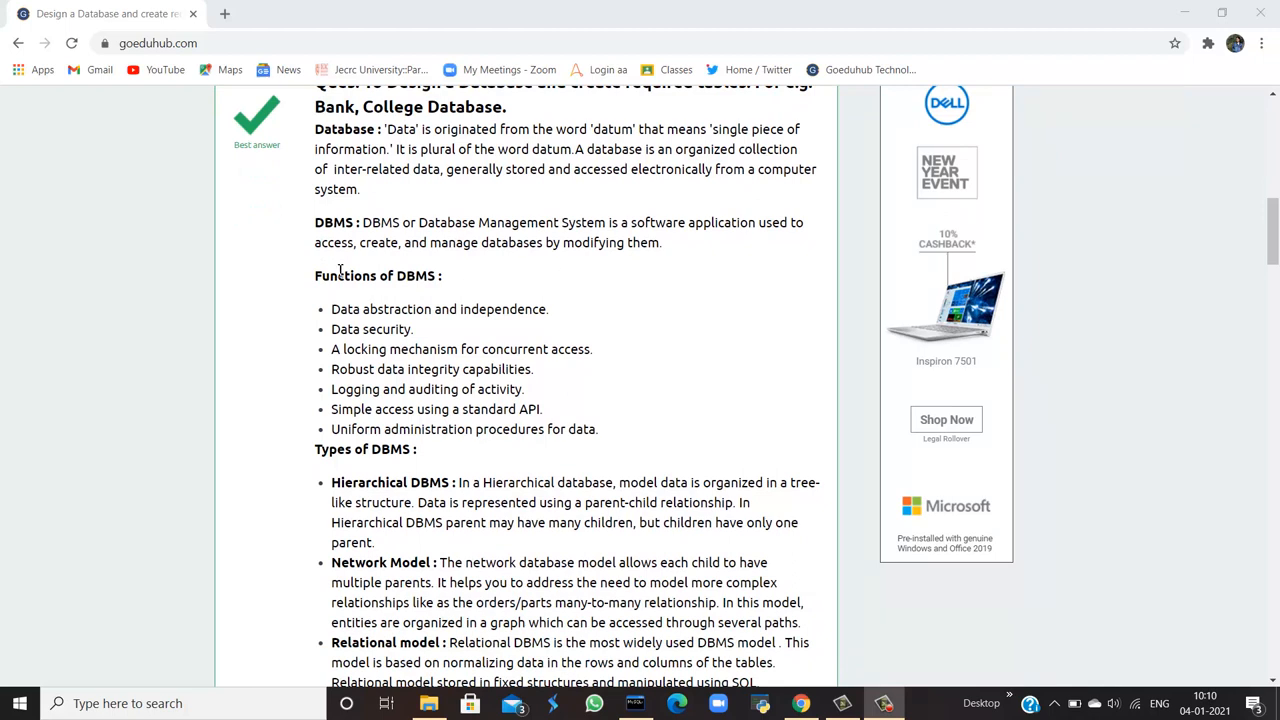
pyautogui.moveTo(475, 255)
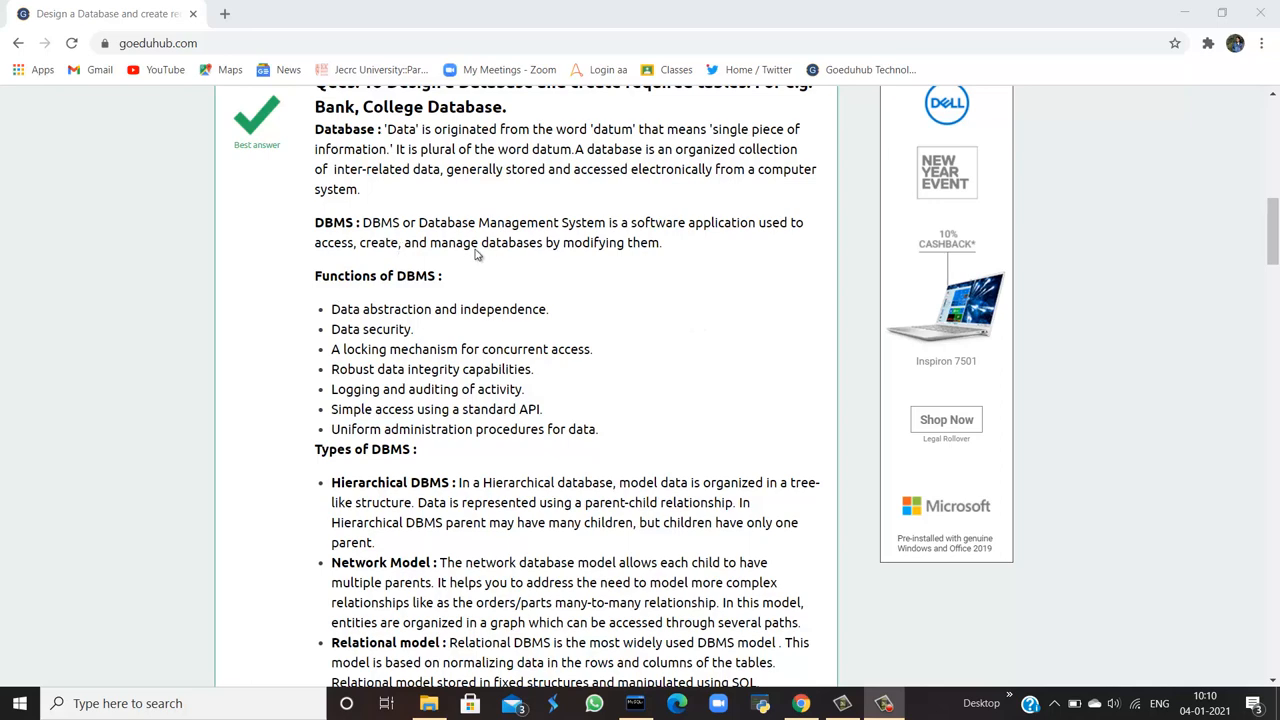
pyautogui.moveTo(725, 261)
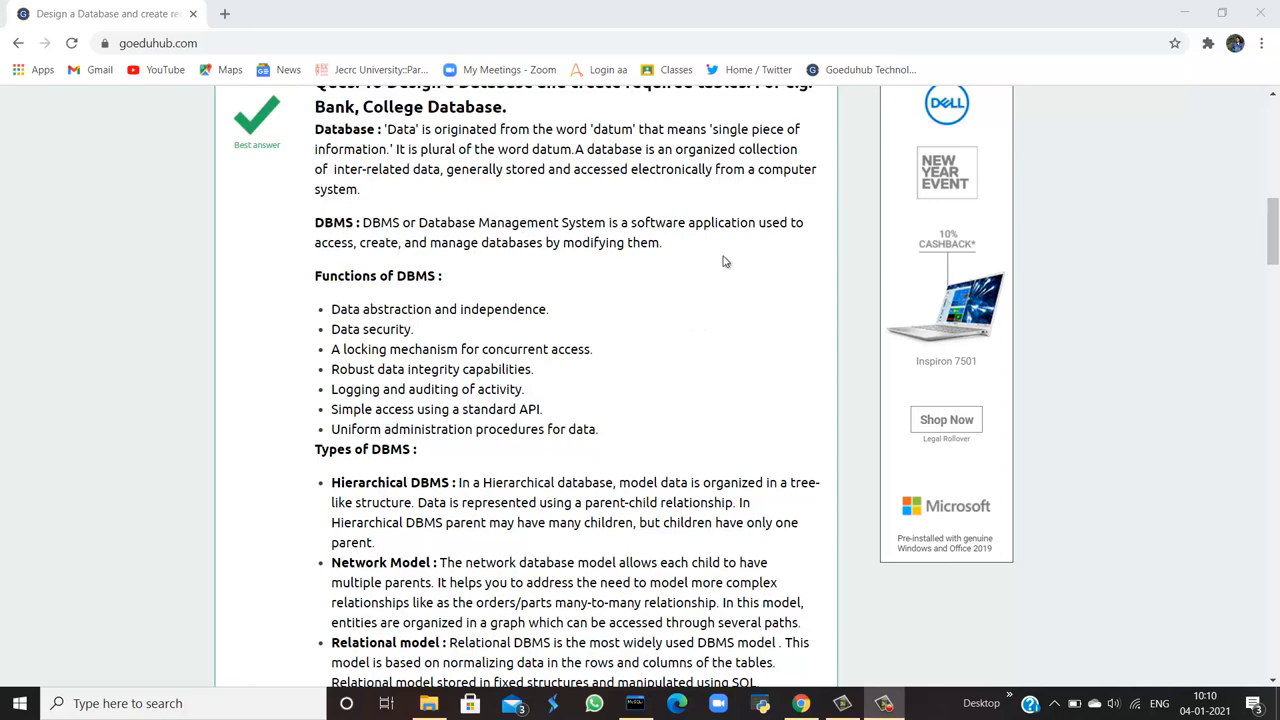
# Scroll further to the Types of DBMS list and the MySQL installation steps.
pyautogui.scroll(-3)
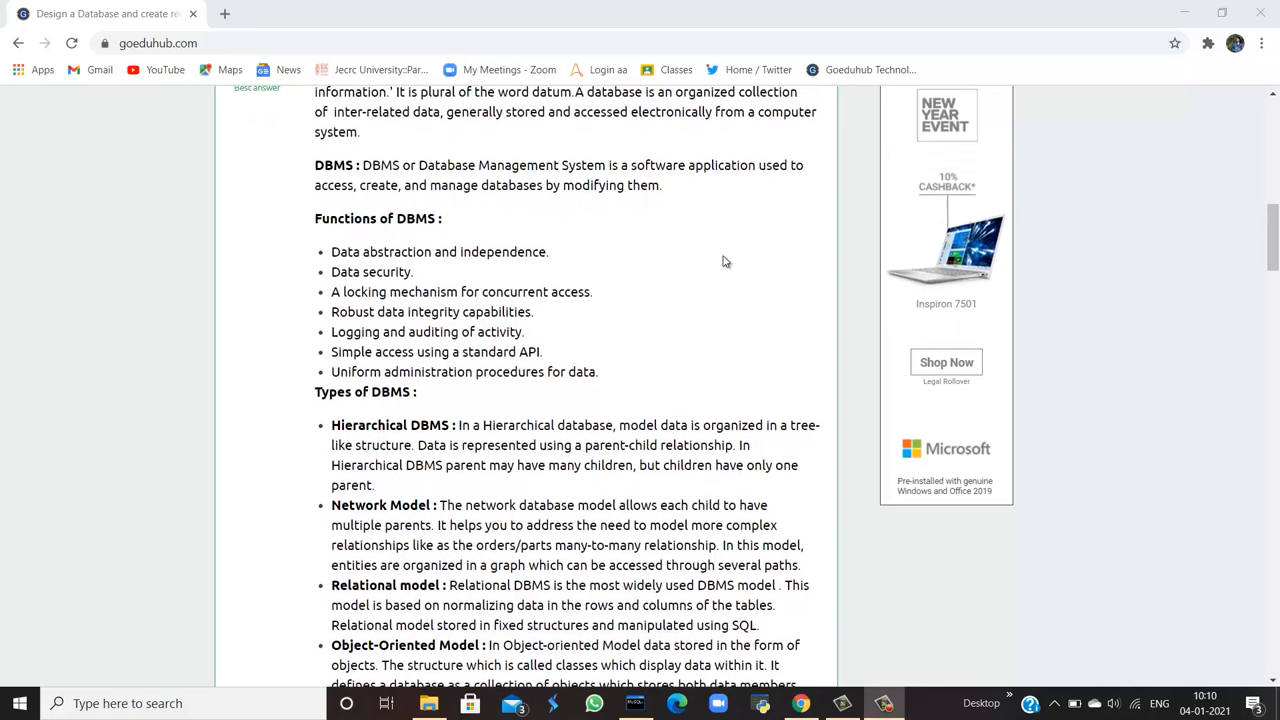
pyautogui.scroll(-3)
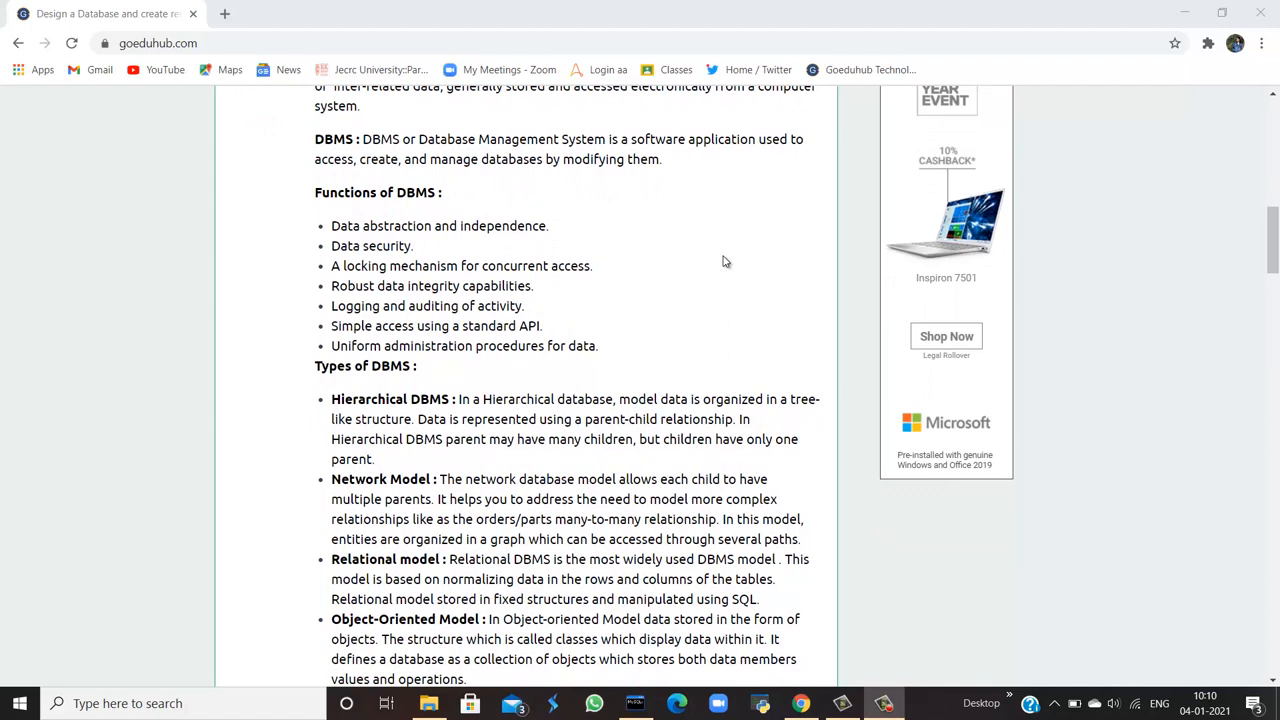
pyautogui.moveTo(388, 230)
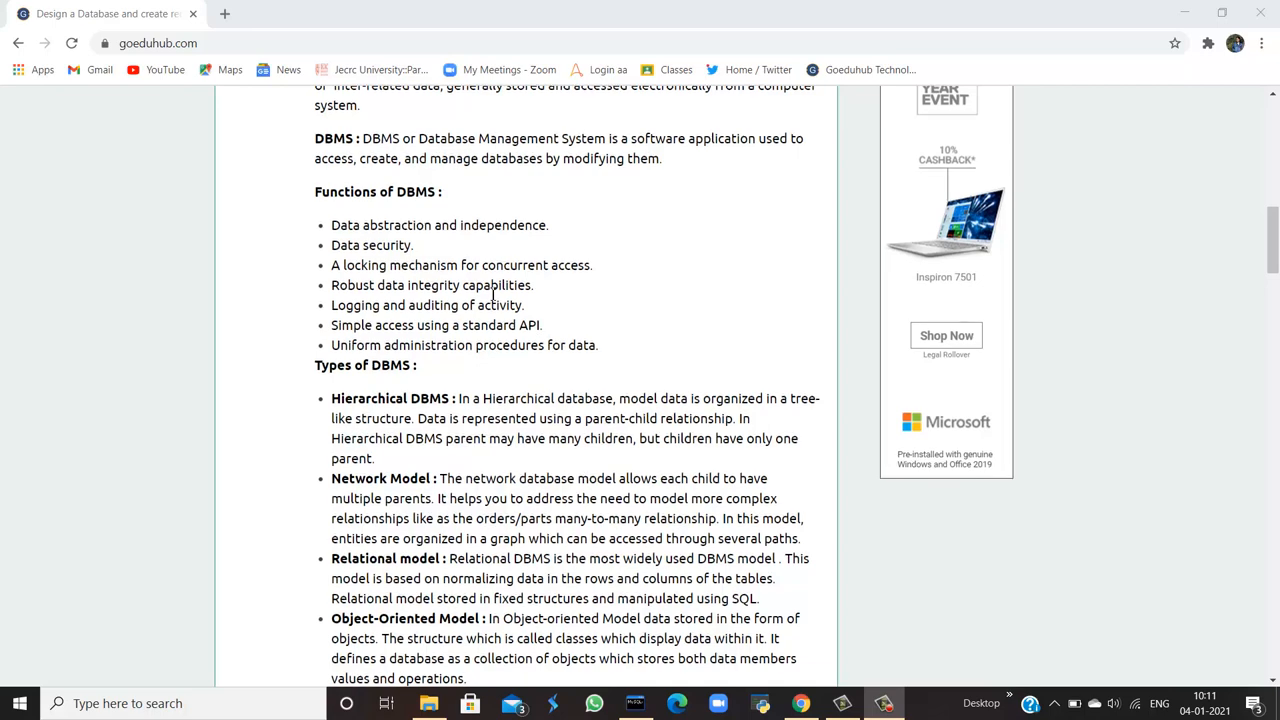
pyautogui.scroll(-3)
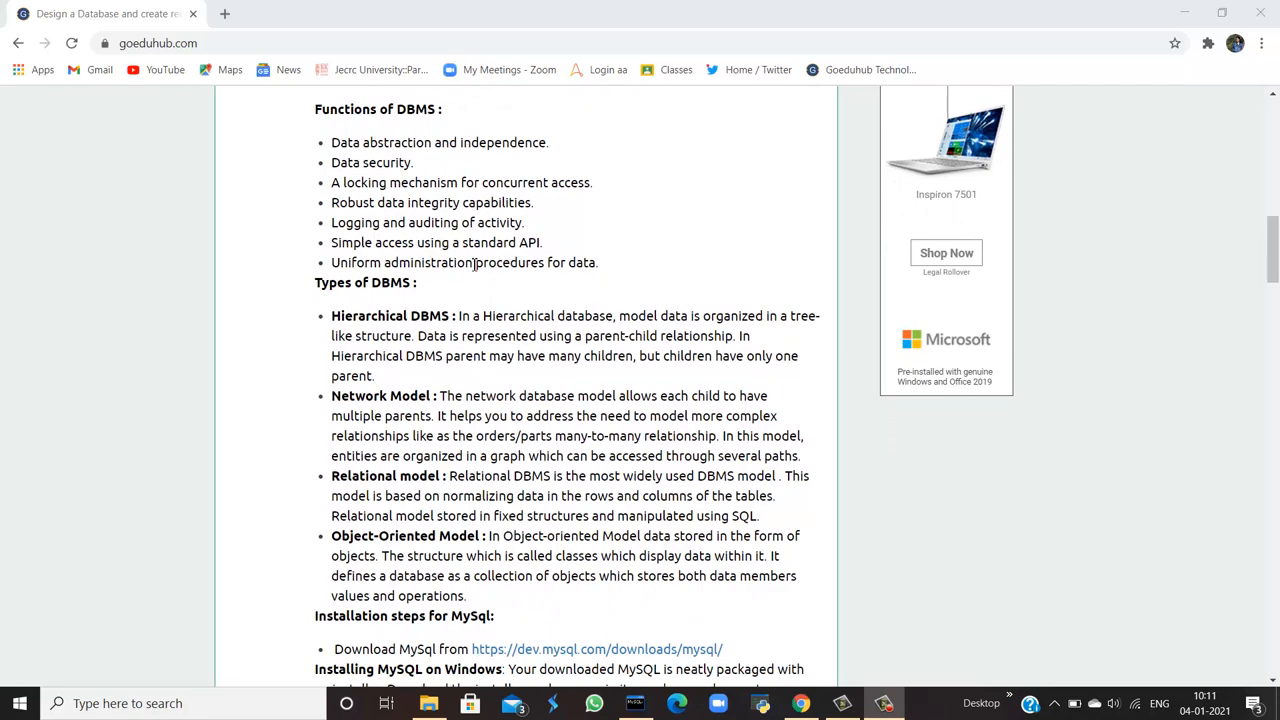
pyautogui.moveTo(515, 291)
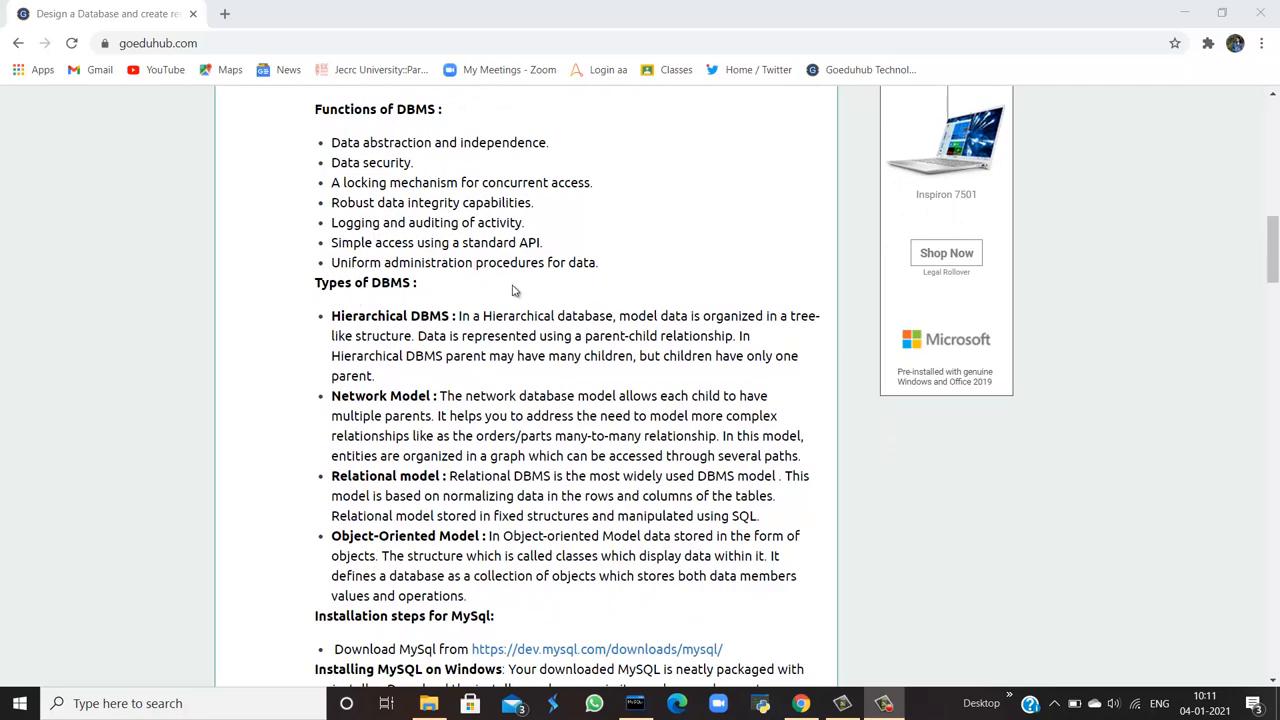
pyautogui.scroll(-3)
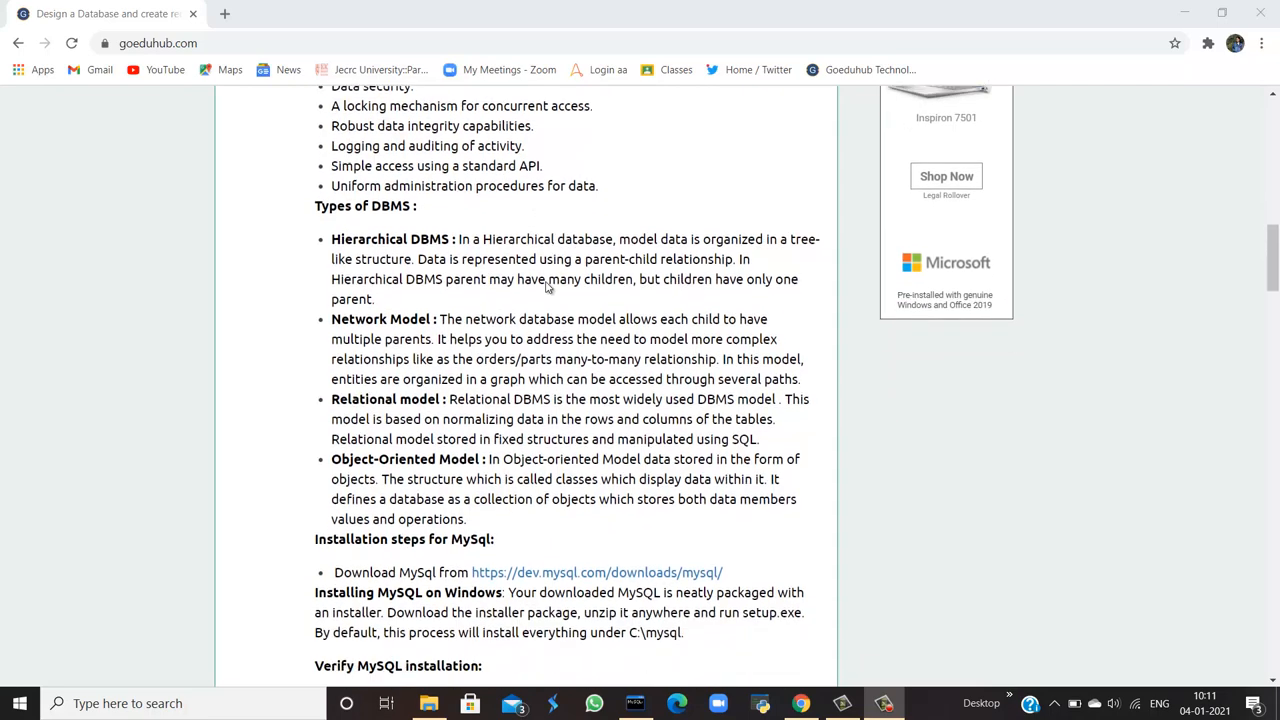
pyautogui.scroll(-3)
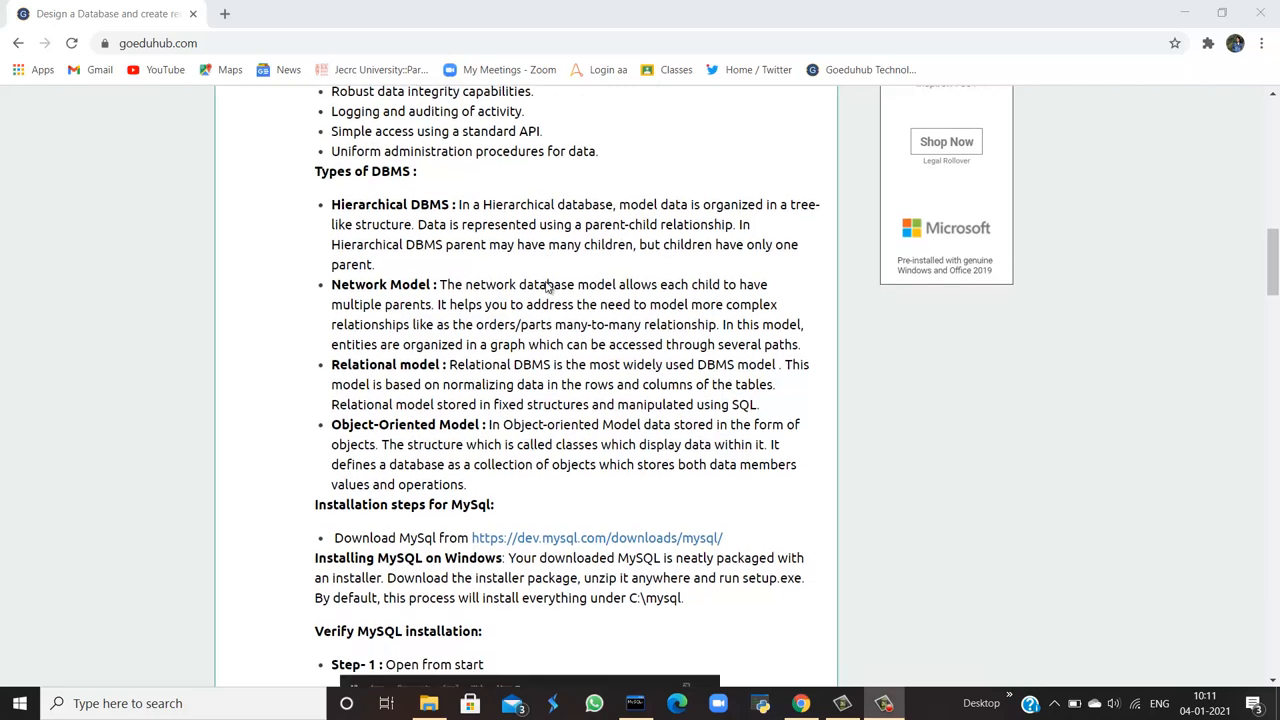
pyautogui.moveTo(545, 283)
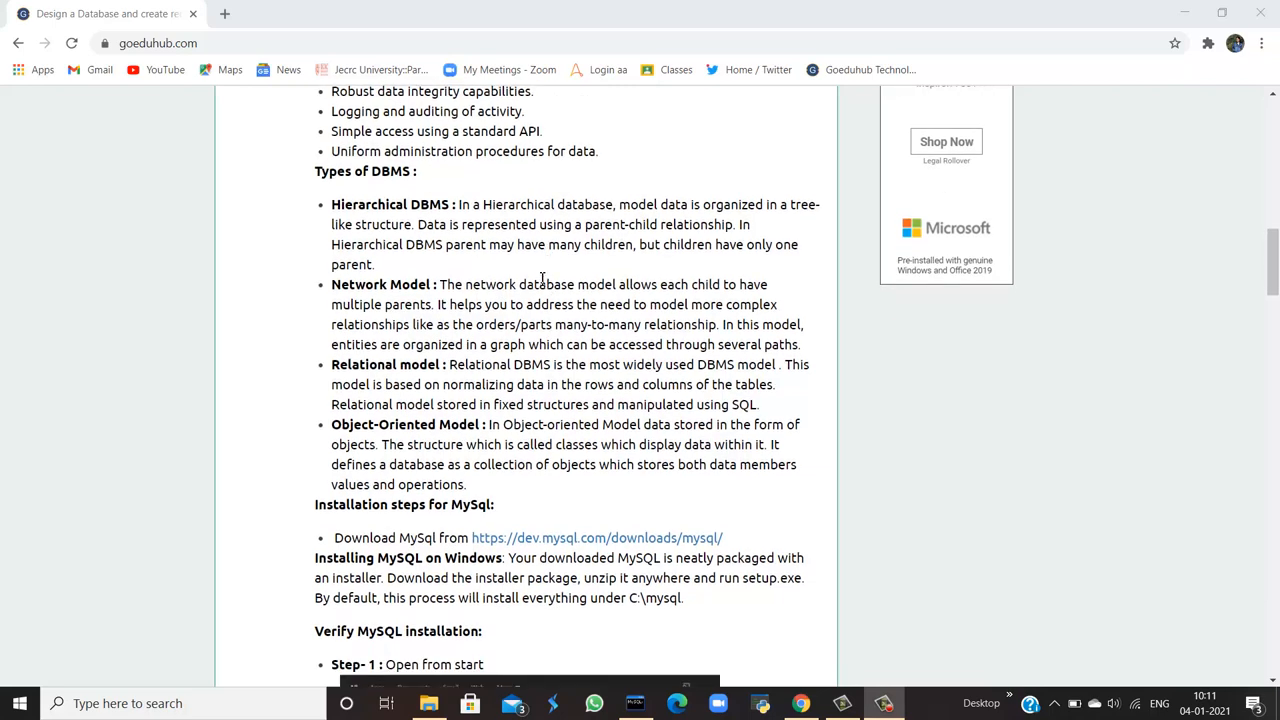
pyautogui.moveTo(595, 200)
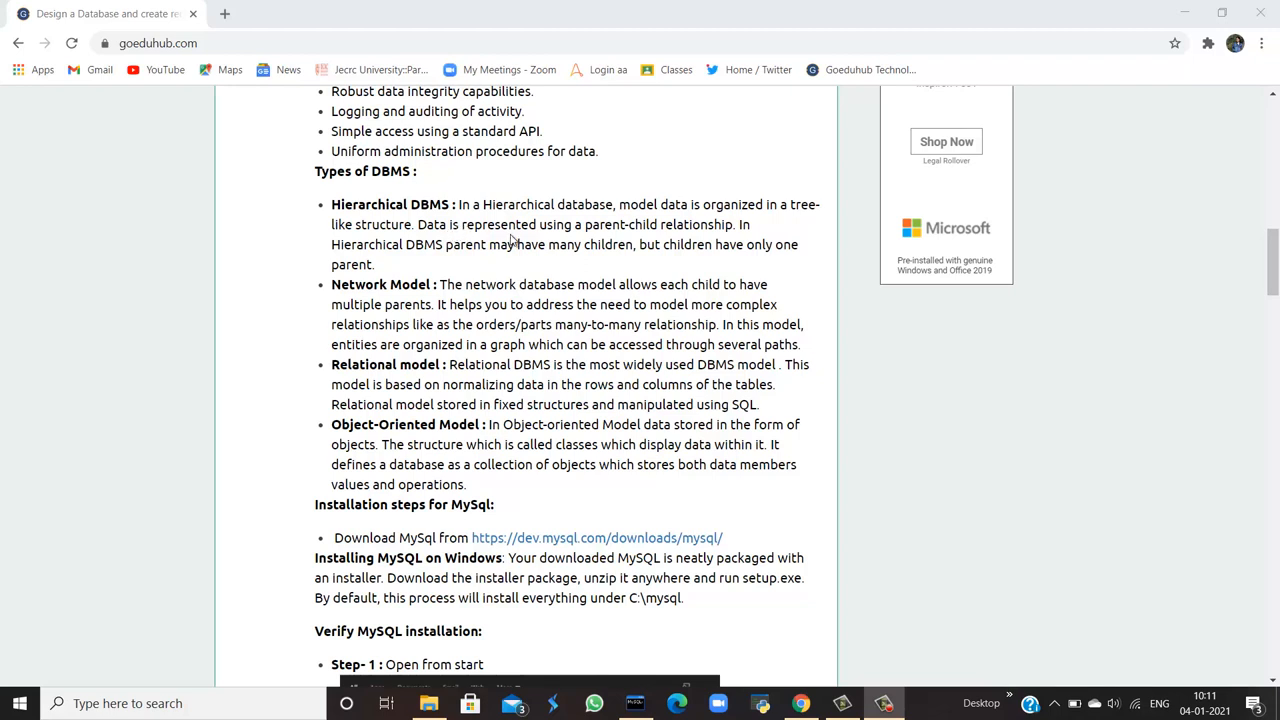
pyautogui.moveTo(474, 238)
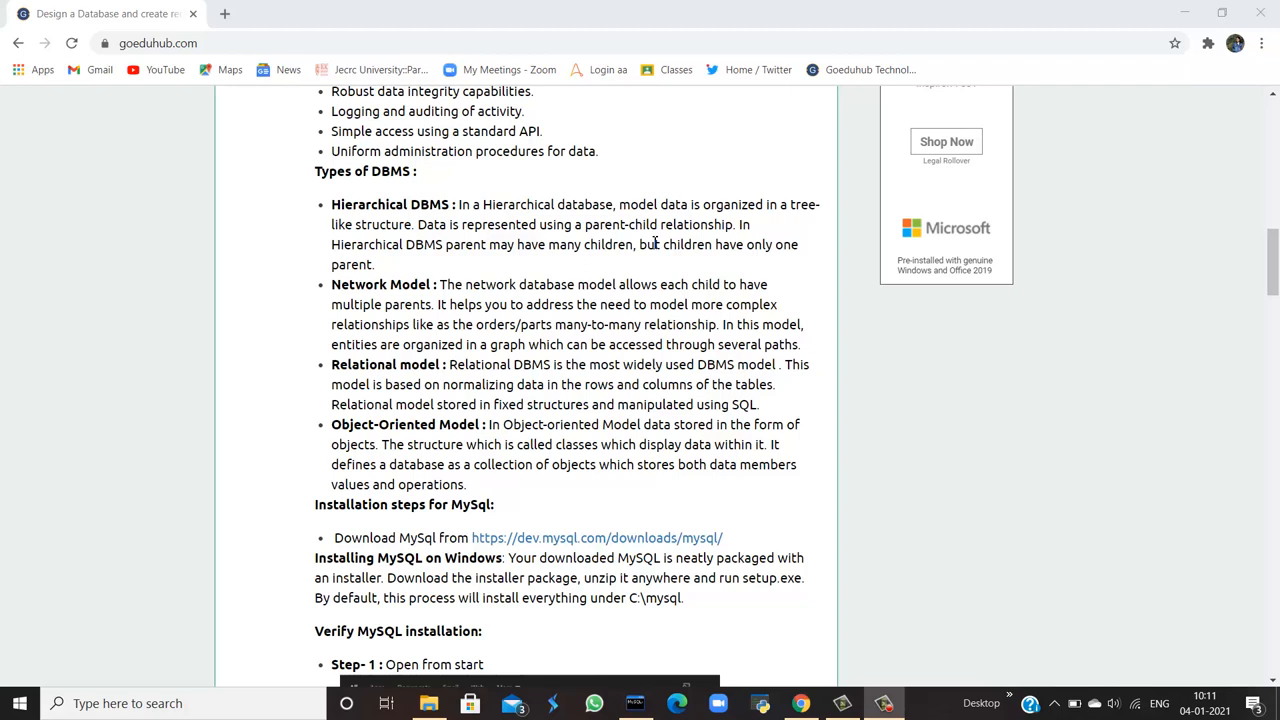
# Highlight the Relational and Object-Oriented model paragraphs on the goeduhub page.
pyautogui.scroll(-3)
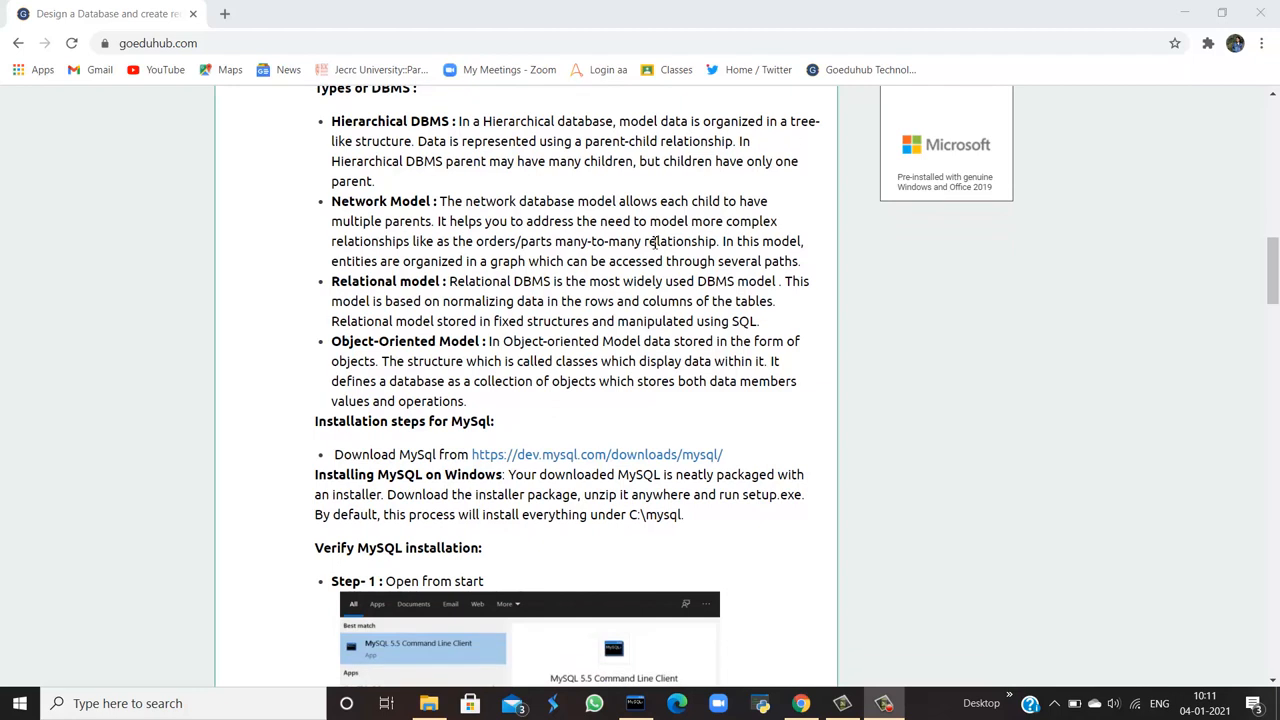
pyautogui.moveTo(705, 196)
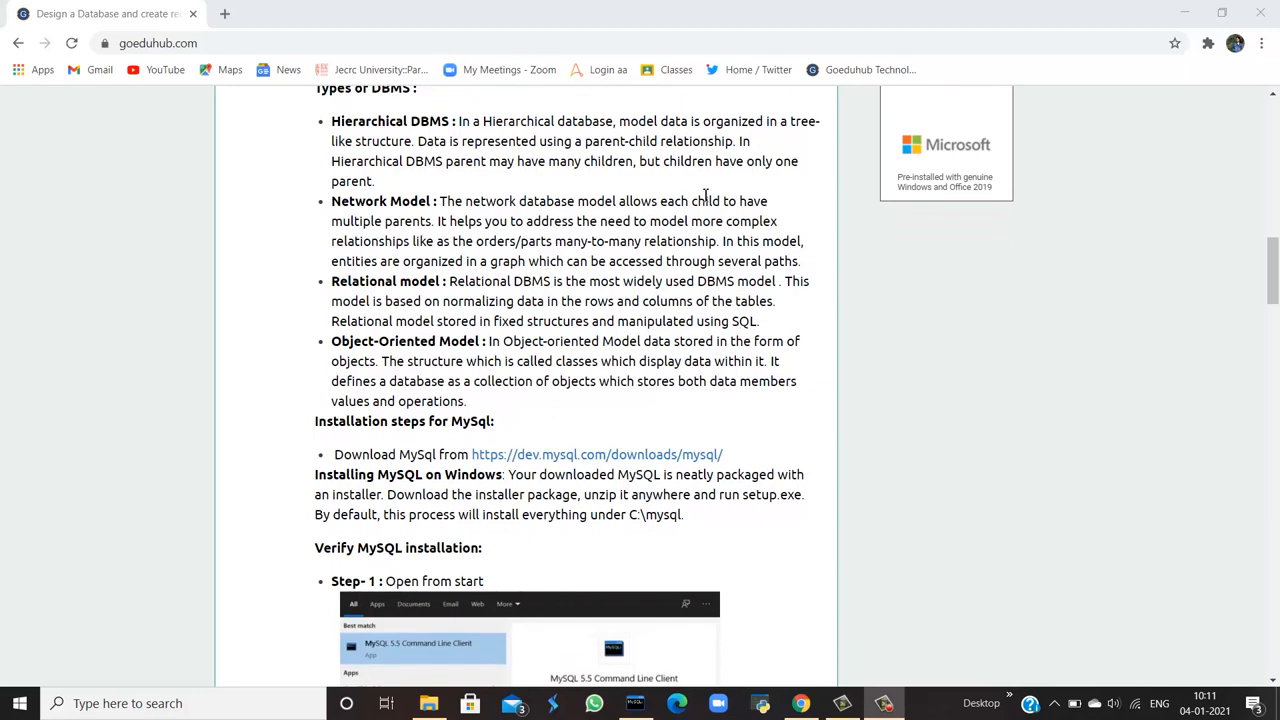
pyautogui.moveTo(435, 201)
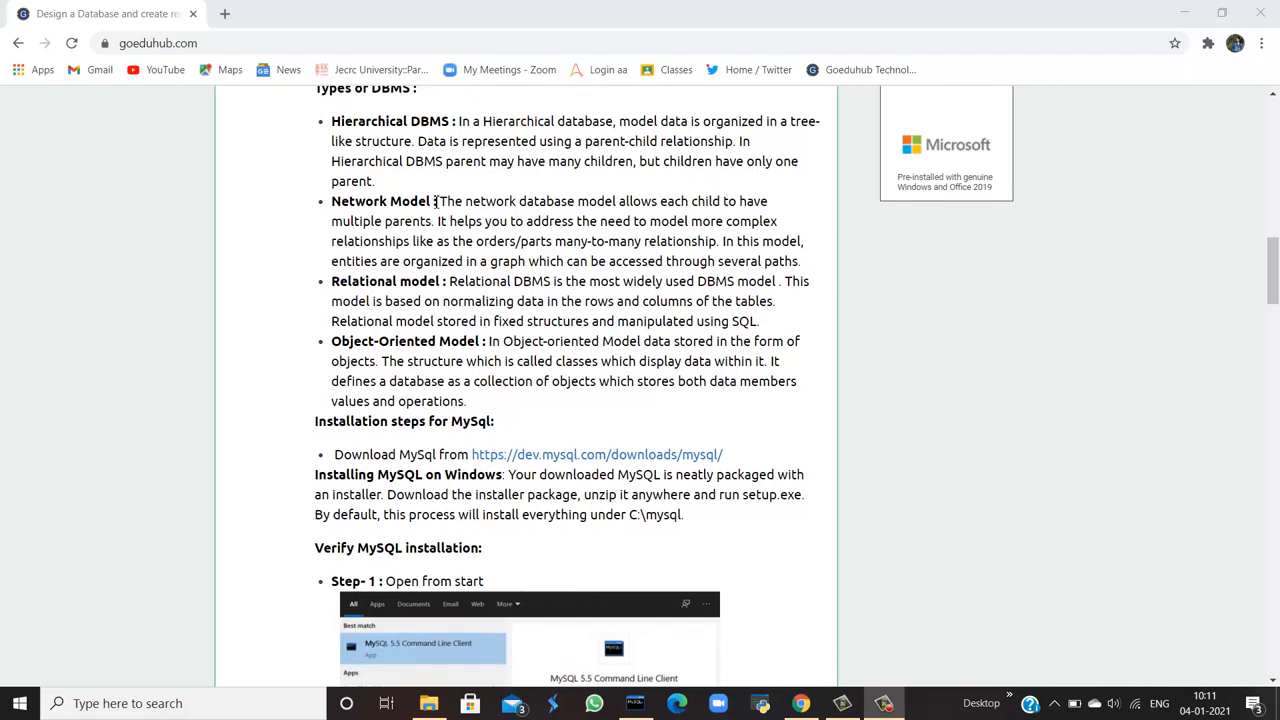
pyautogui.moveTo(630, 234)
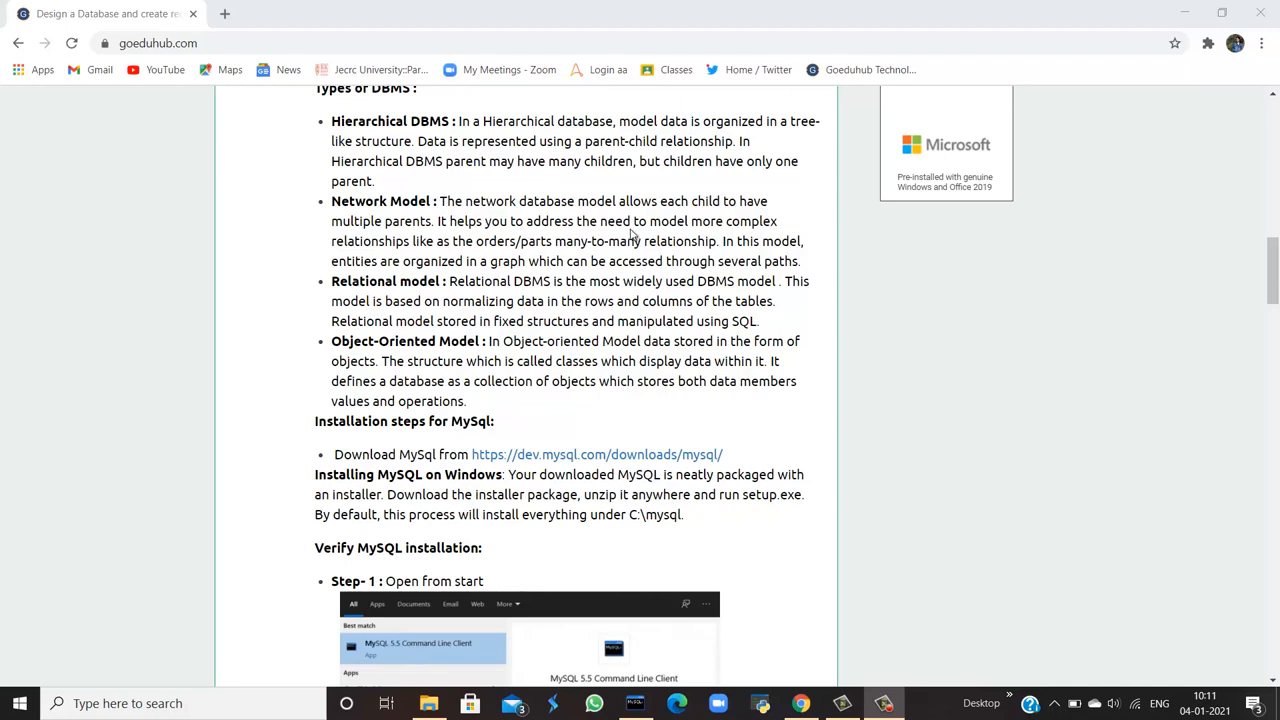
pyautogui.moveTo(705, 238)
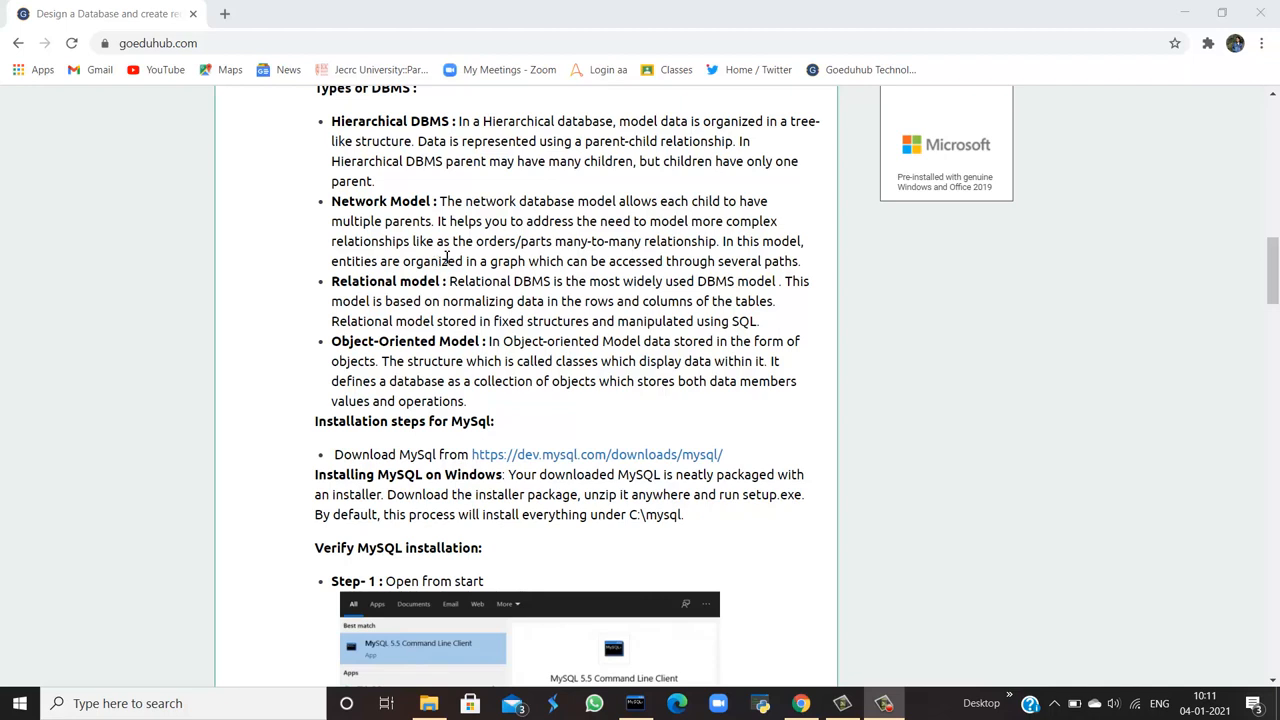
pyautogui.moveTo(642, 261)
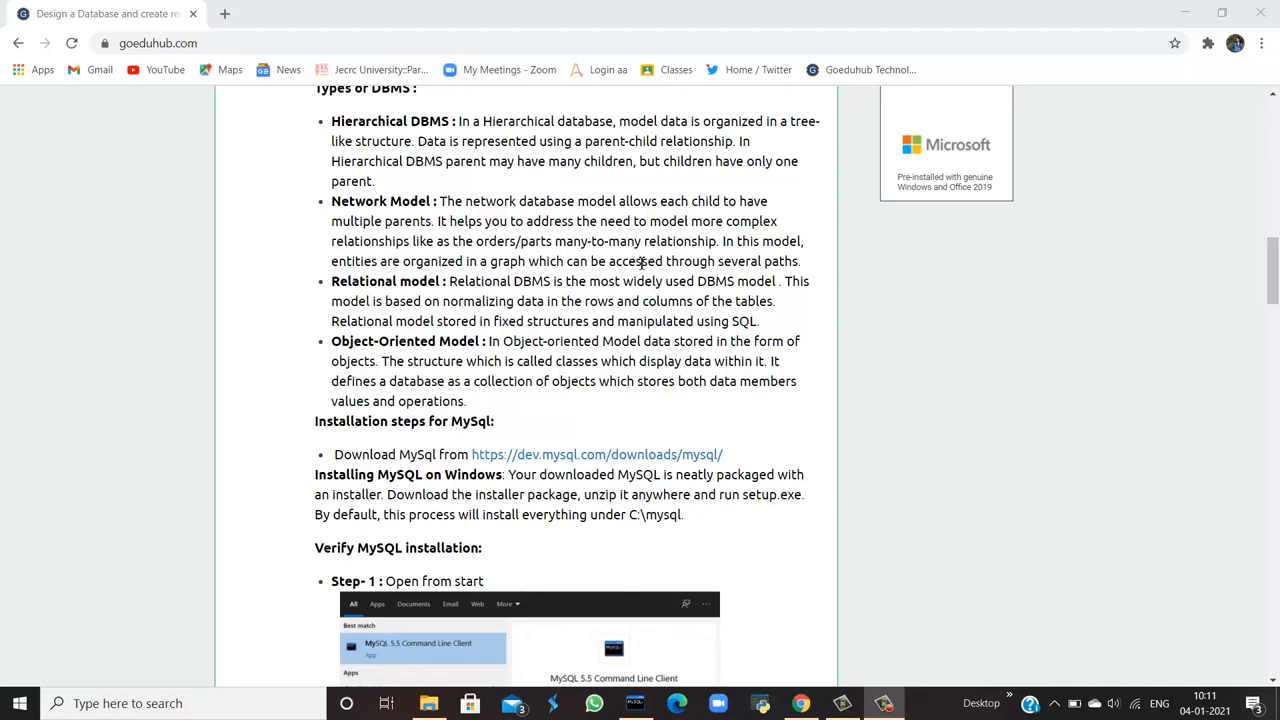
pyautogui.moveTo(676, 249)
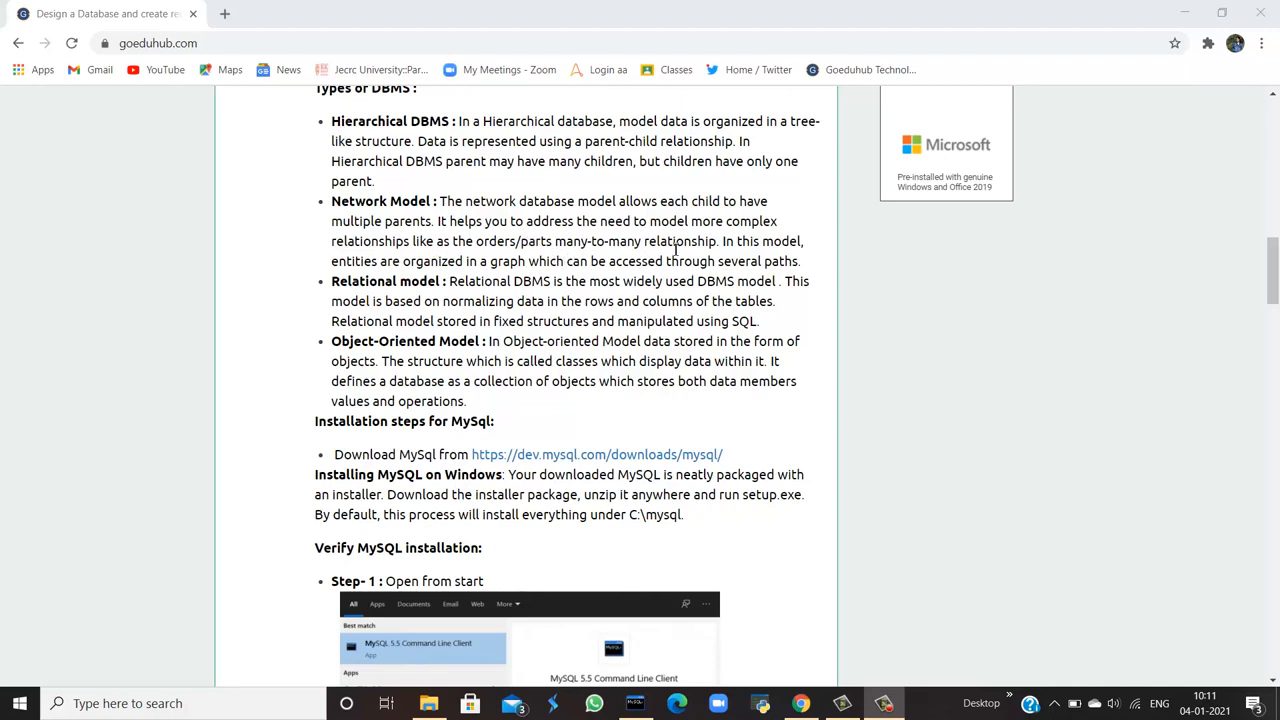
pyautogui.scroll(-3)
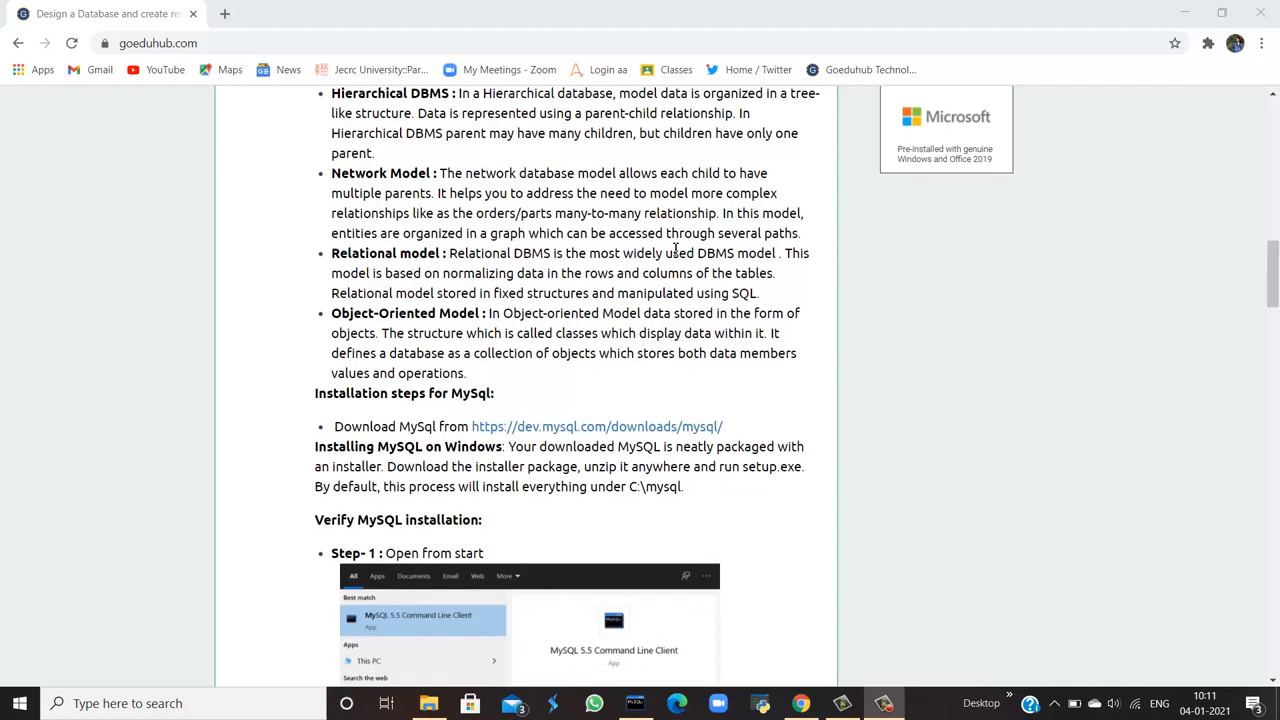
pyautogui.moveTo(770, 268)
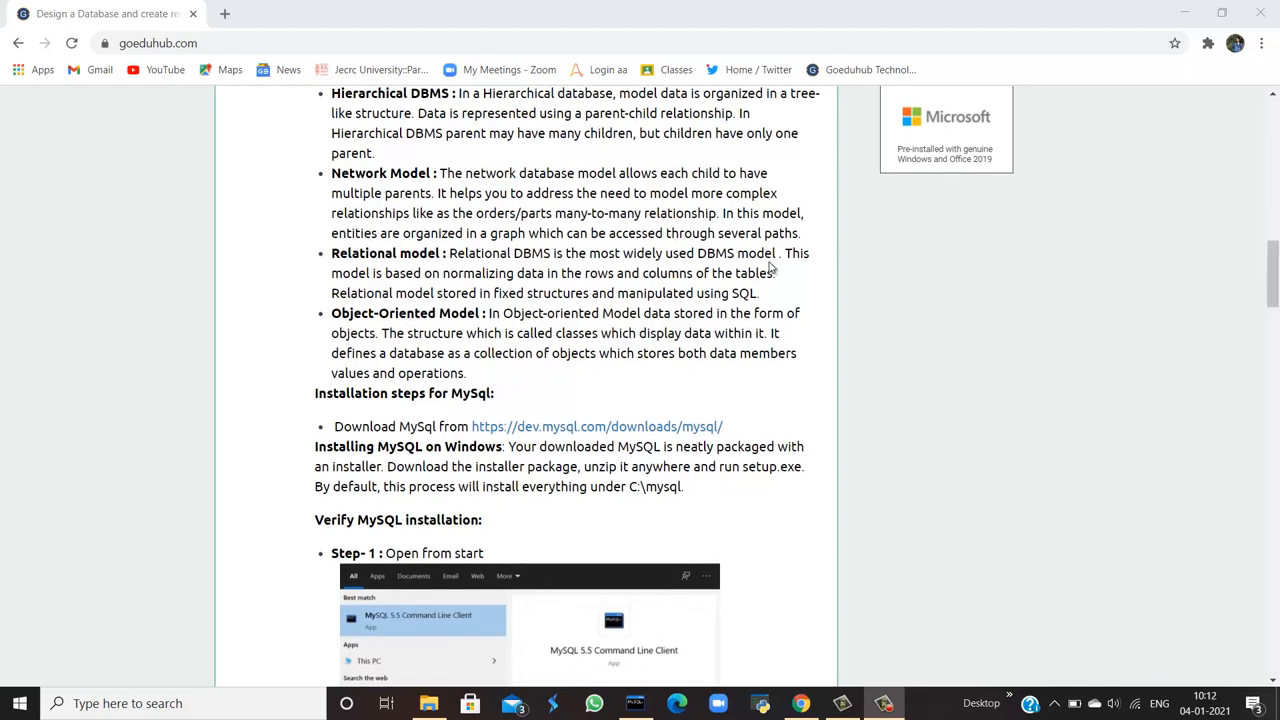
pyautogui.scroll(-3)
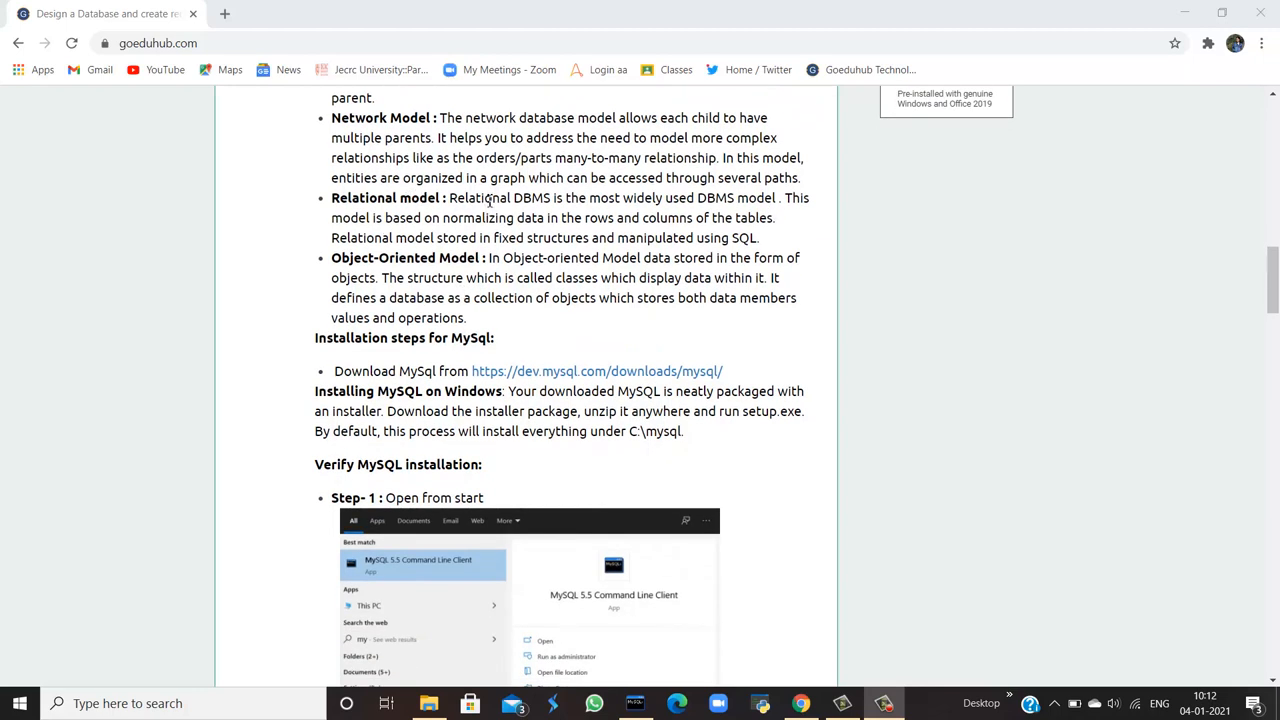
pyautogui.moveTo(331, 197); pyautogui.dragTo(758, 238)
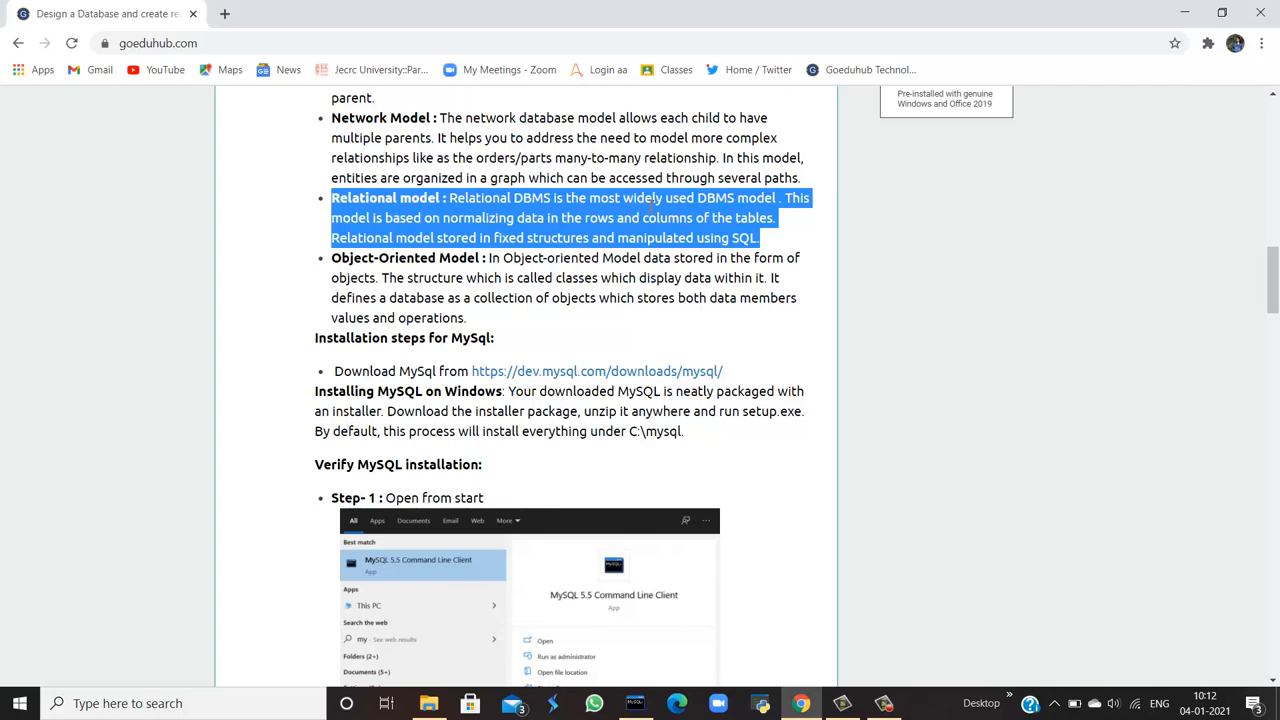
pyautogui.moveTo(762, 217)
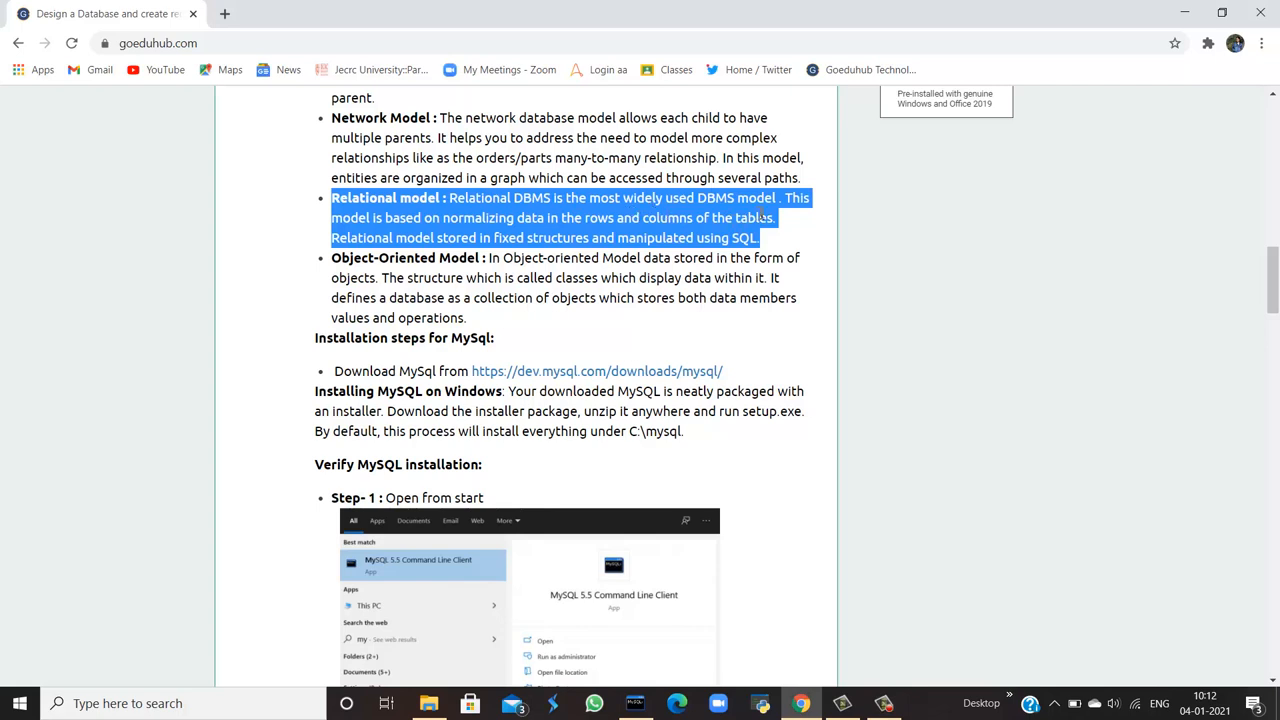
pyautogui.moveTo(760, 213)
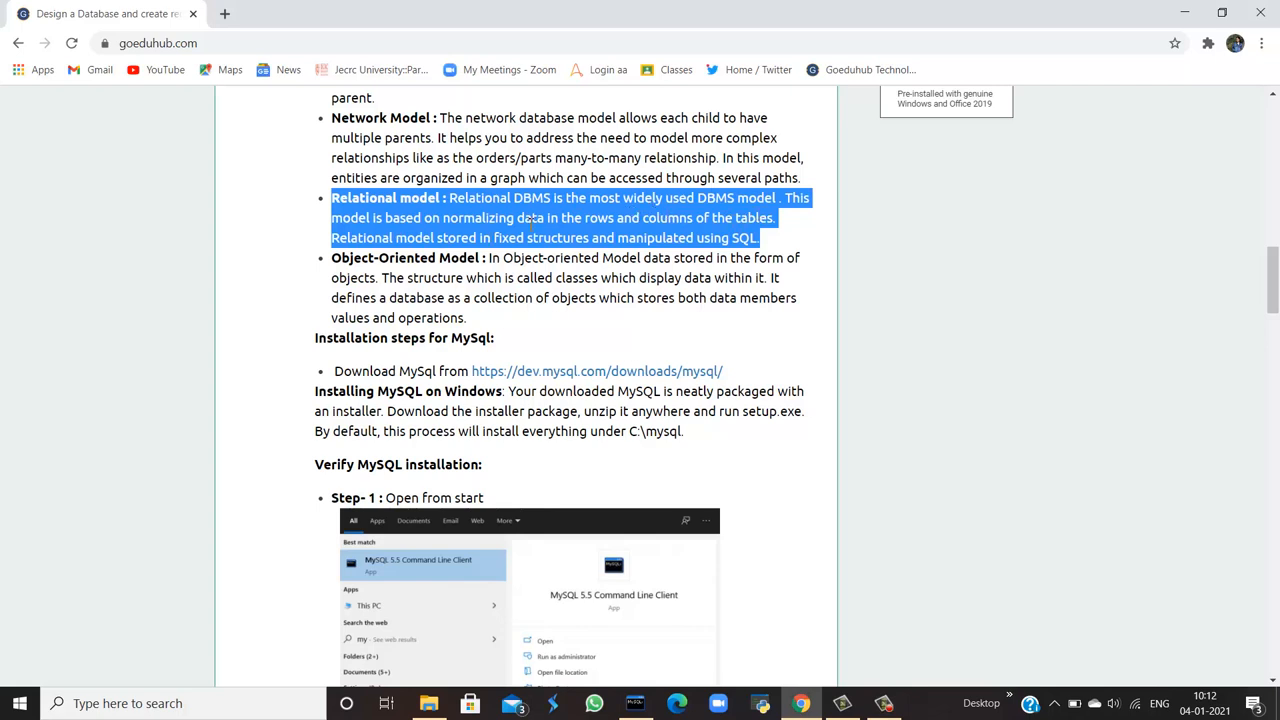
pyautogui.moveTo(620, 235)
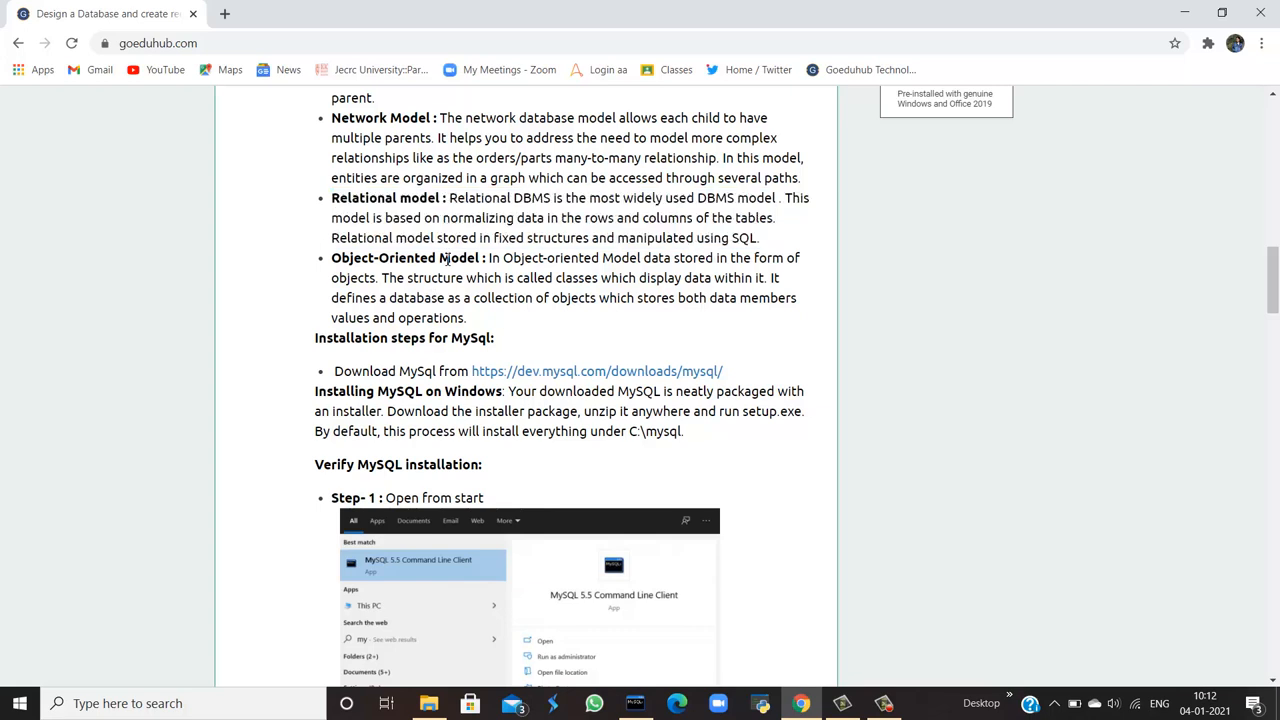
pyautogui.moveTo(331, 257); pyautogui.dragTo(467, 318)
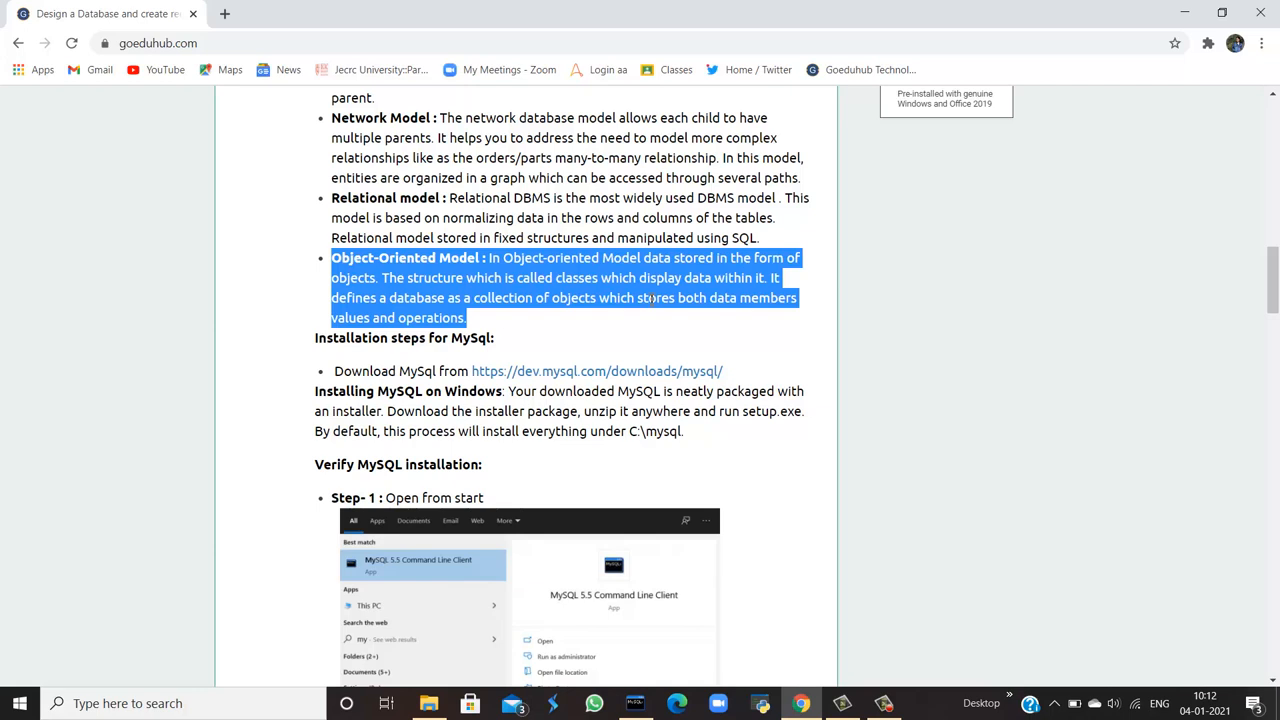
pyautogui.moveTo(504, 358)
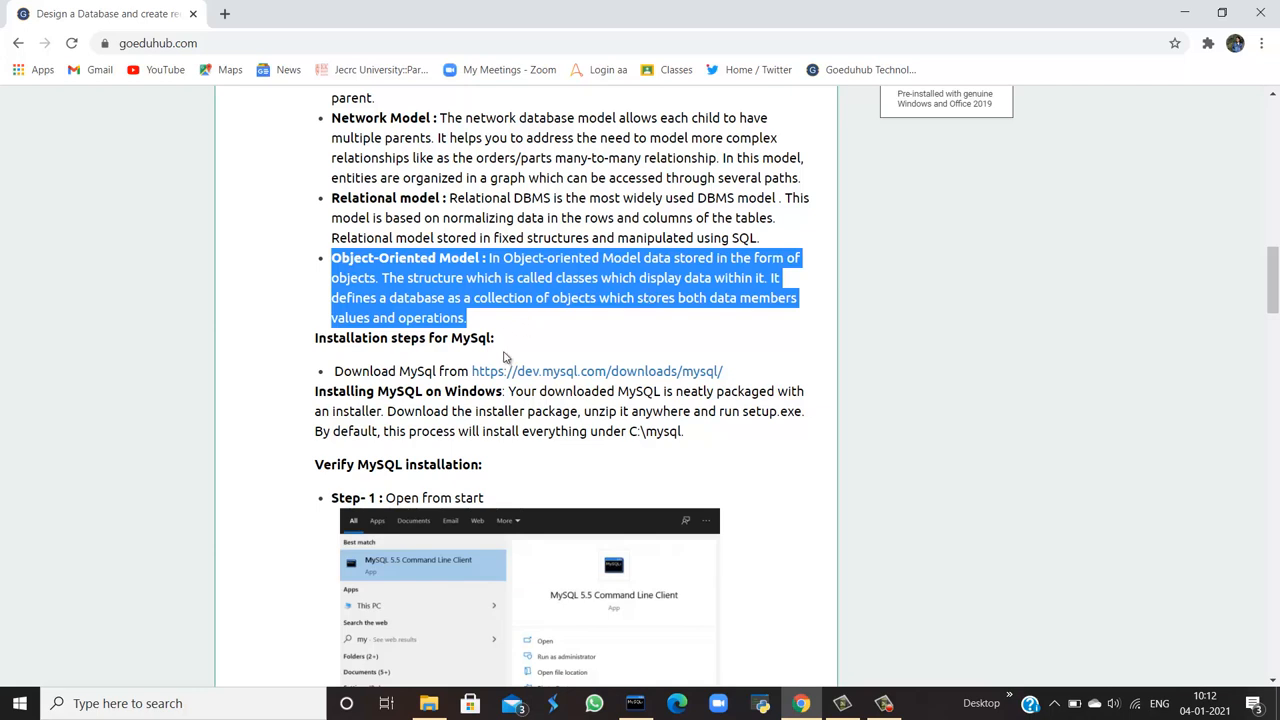
# Scroll down to the Verify MySQL installation steps, including password entry and Step 3.
pyautogui.scroll(-3)
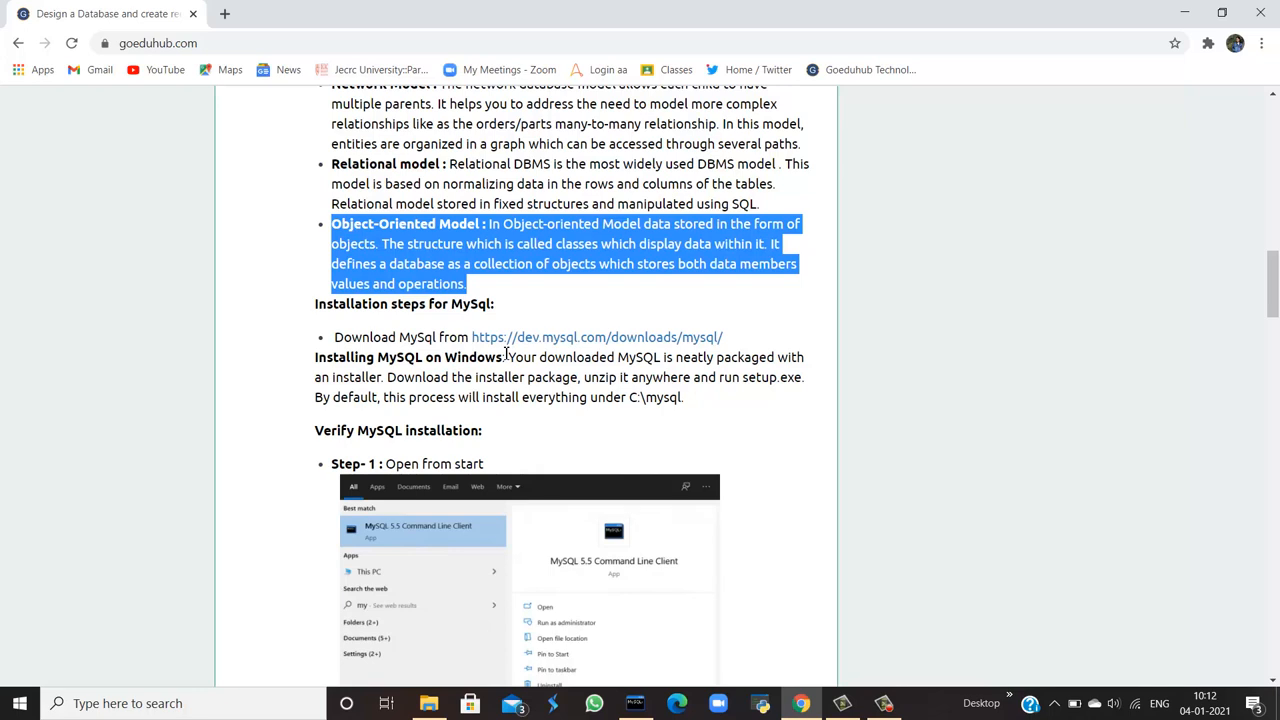
pyautogui.moveTo(822, 357)
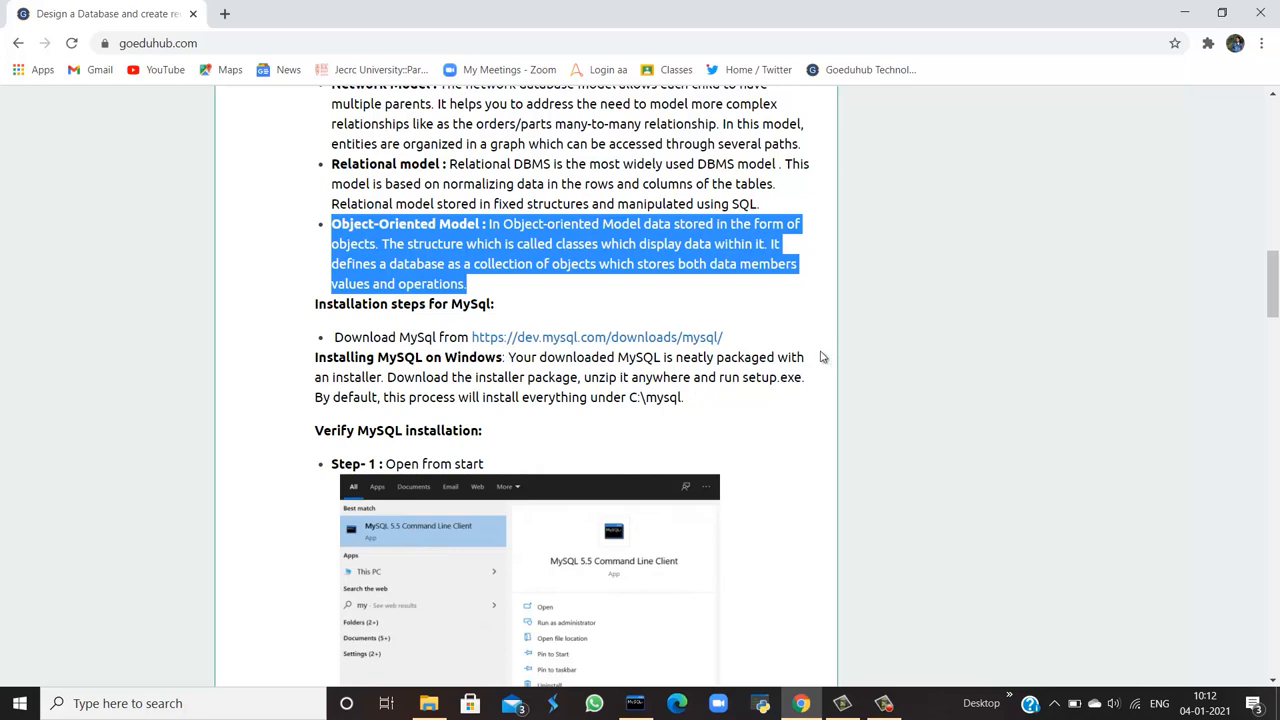
pyautogui.scroll(-3)
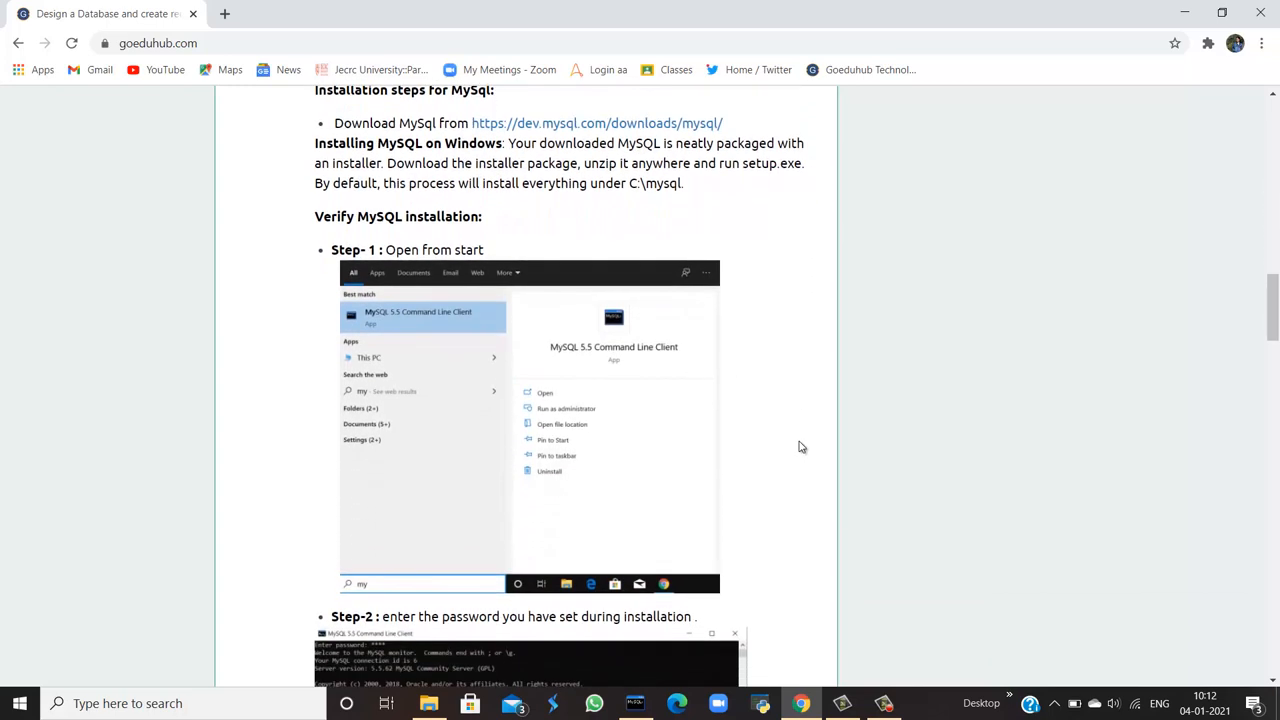
pyautogui.scroll(-3)
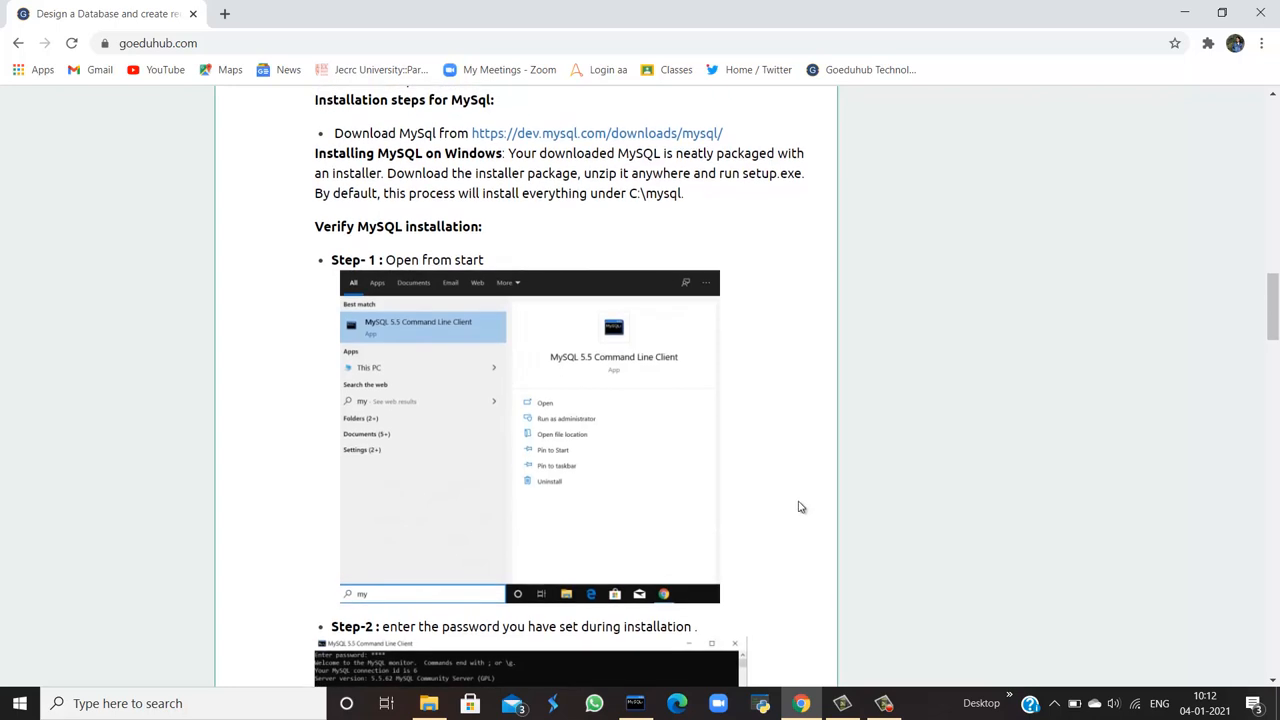
pyautogui.moveTo(795, 511)
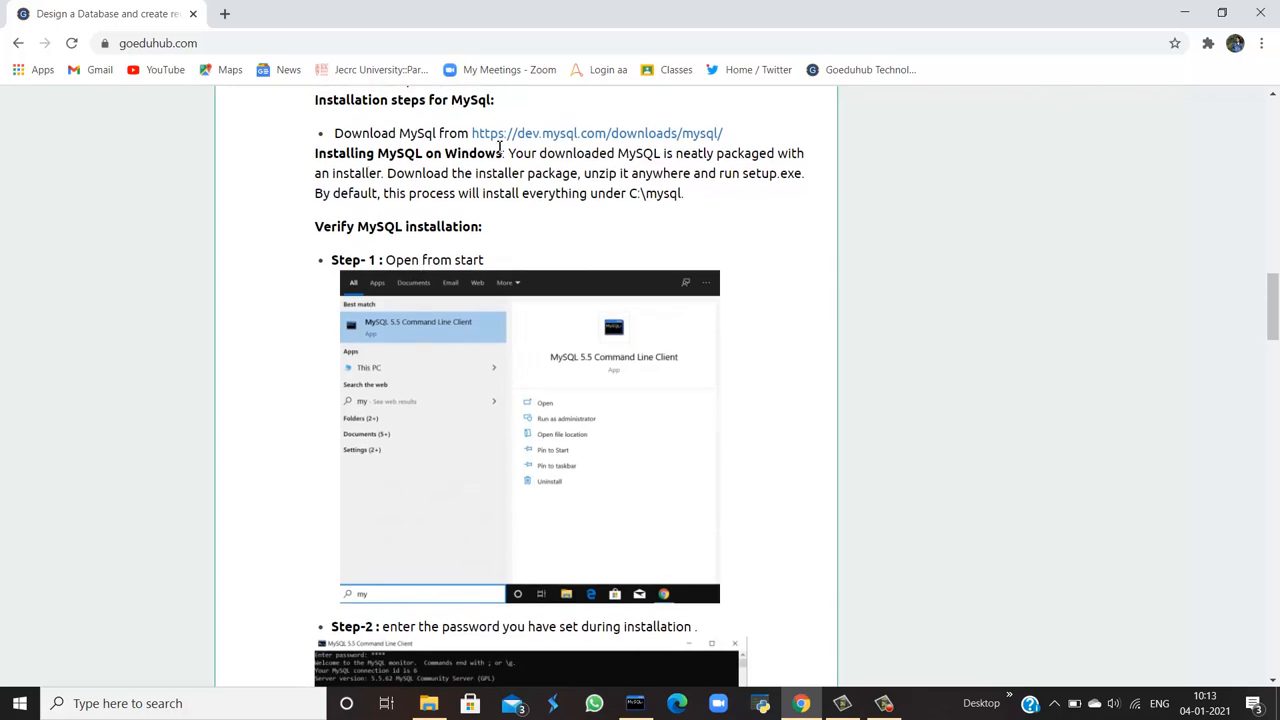
pyautogui.moveTo(597, 133)
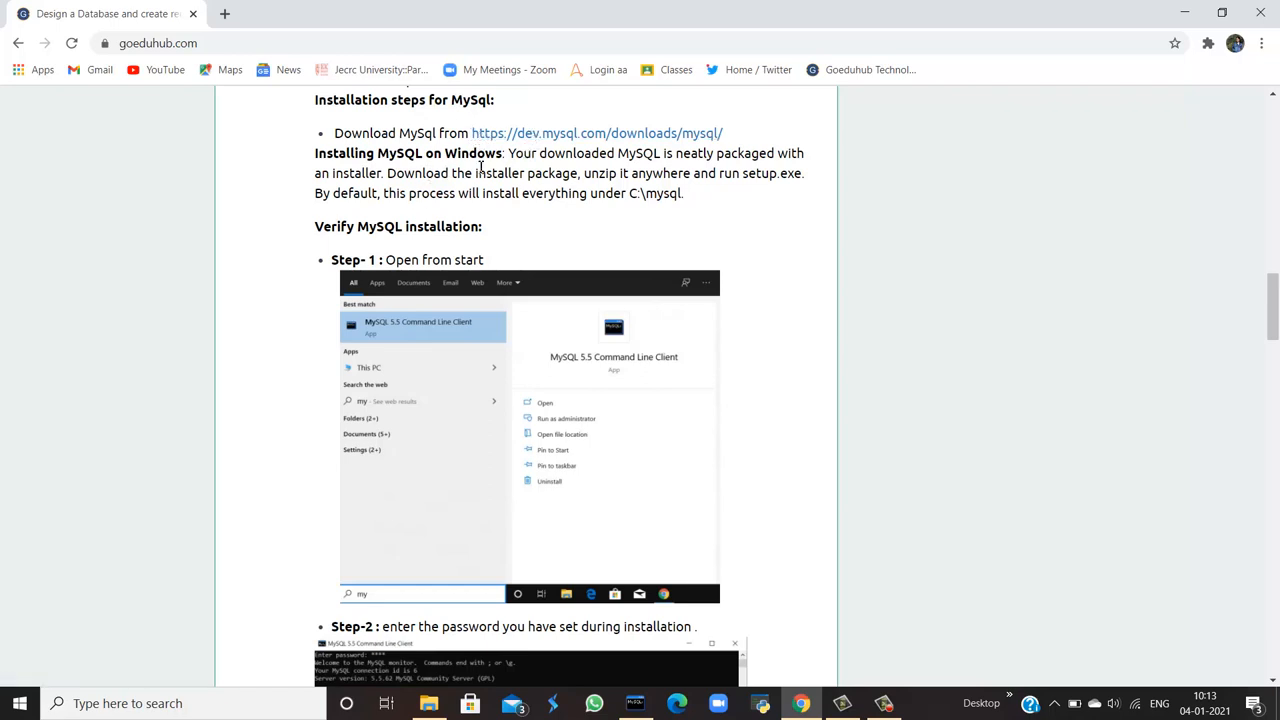
pyautogui.moveTo(740, 210)
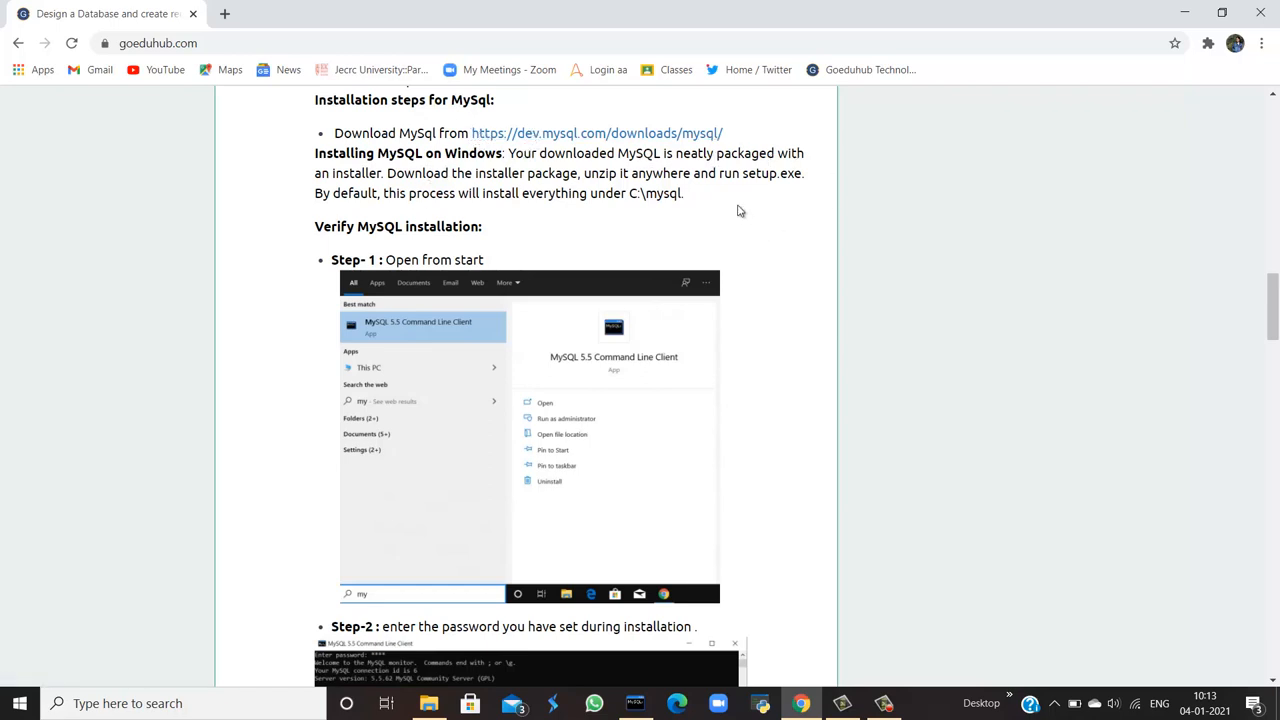
pyautogui.moveTo(810, 183)
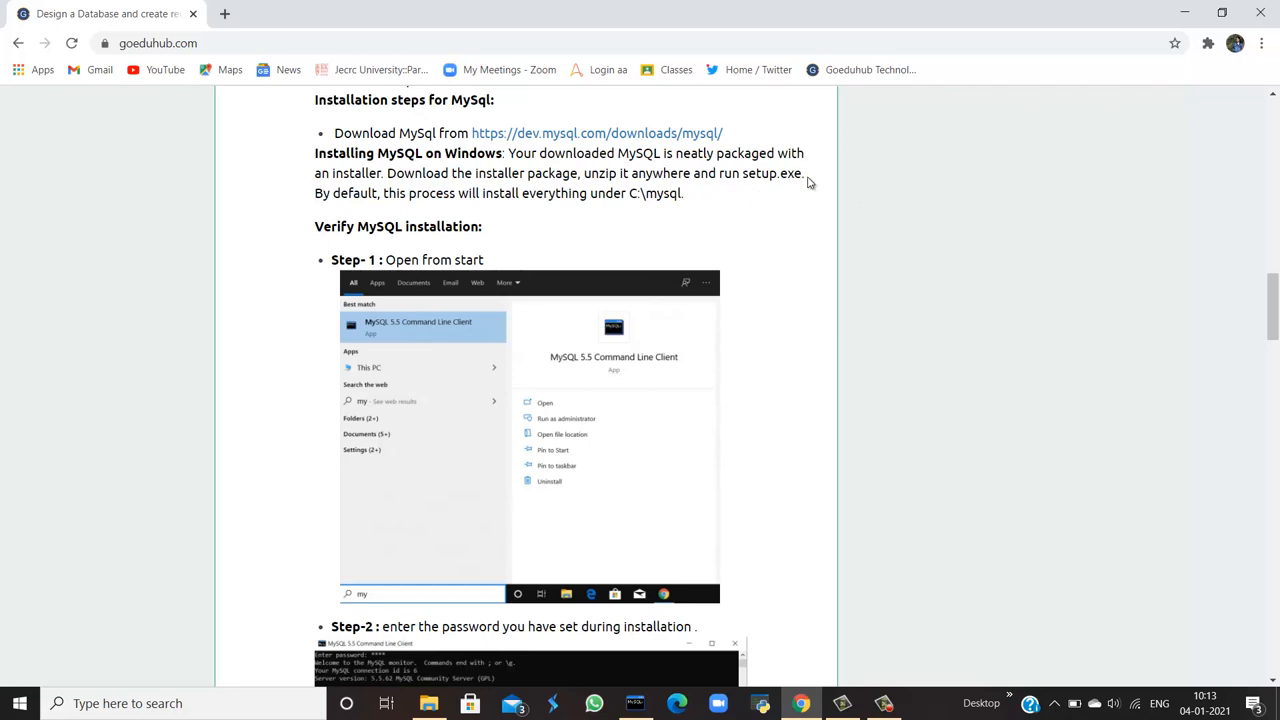
pyautogui.moveTo(535, 208)
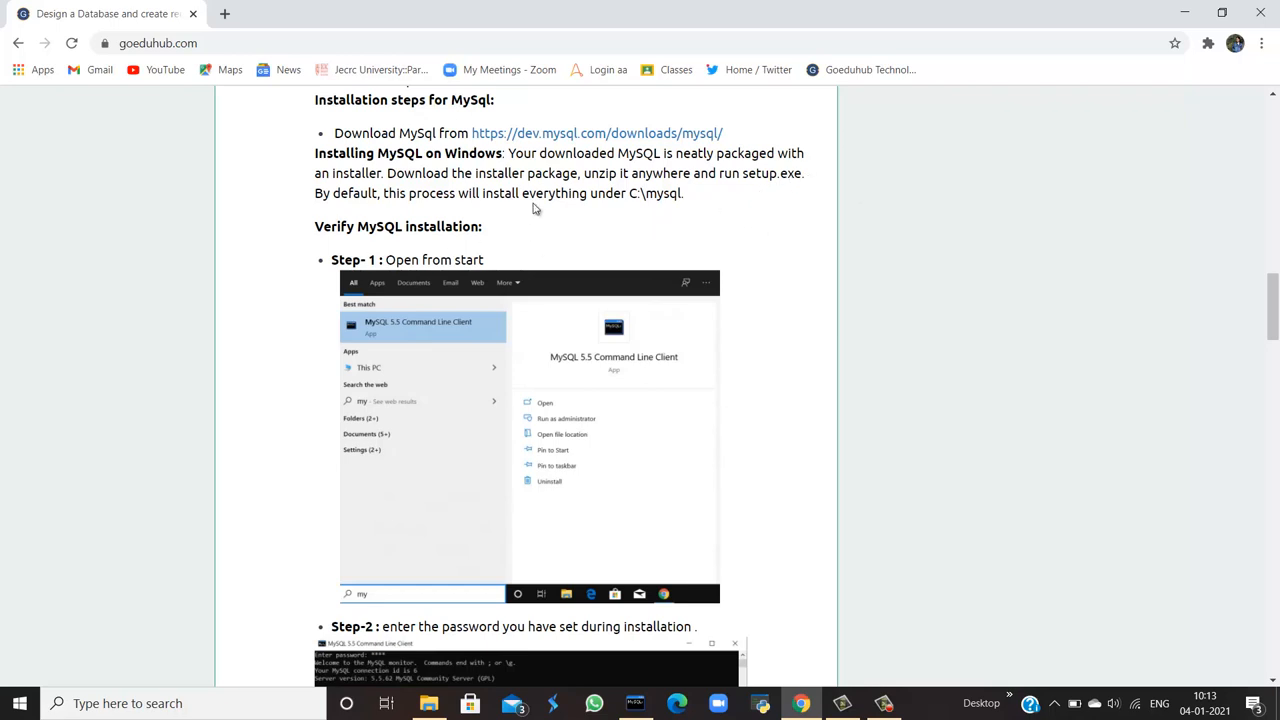
pyautogui.moveTo(630, 219)
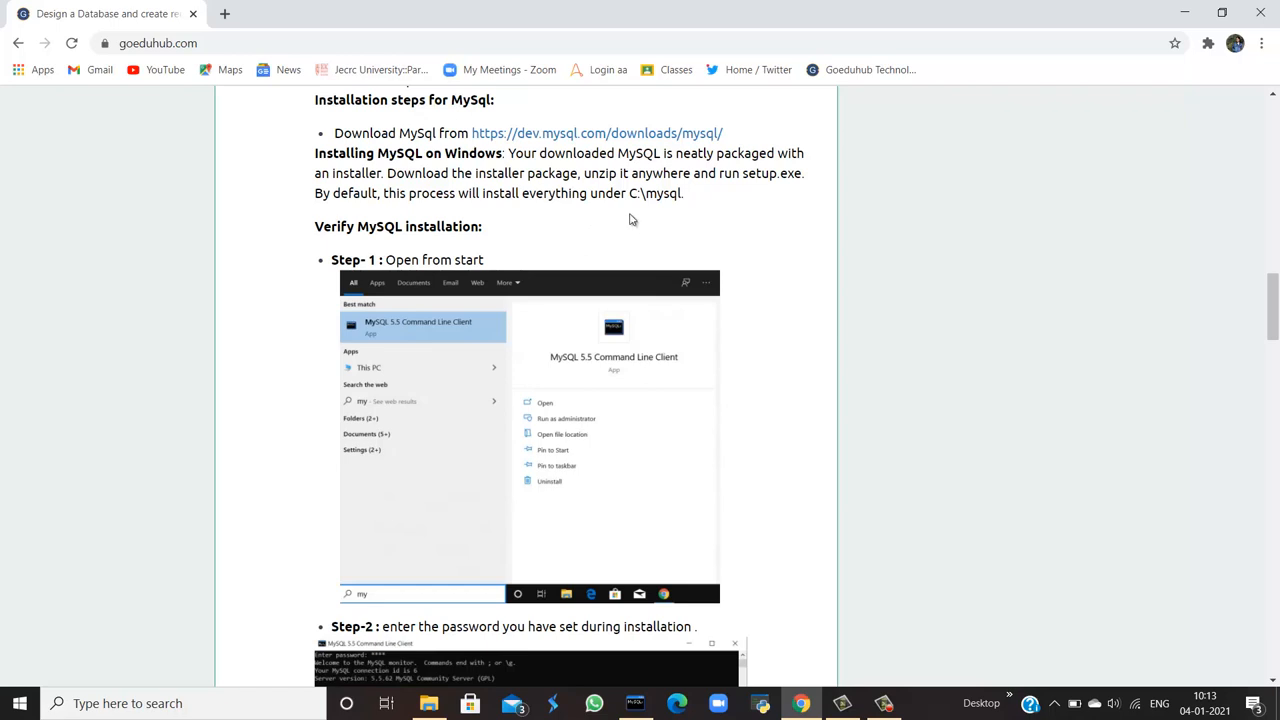
pyautogui.scroll(-3)
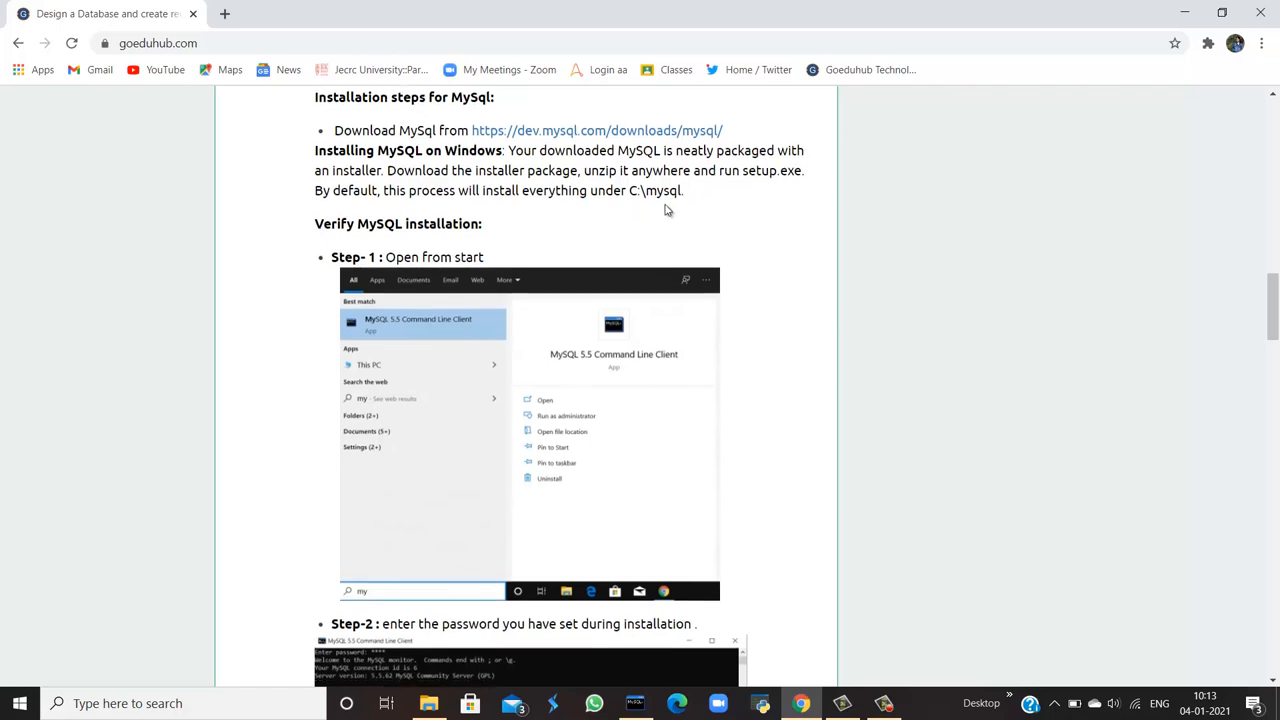
pyautogui.scroll(-3)
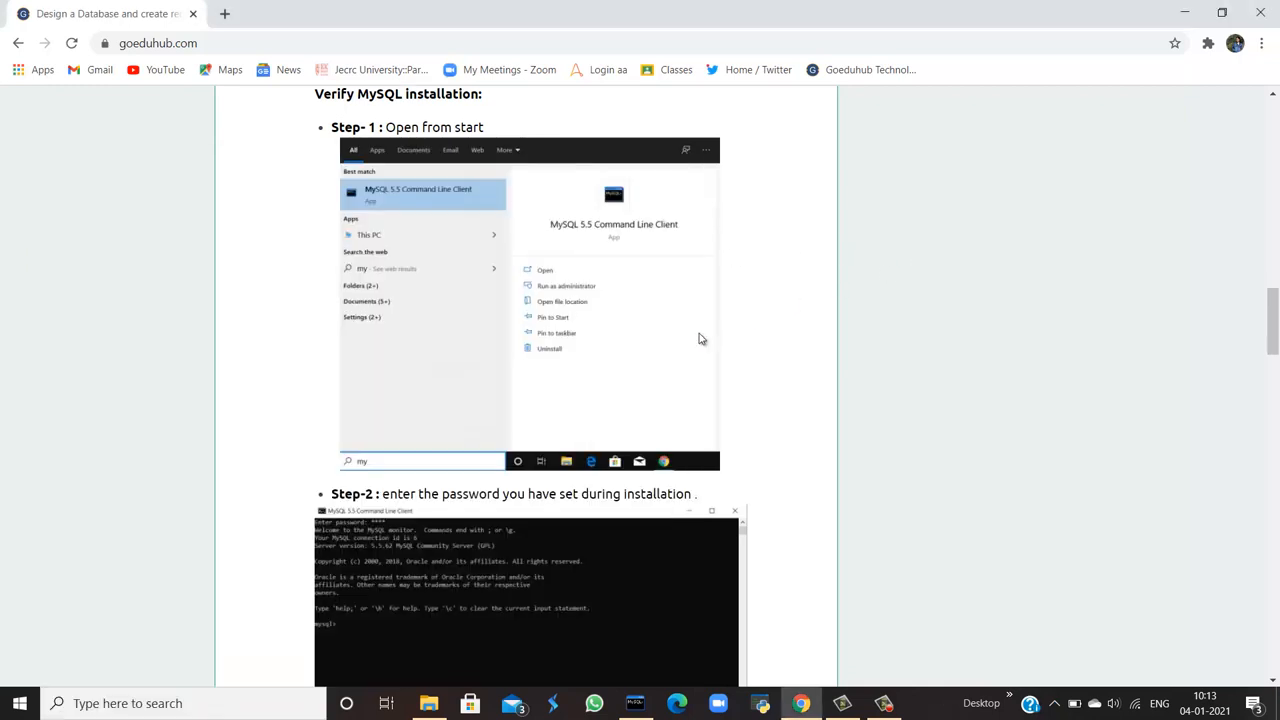
pyautogui.scroll(-3)
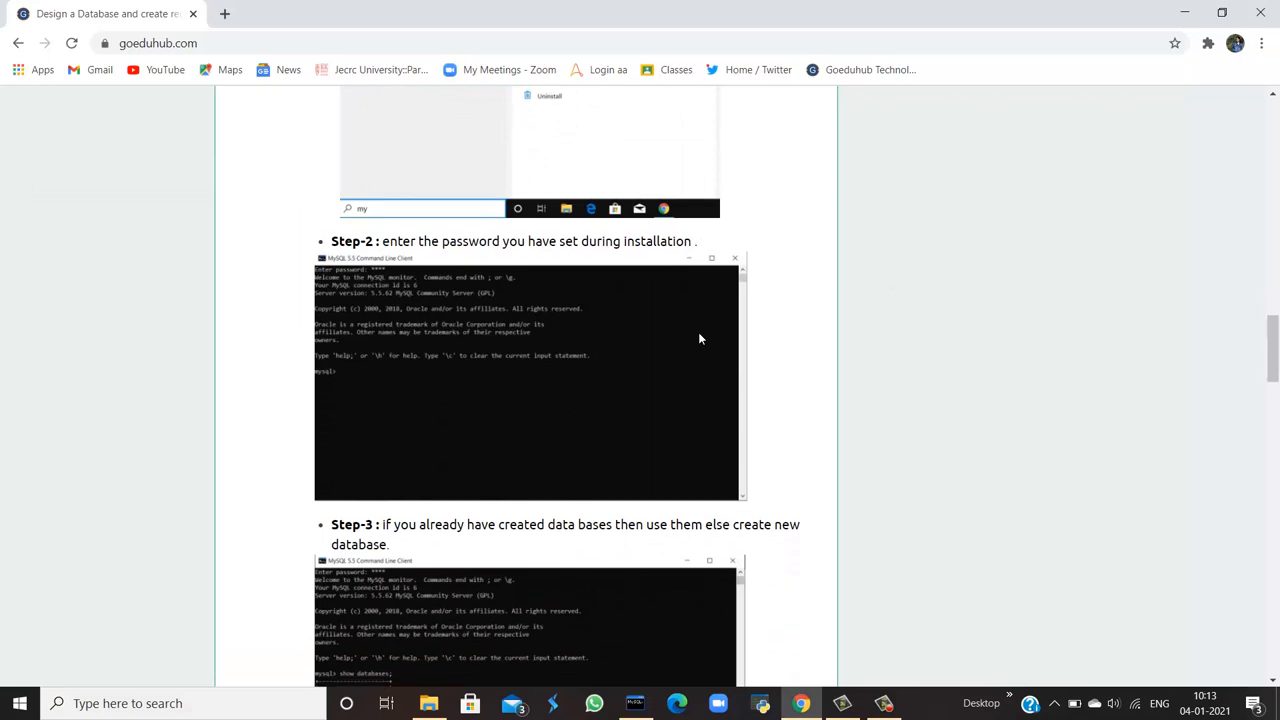
pyautogui.moveTo(651, 691)
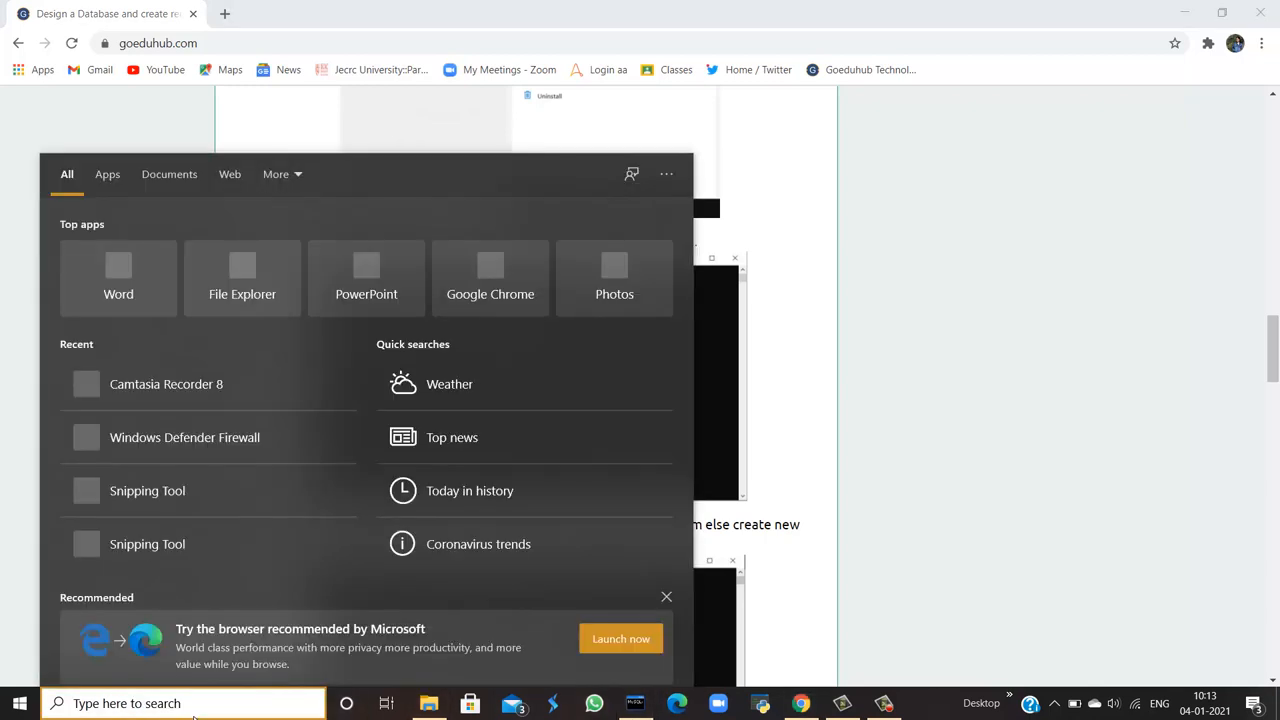
# Search 'mysql' in Start and launch MySQL 5.5 Command Line Client.
pyautogui.write('mysql')
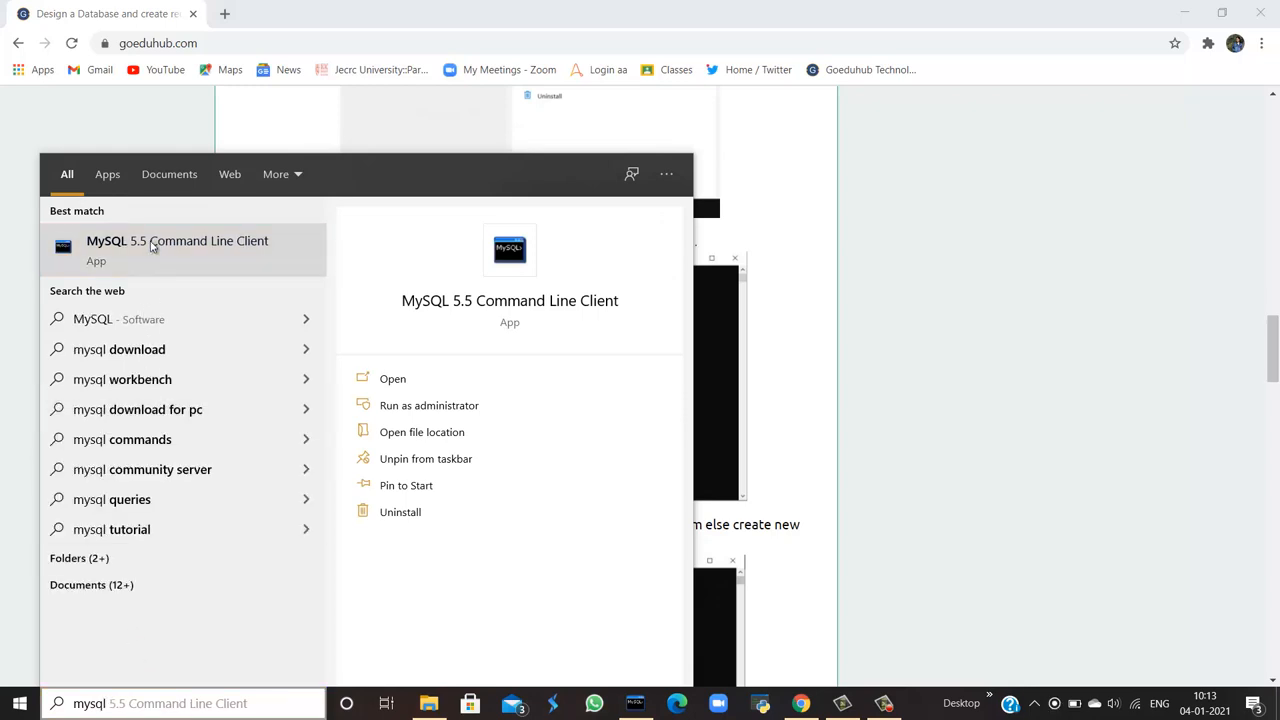
pyautogui.moveTo(228, 252)
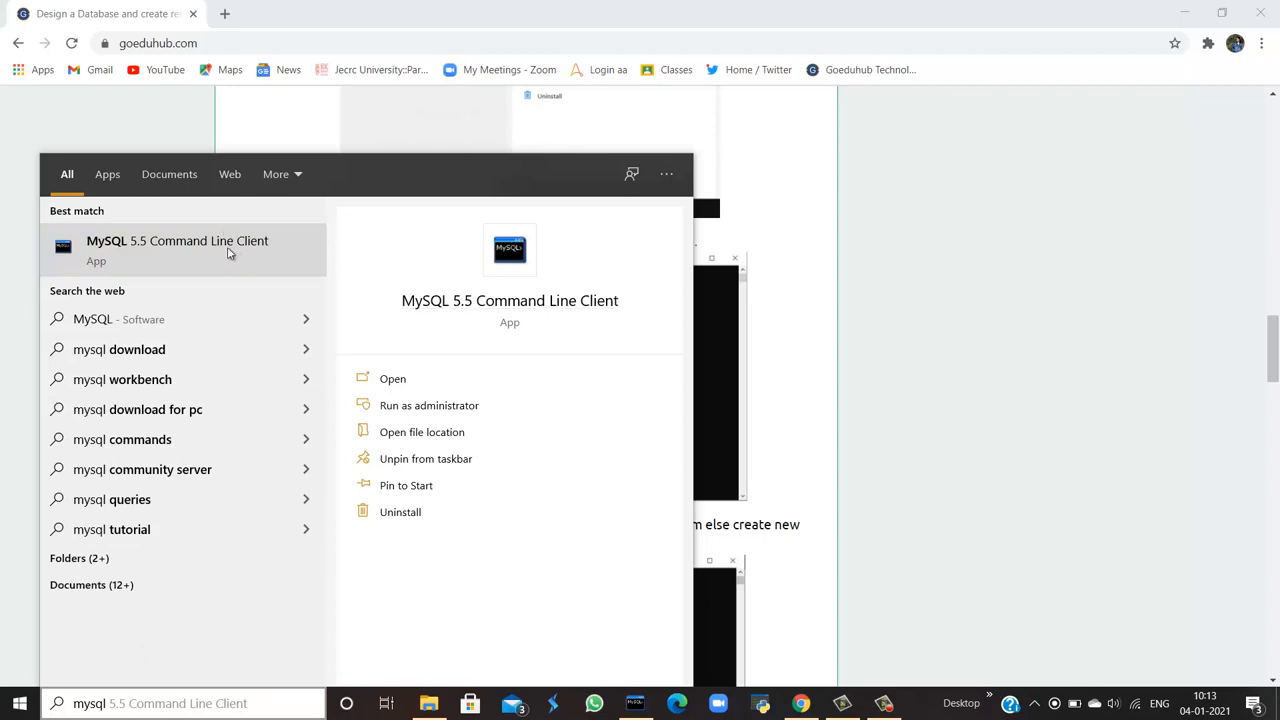
pyautogui.moveTo(611, 227)
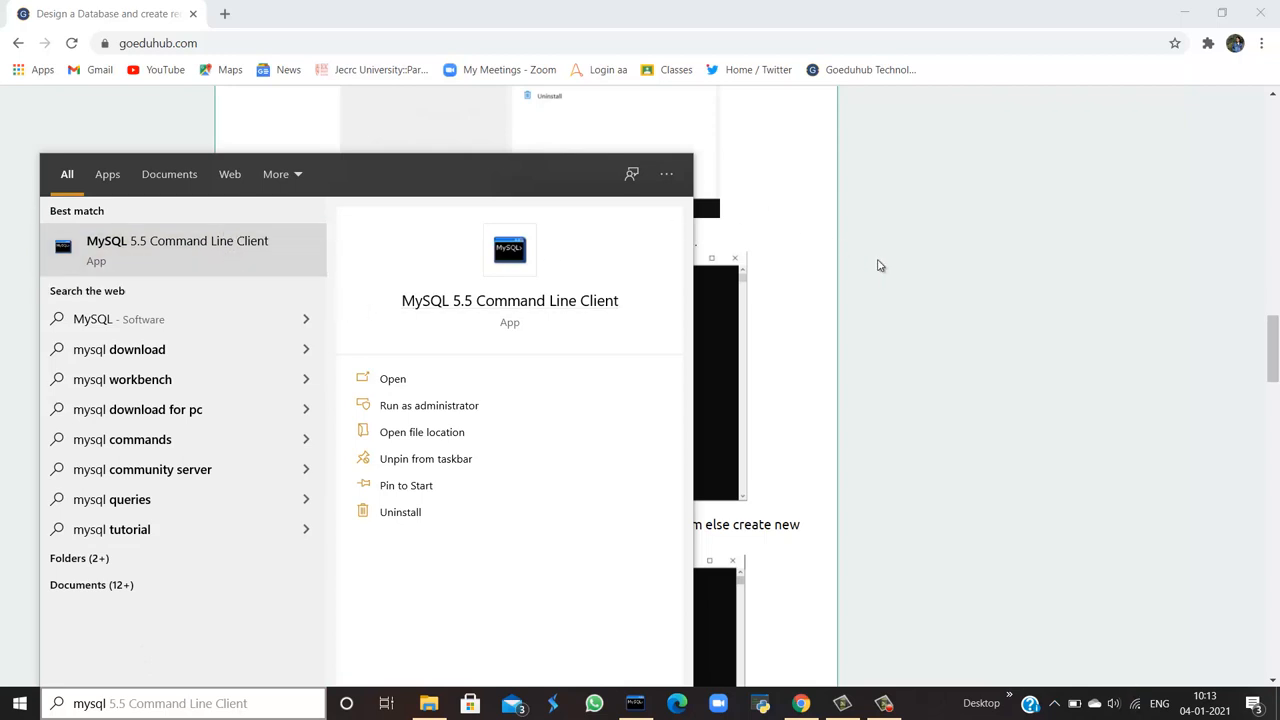
pyautogui.moveTo(865, 278)
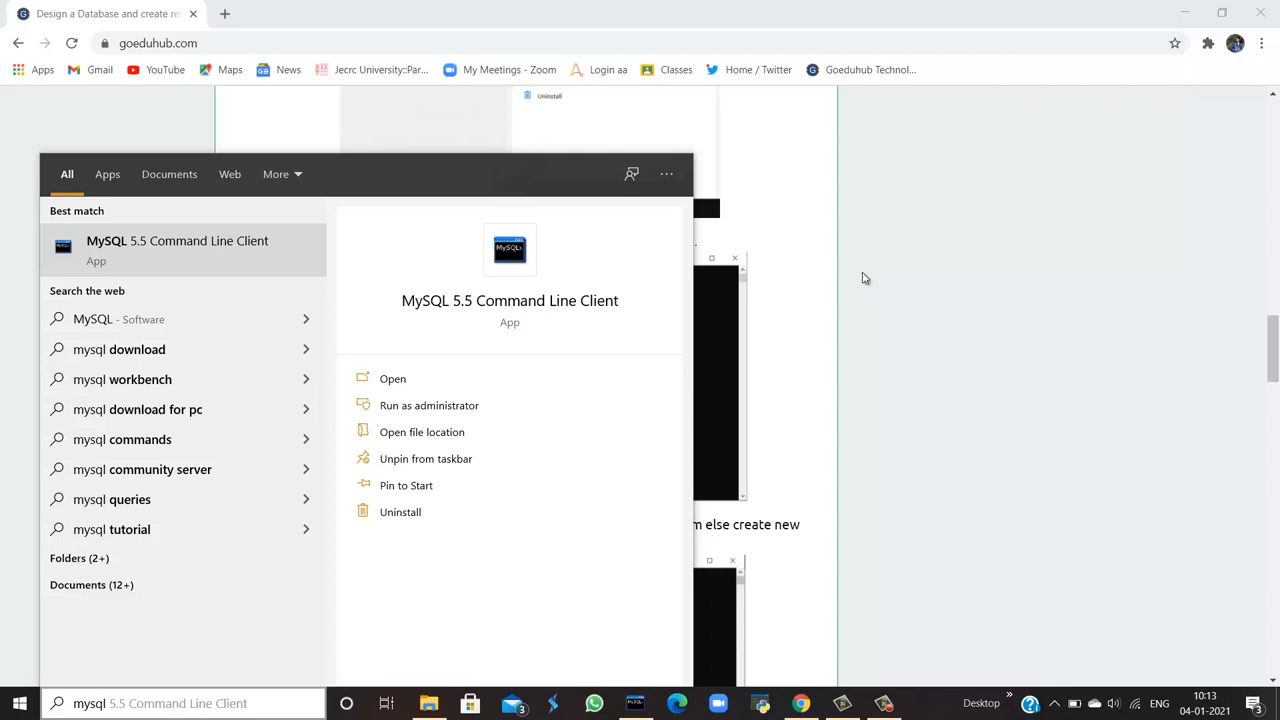
pyautogui.click(392, 378)
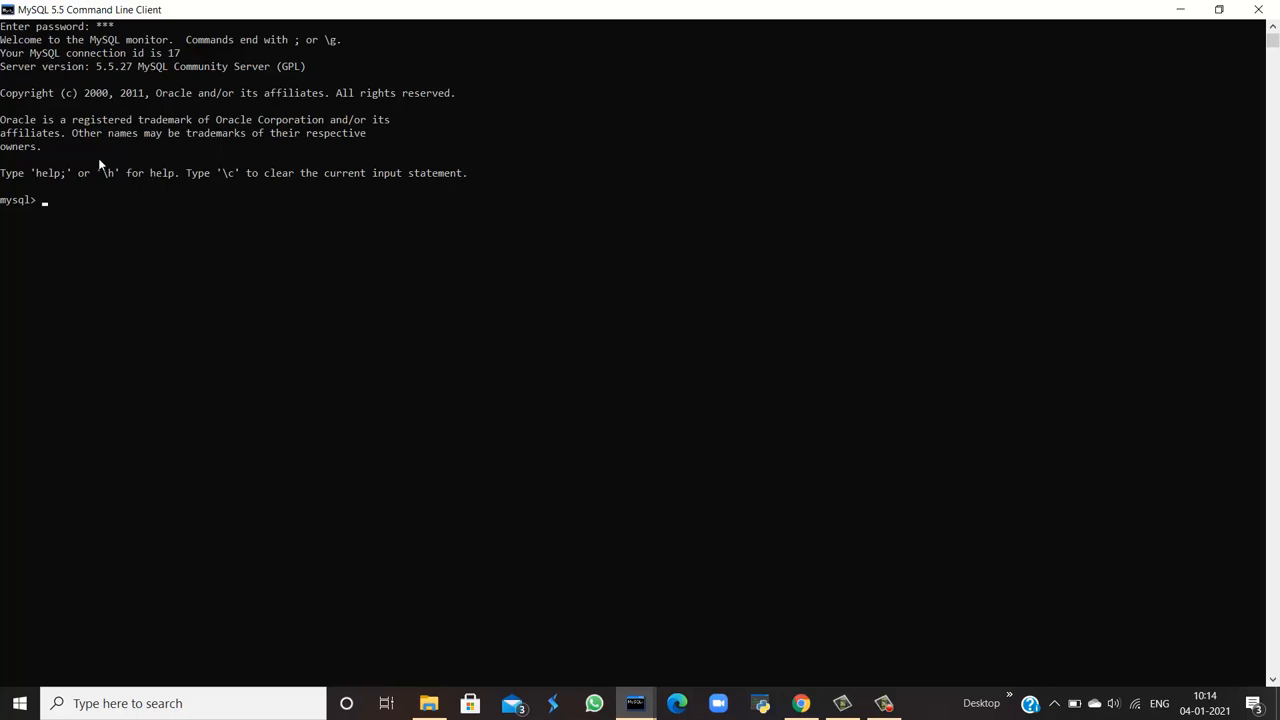
pyautogui.moveTo(1258, 8)
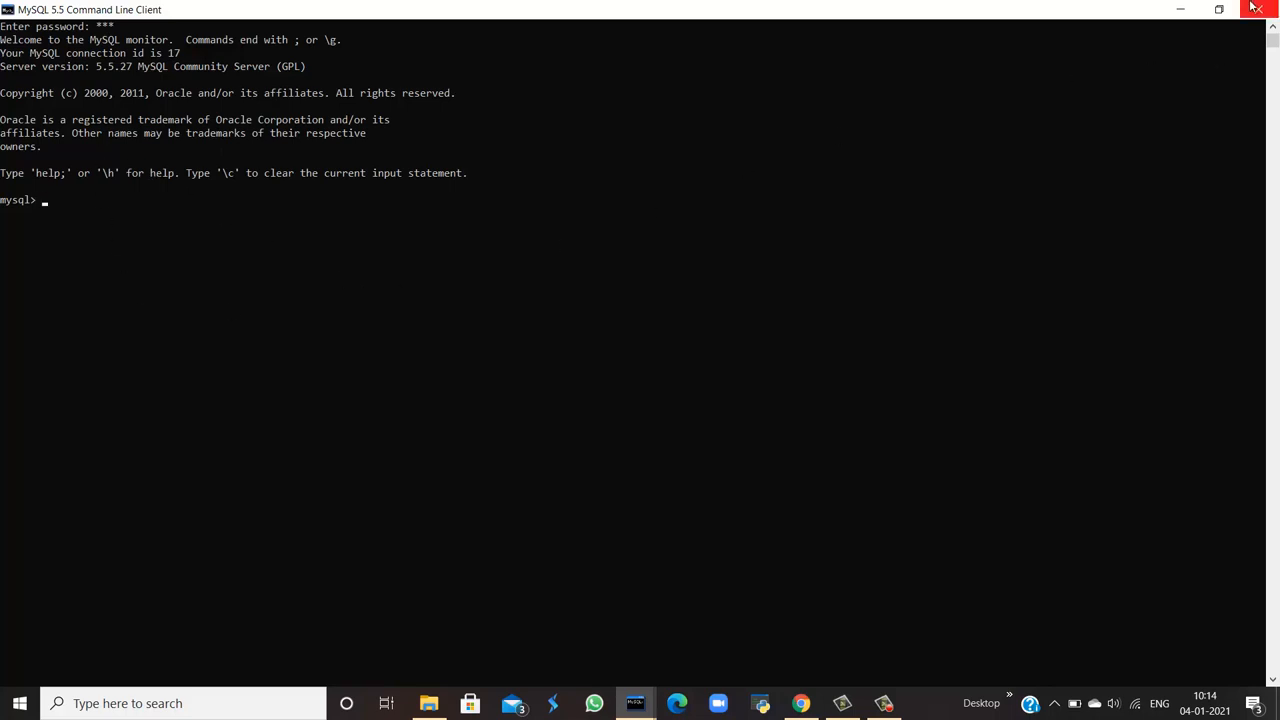
pyautogui.moveTo(1262, 9)
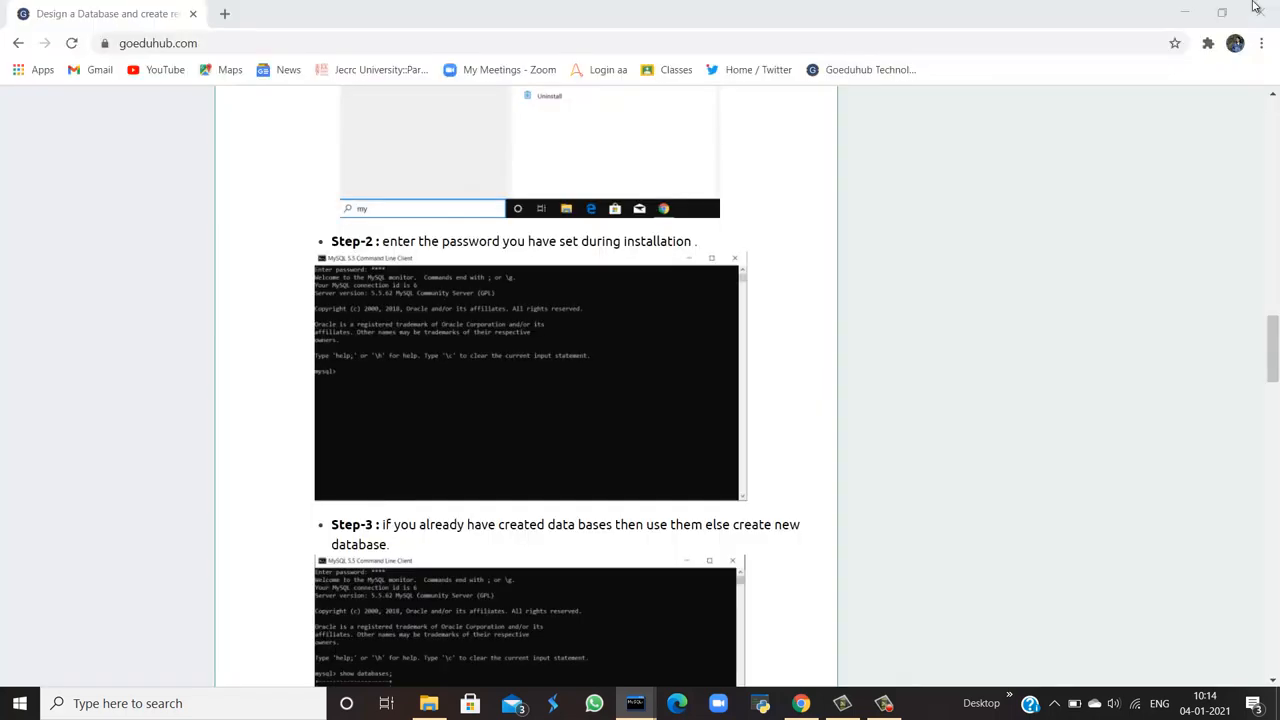
# Scroll the goeduhub tutorial to the Creation of Database and CREATE TABLE syntax.
pyautogui.scroll(-3)
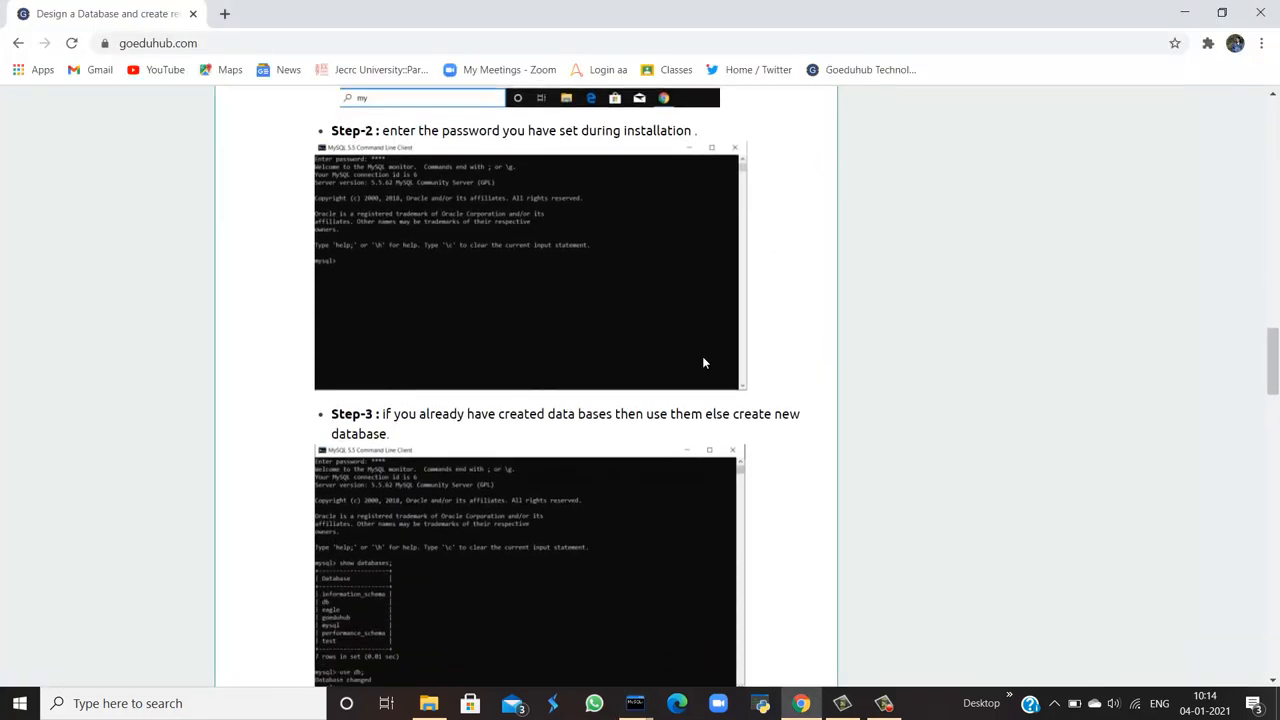
pyautogui.scroll(-3)
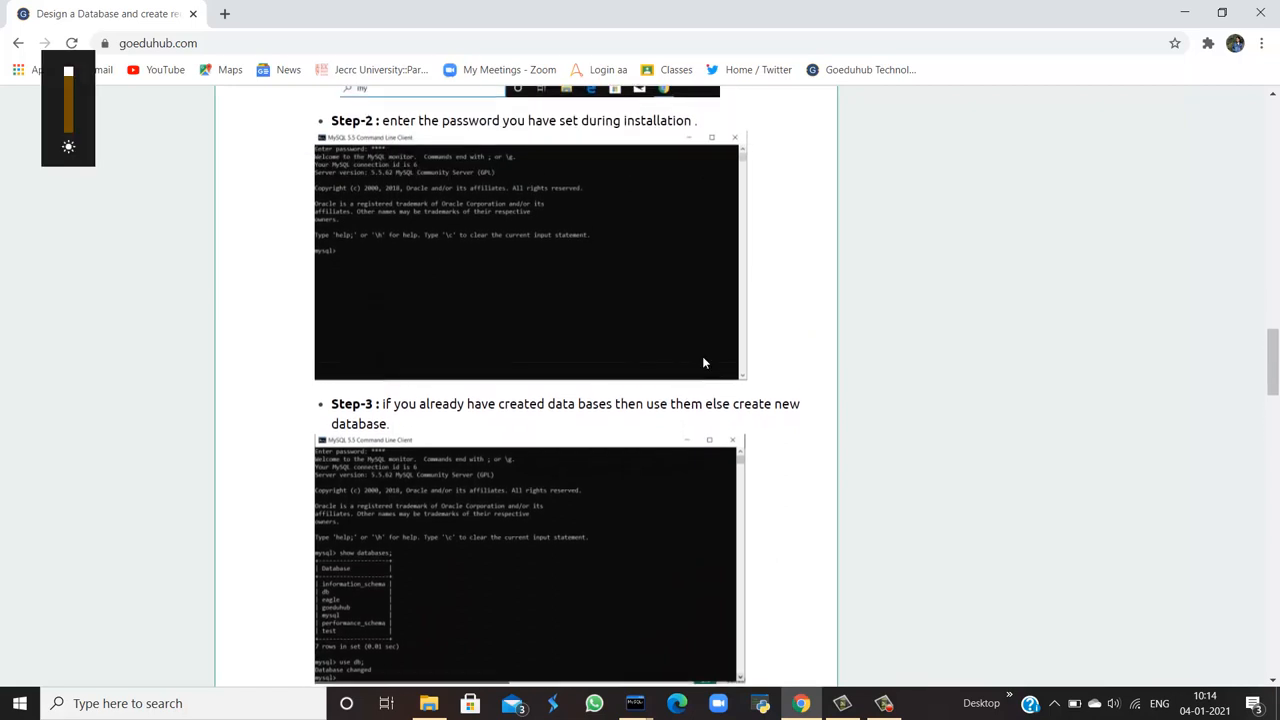
pyautogui.scroll(-3)
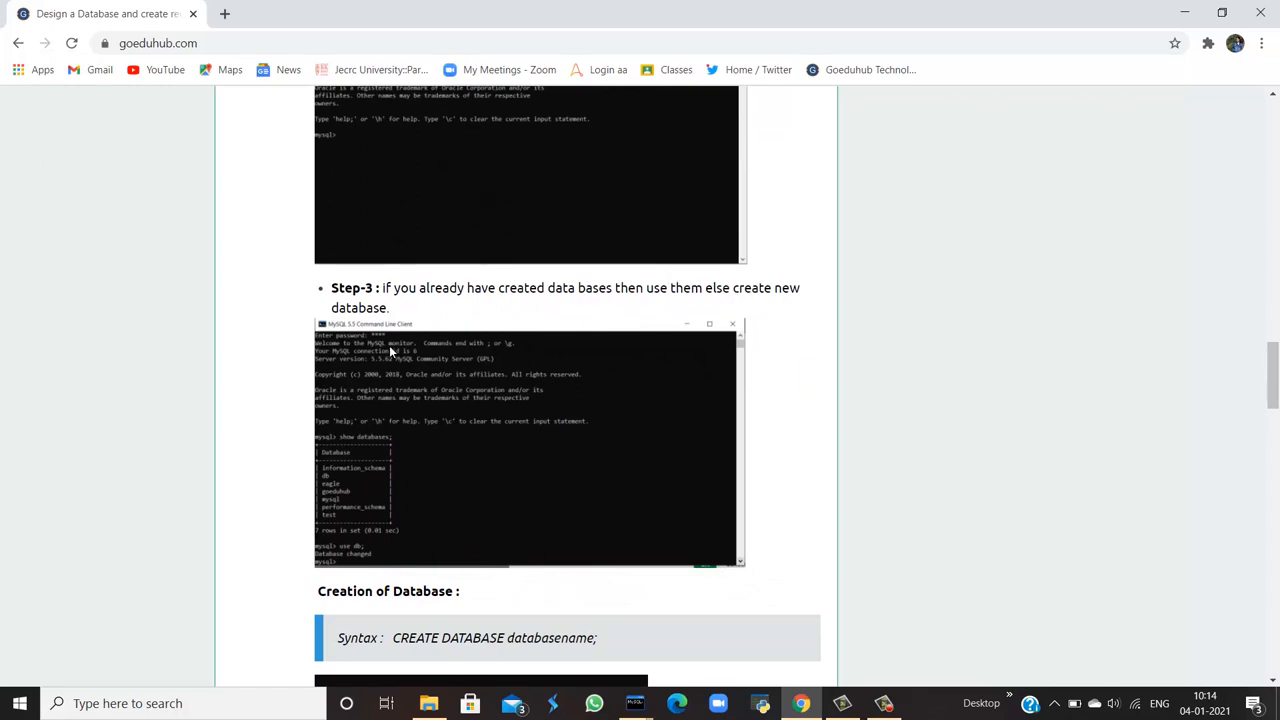
pyautogui.scroll(-3)
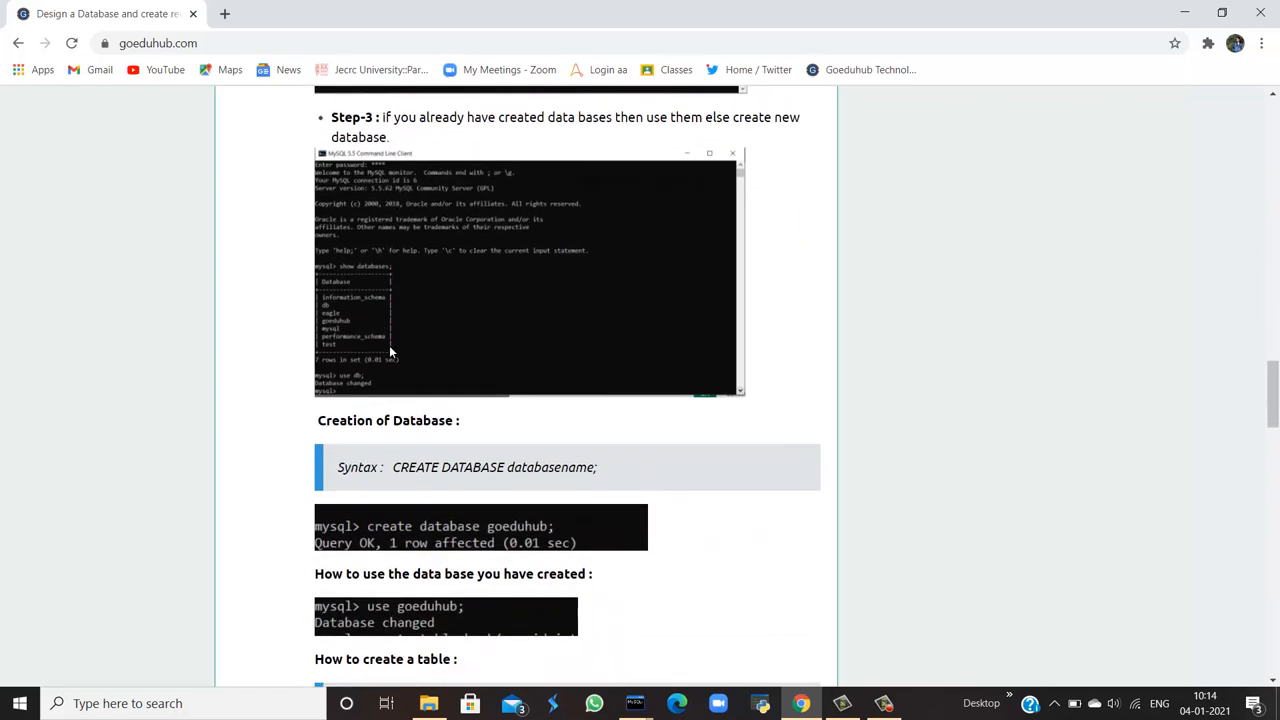
pyautogui.scroll(-3)
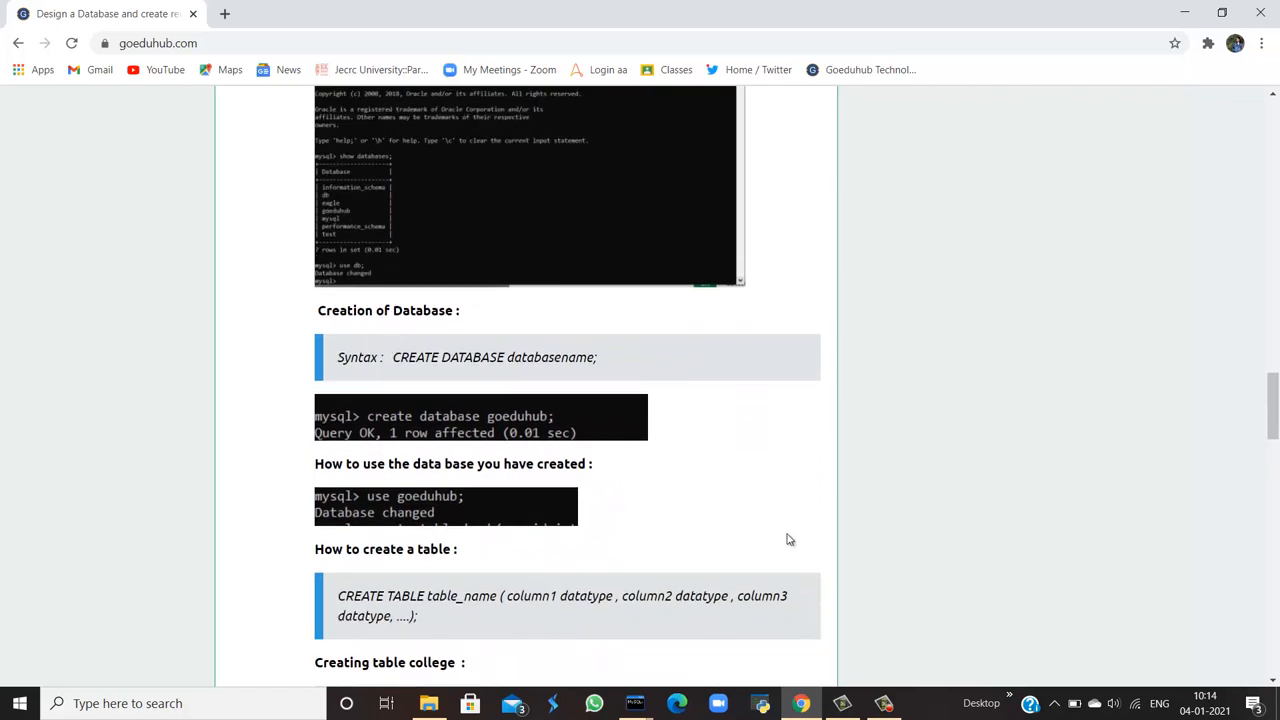
pyautogui.moveTo(847, 581)
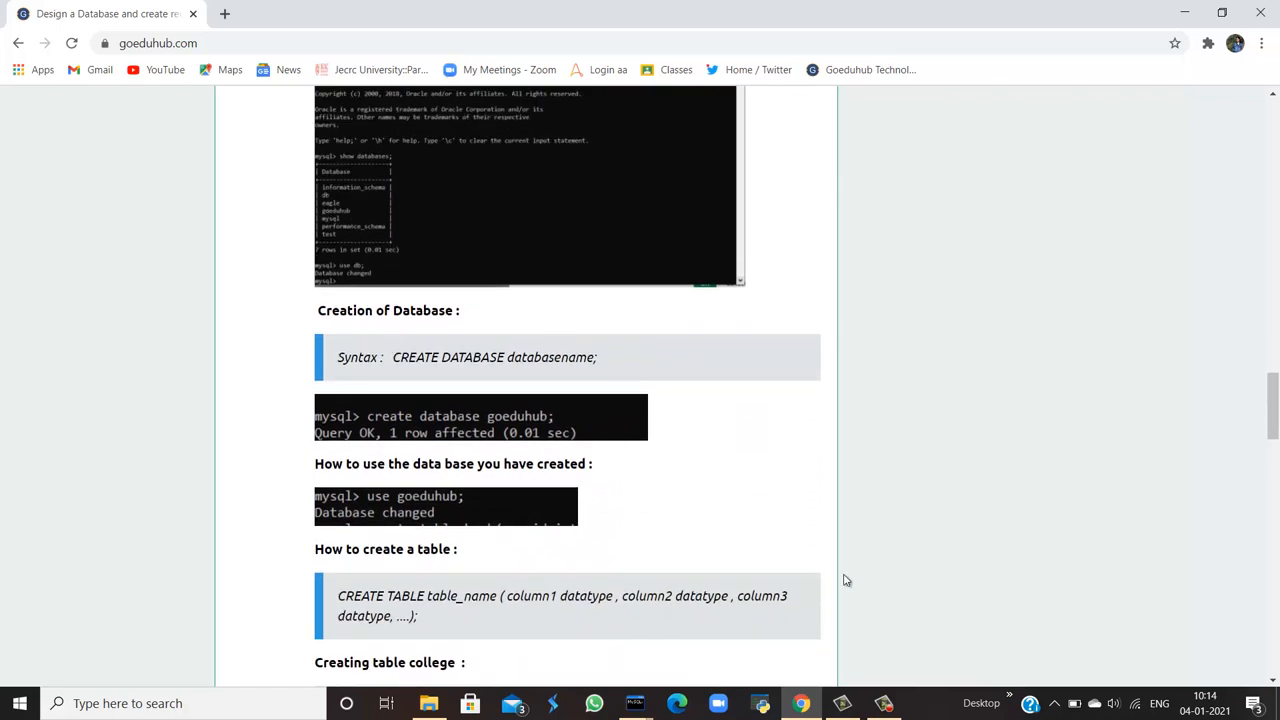
pyautogui.moveTo(843, 588)
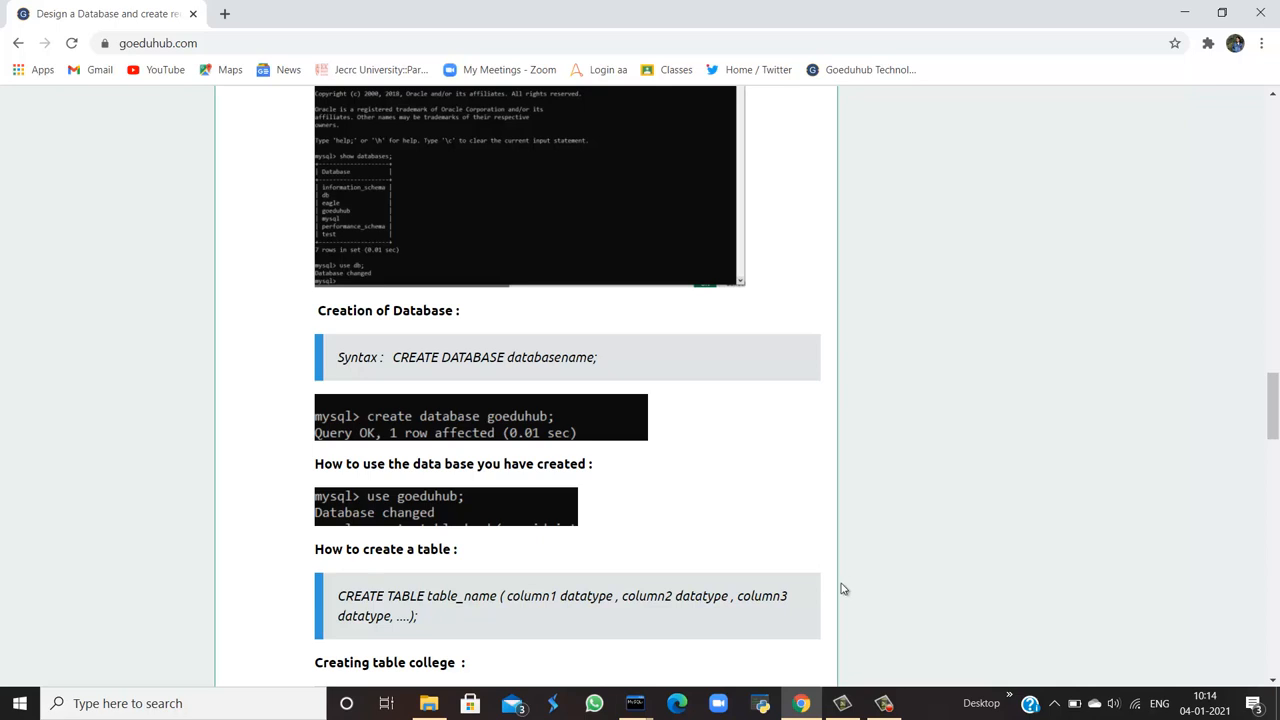
pyautogui.moveTo(635, 703)
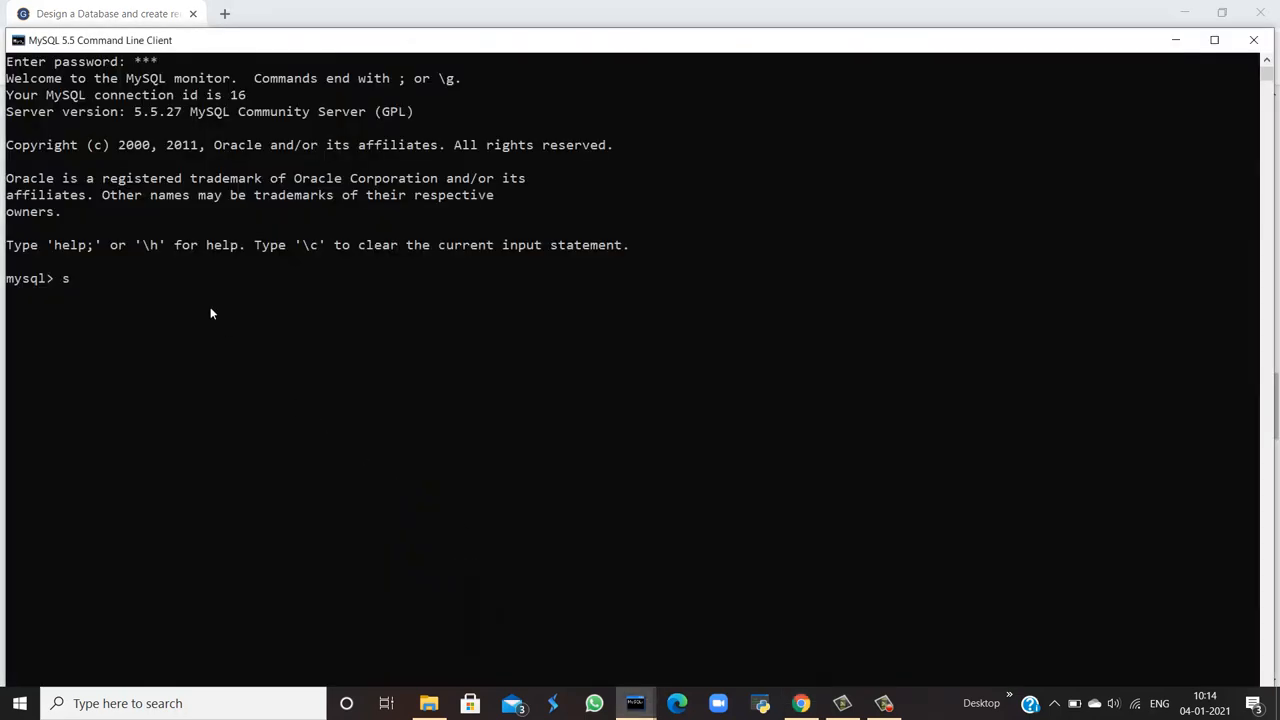
# Run show databases; to list the six existing databases, including bank, mysql and test.
pyautogui.write('how dat')
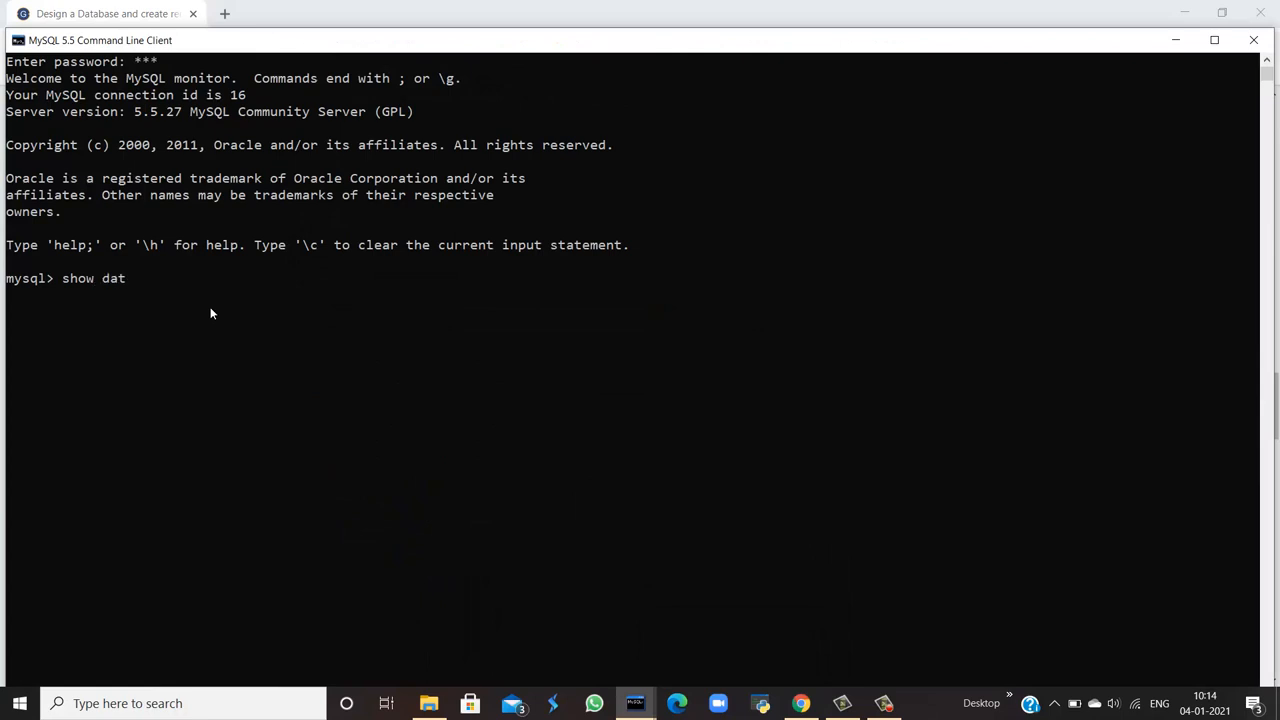
pyautogui.write('abase')
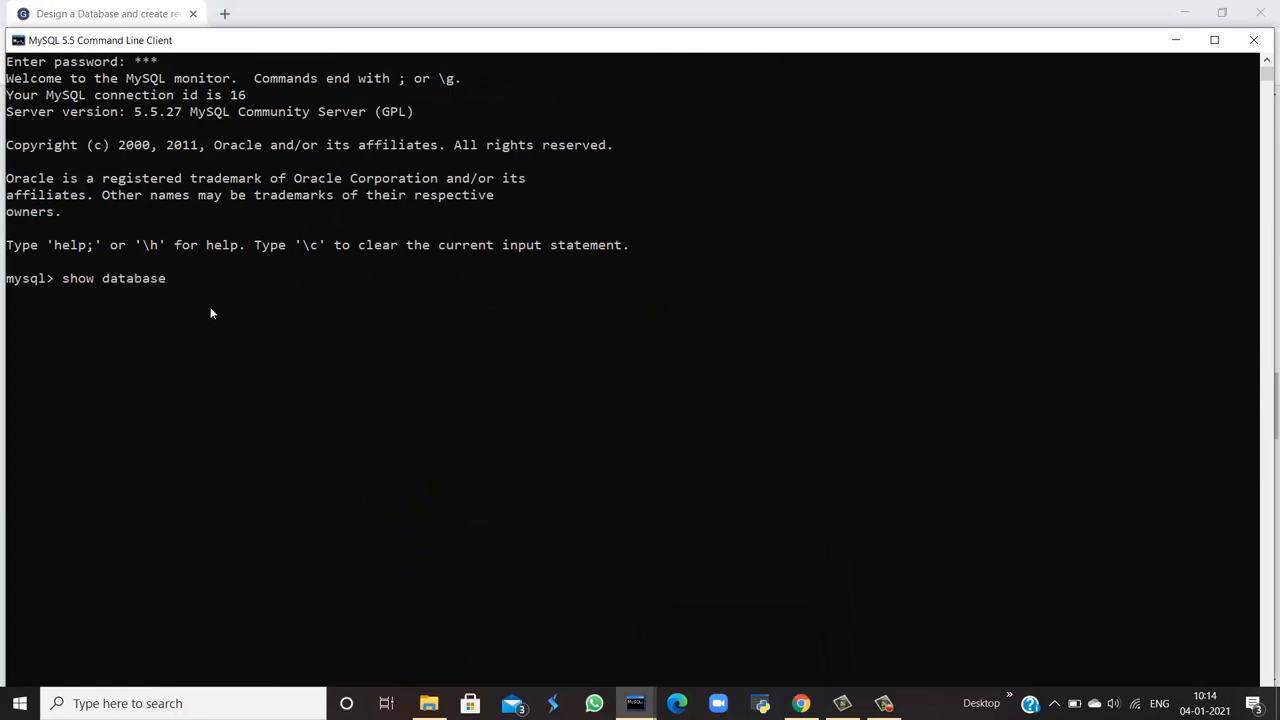
pyautogui.write('s;')
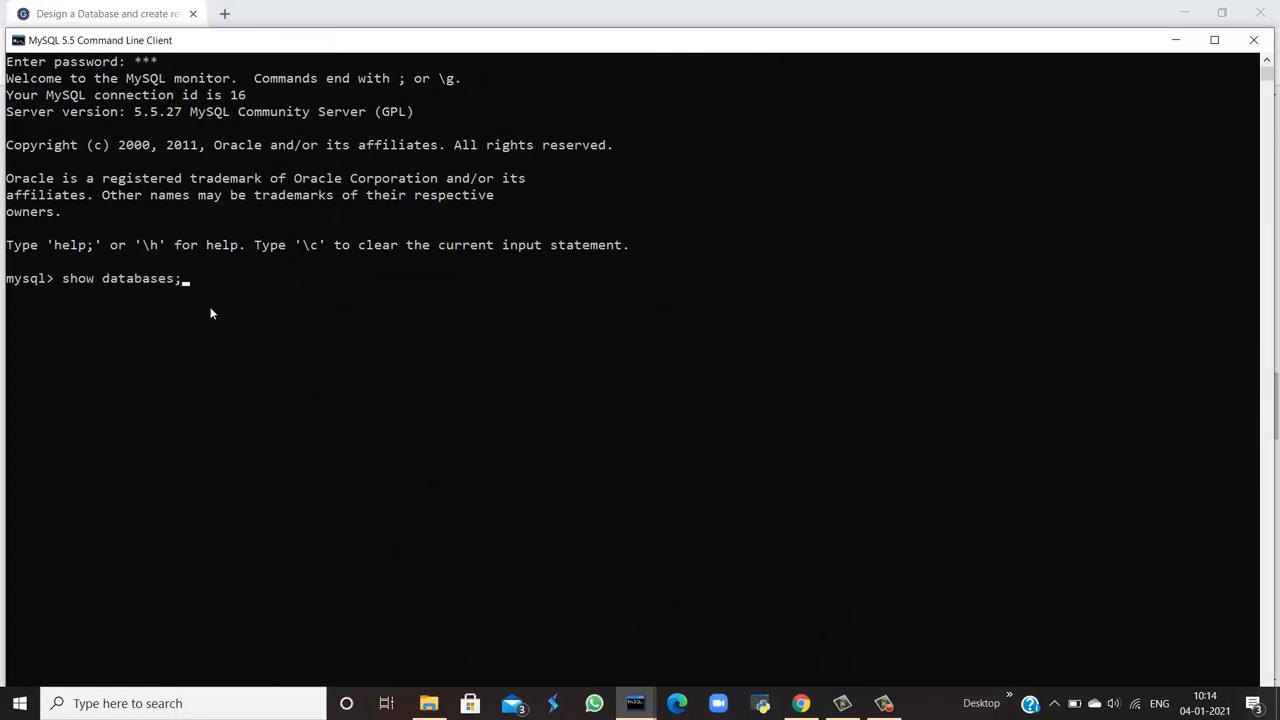
pyautogui.moveTo(228, 296)
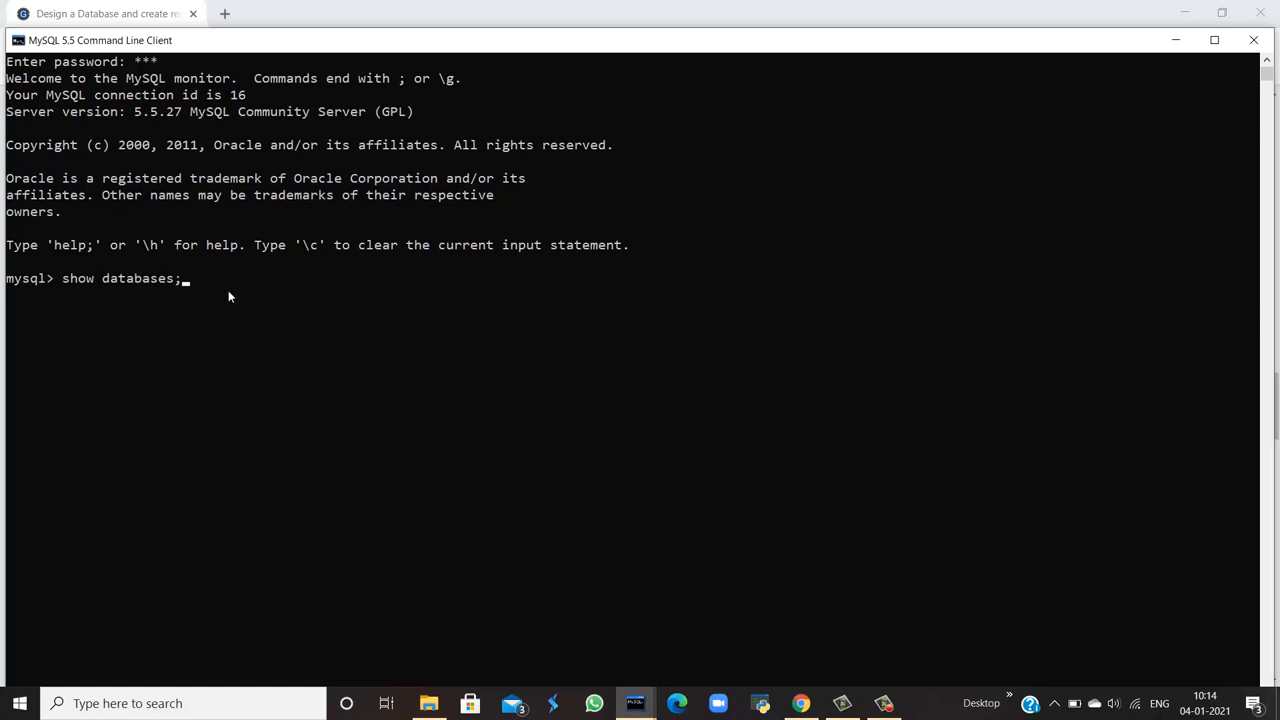
pyautogui.press('enter')
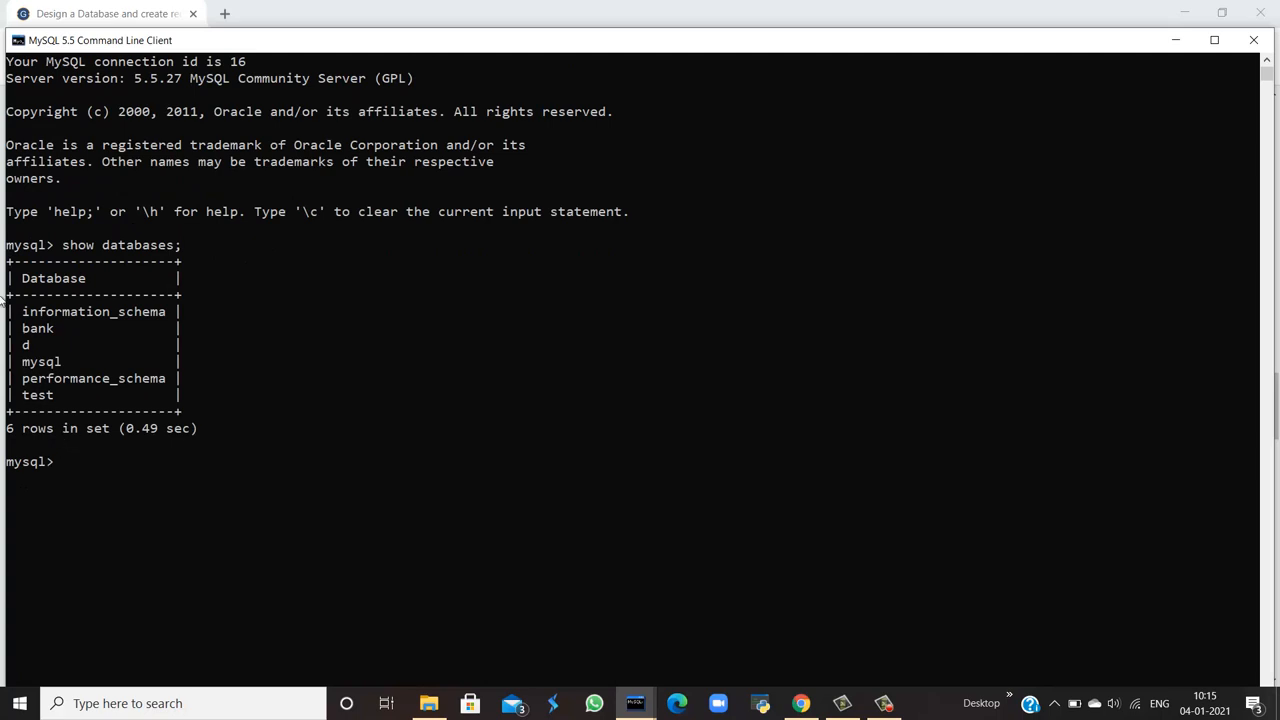
pyautogui.moveTo(142, 296)
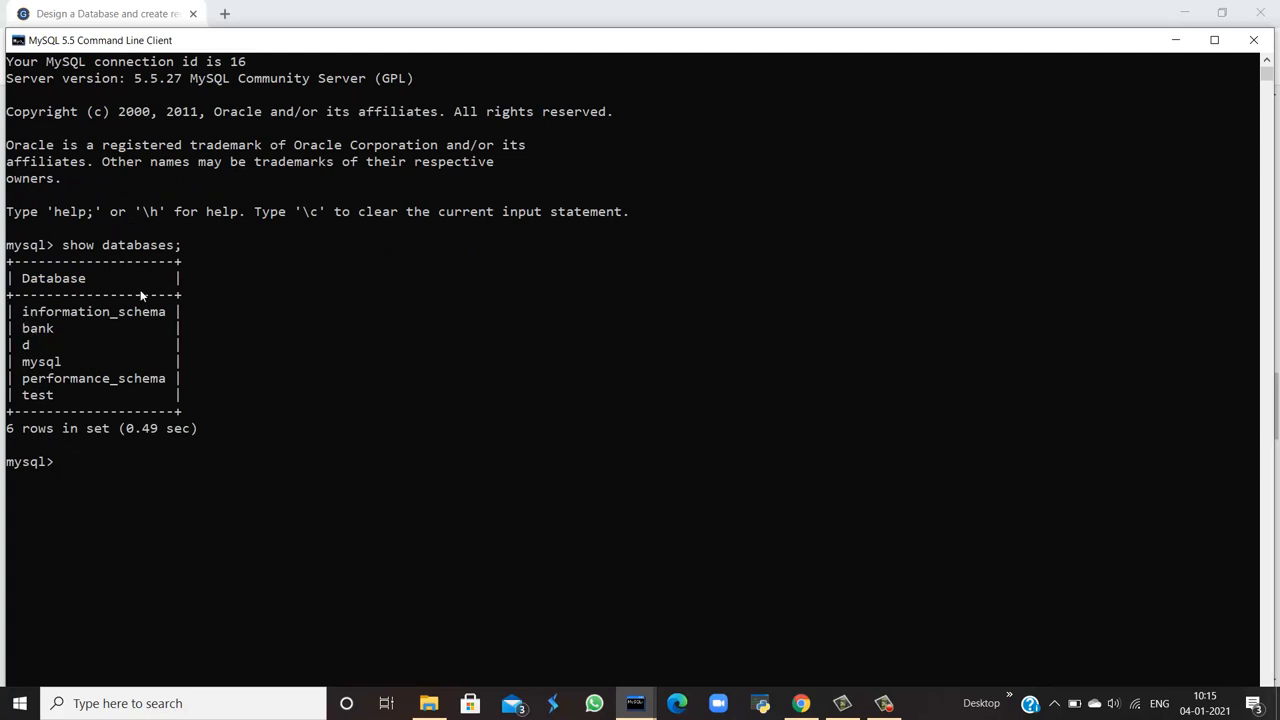
pyautogui.moveTo(48, 345)
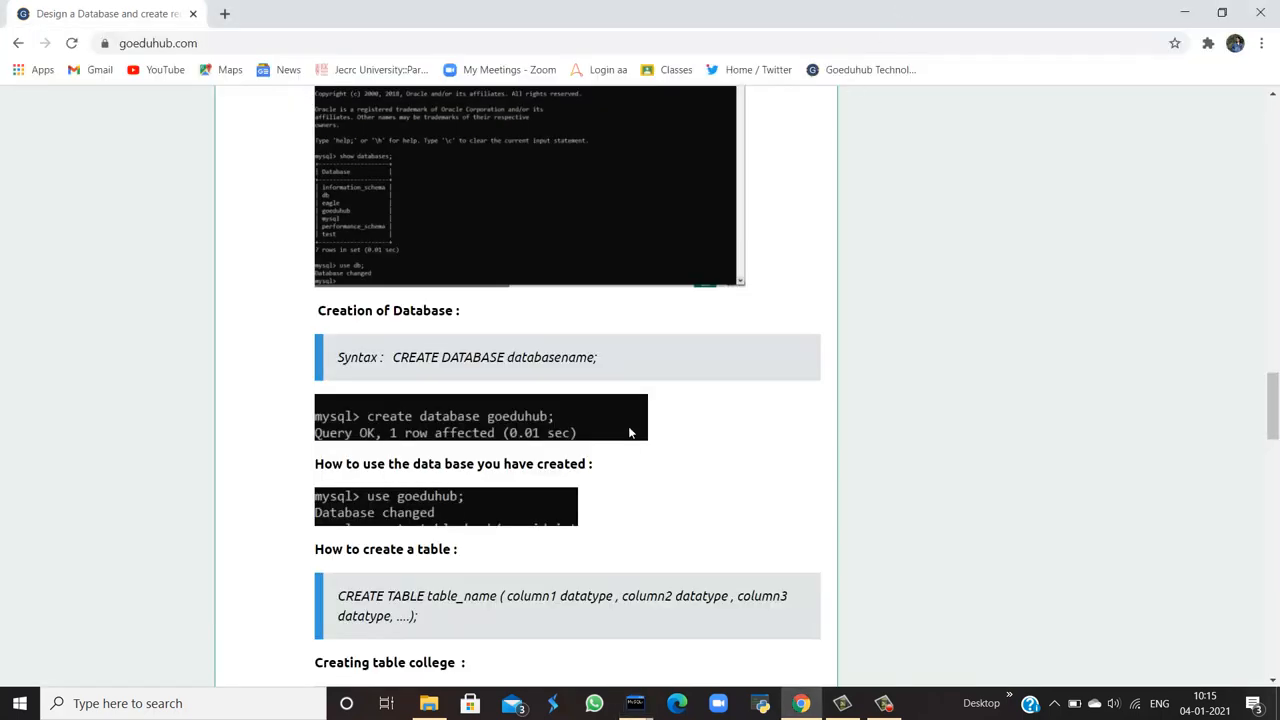
# Scroll slightly to show the CREATE DATABASE syntax and 'Creating table college'.
pyautogui.scroll(-3)
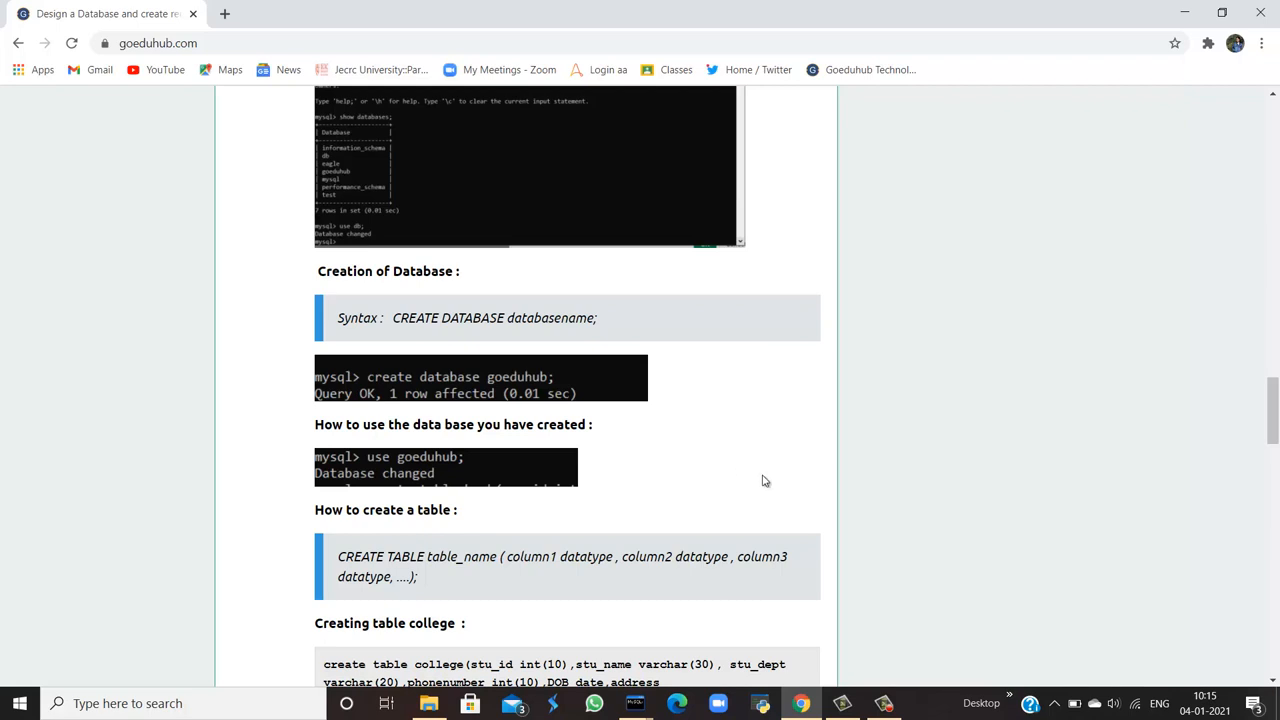
pyautogui.moveTo(425, 345)
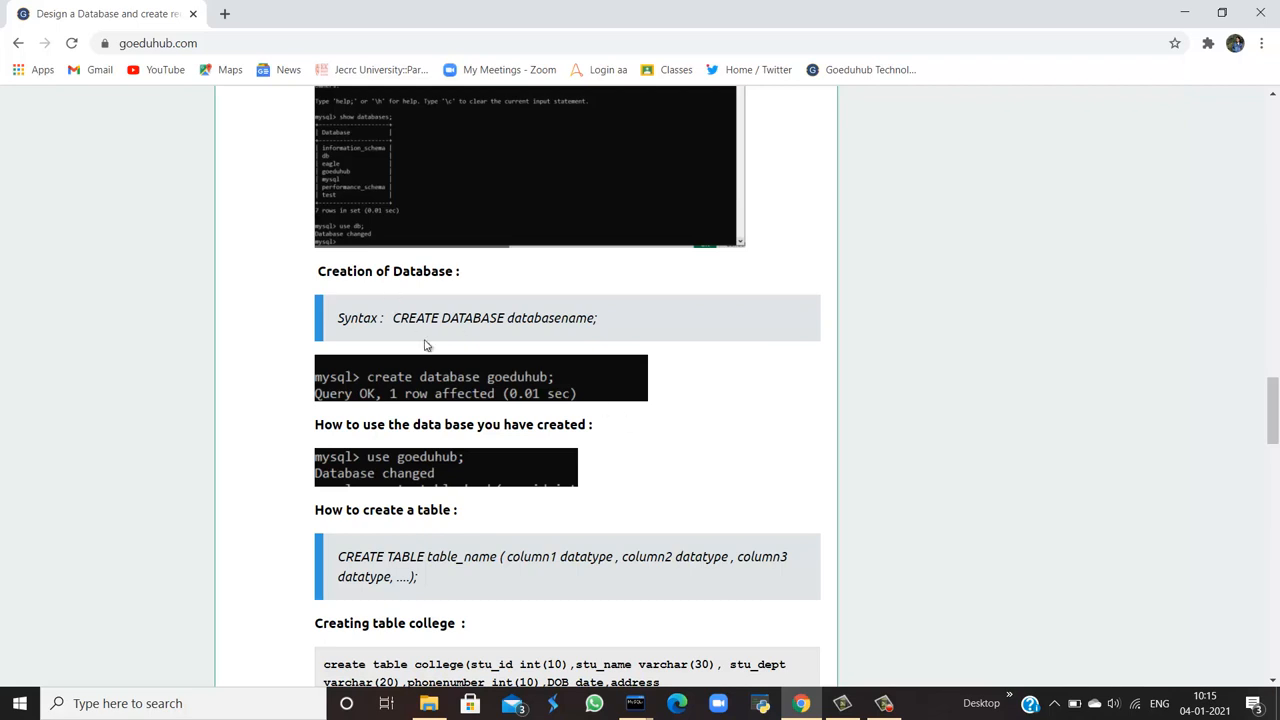
pyautogui.moveTo(503, 312)
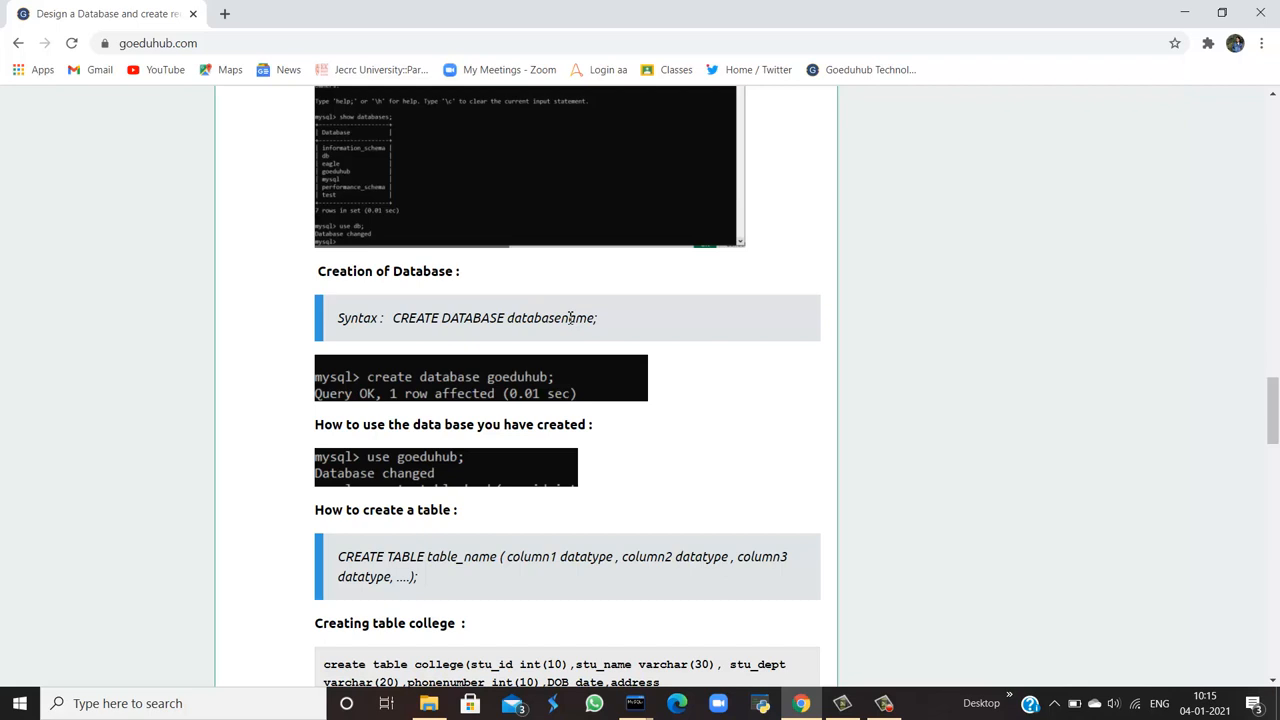
# Run create database goeduhub; and type show databases; to confirm seven databases.
pyautogui.scroll(-3)
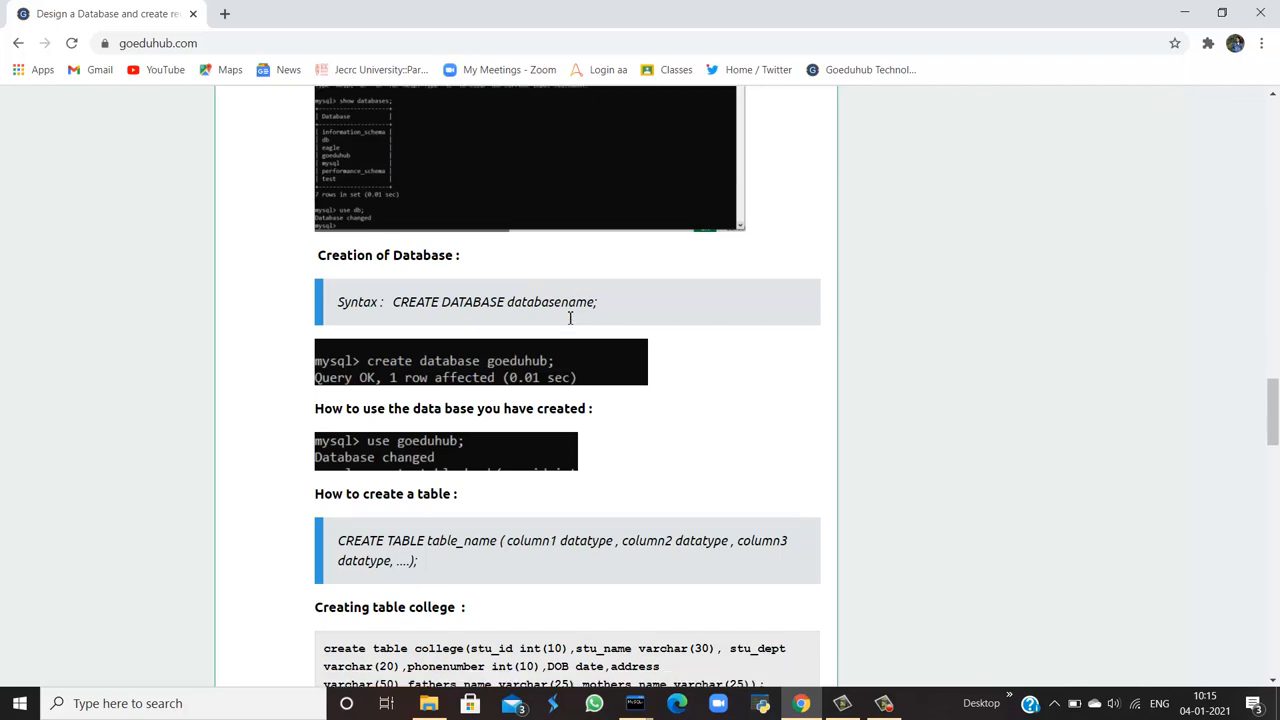
pyautogui.scroll(-3)
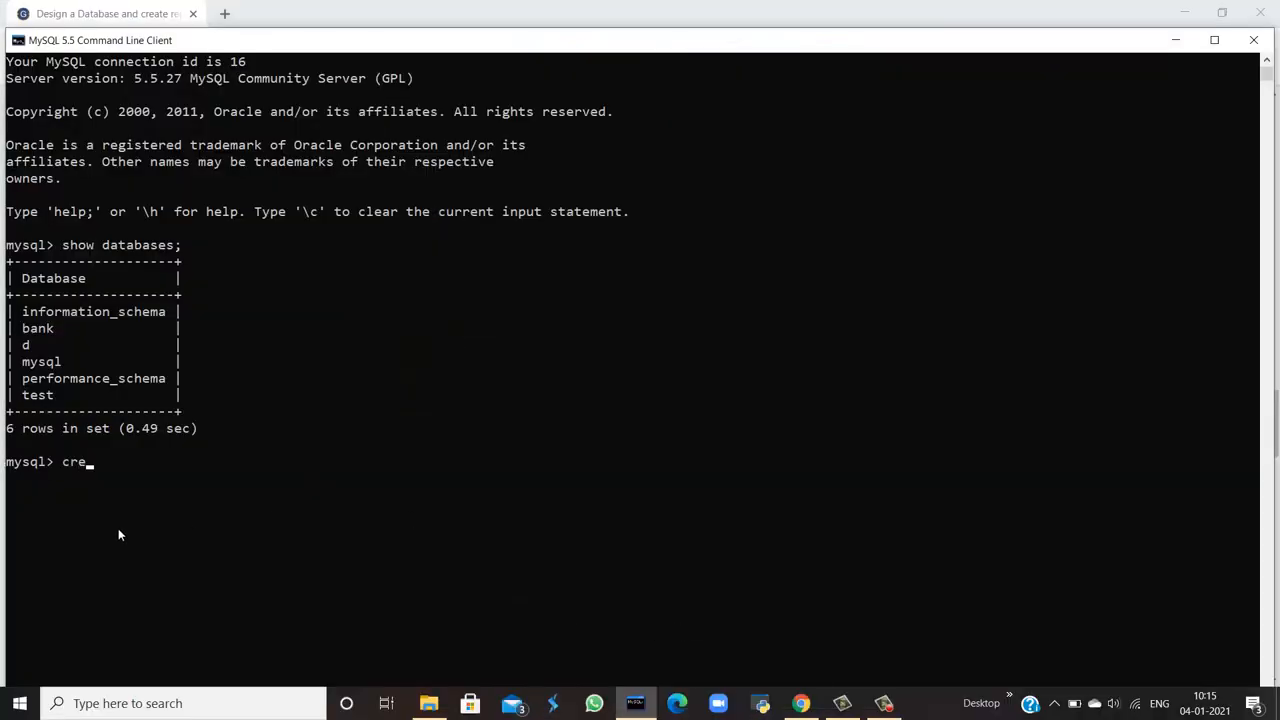
pyautogui.write('ate databs')
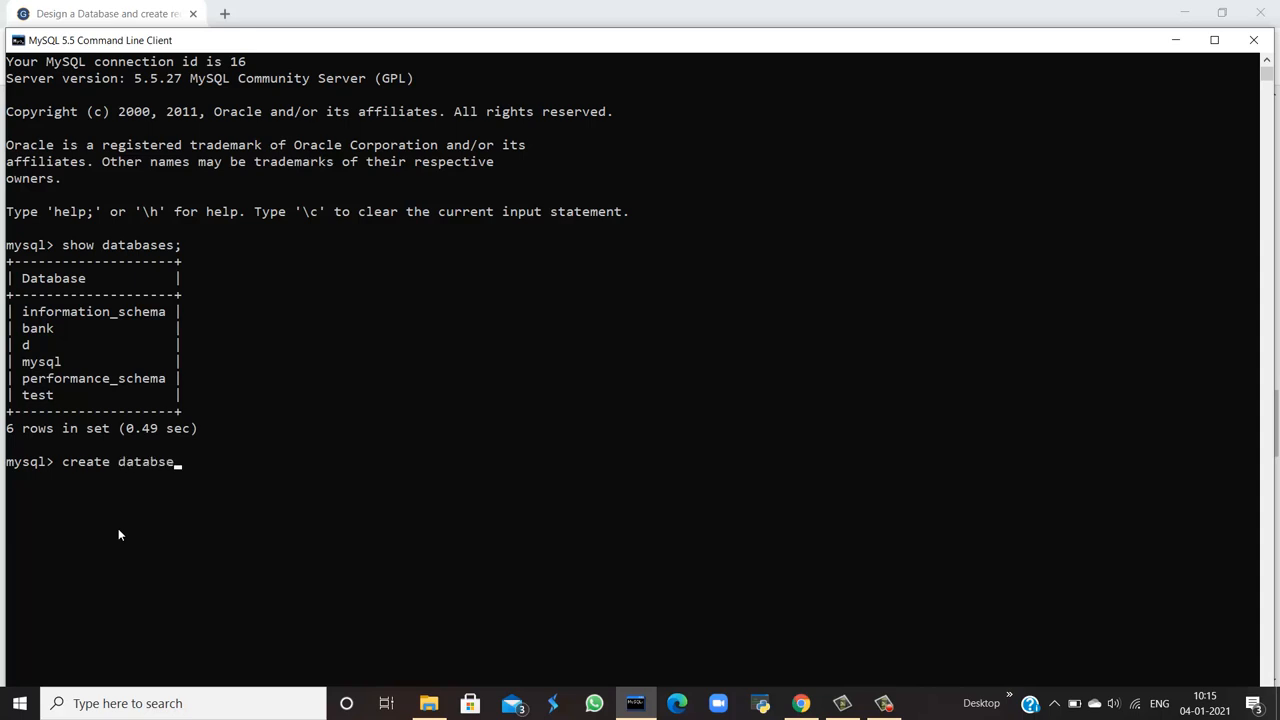
pyautogui.write('e')
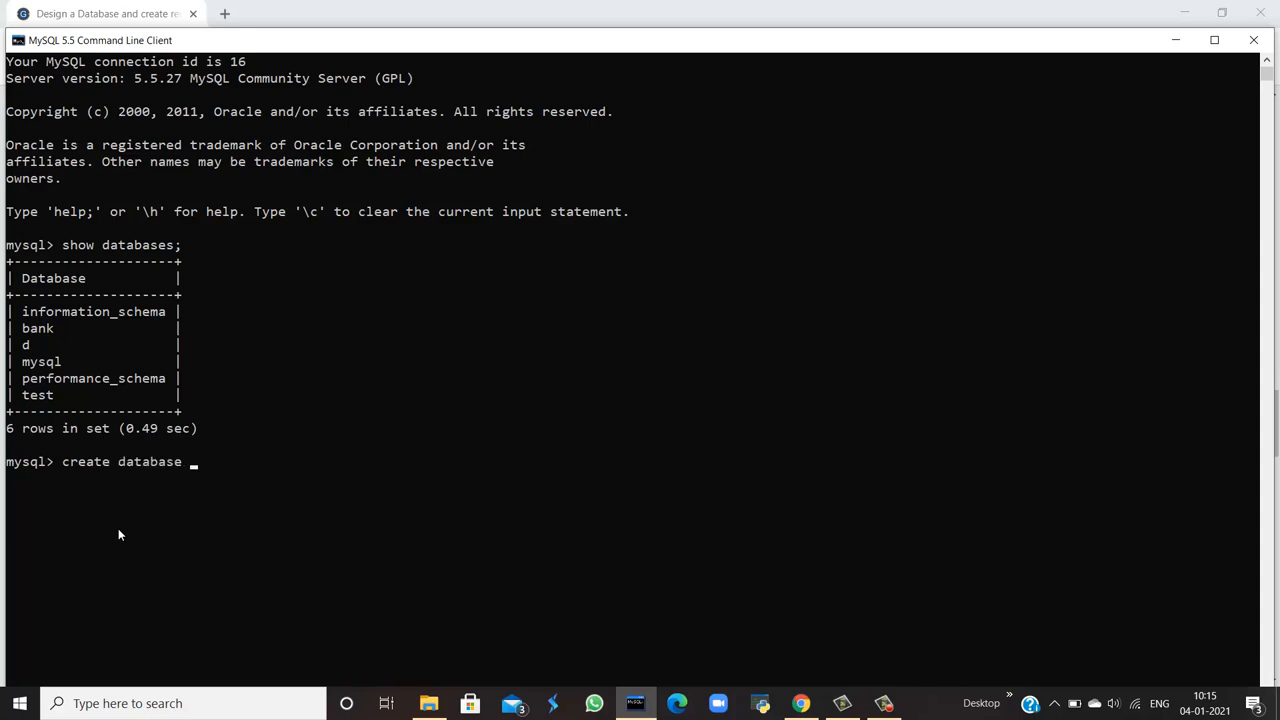
pyautogui.write('goed')
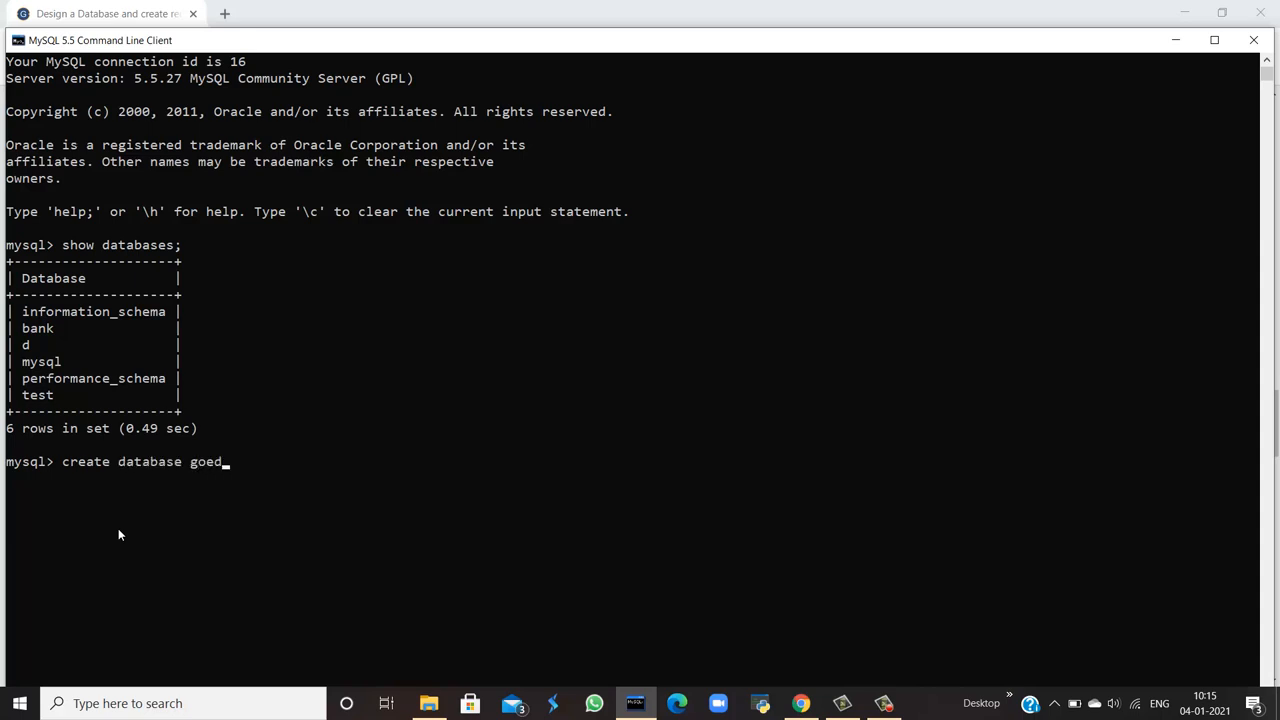
pyautogui.write('uhu')
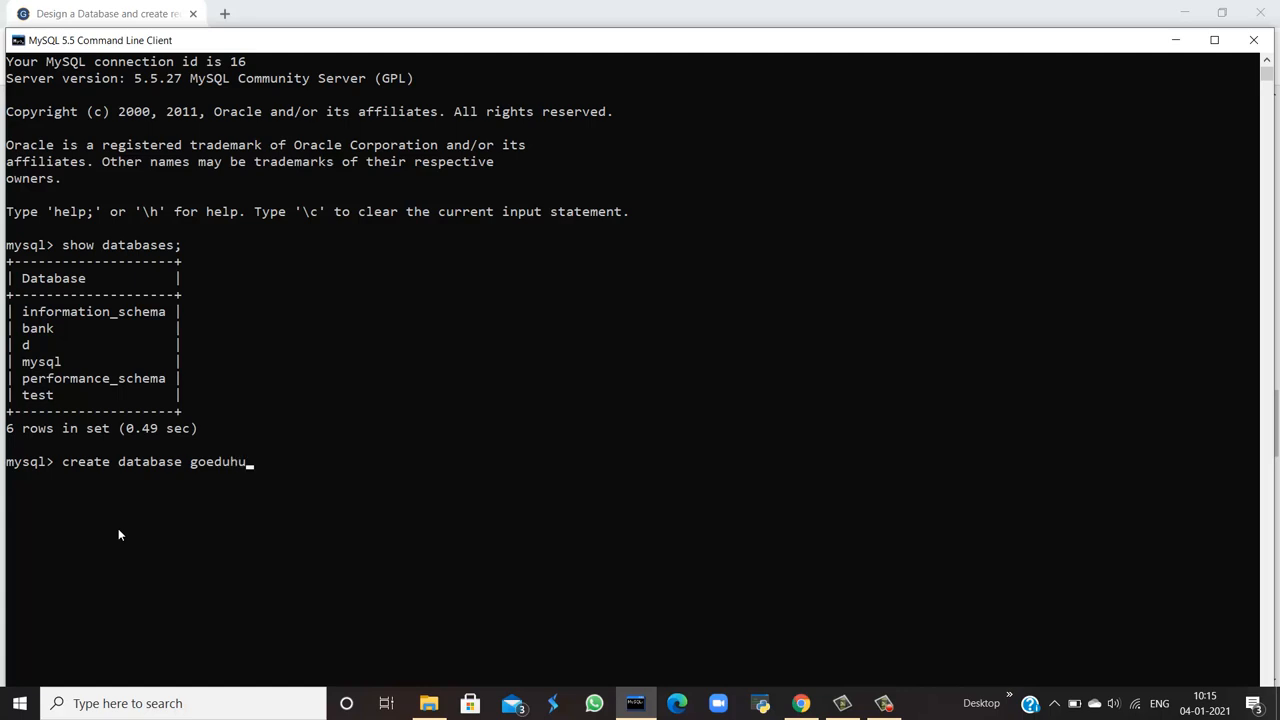
pyautogui.write("b'")
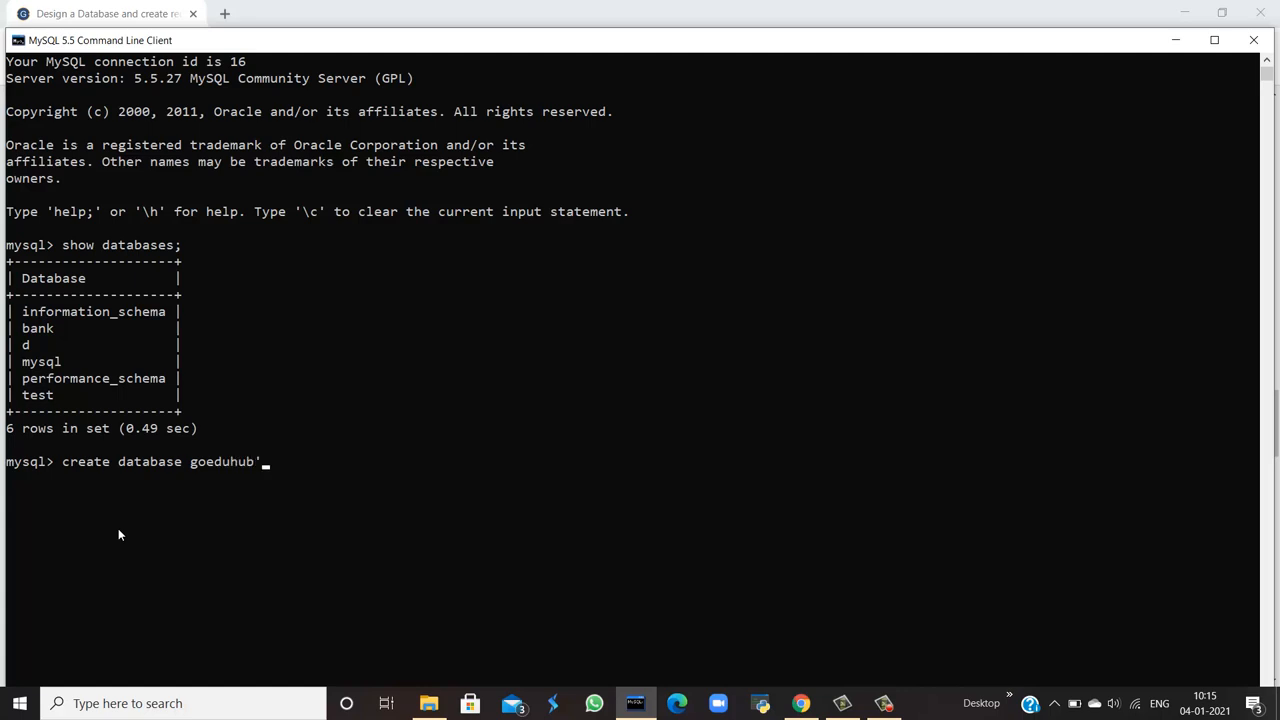
pyautogui.press('enter')
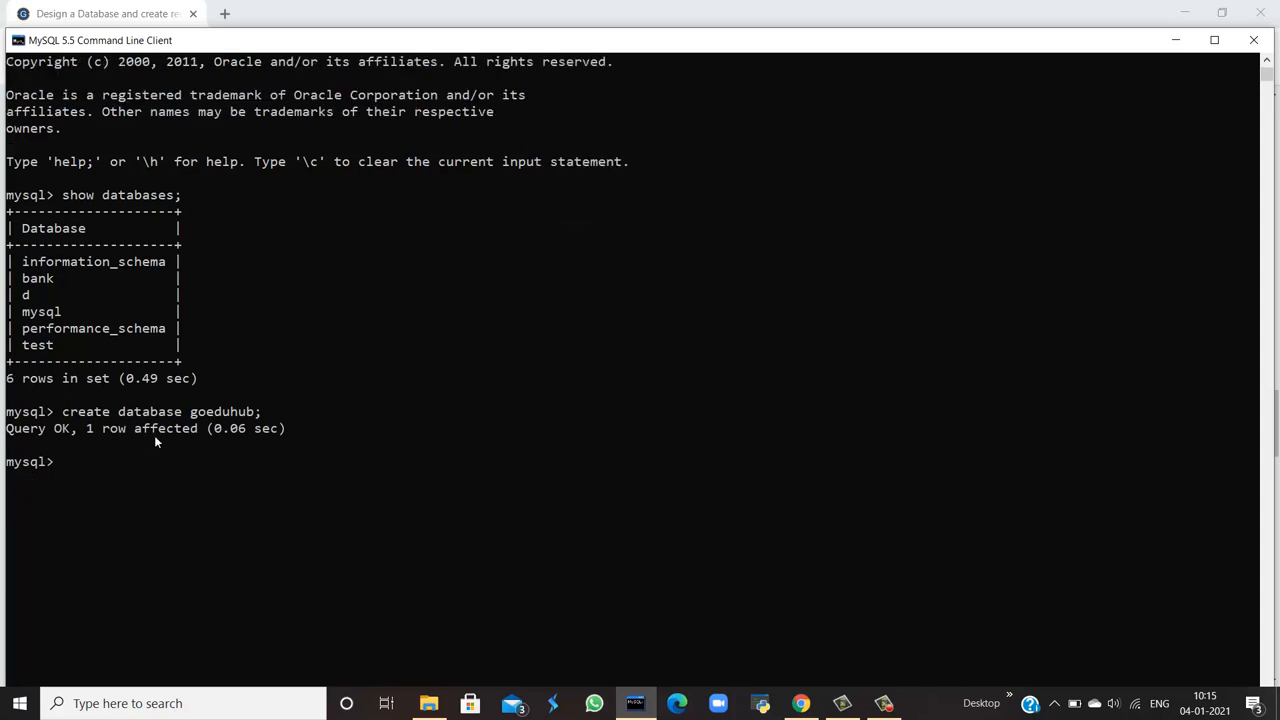
pyautogui.moveTo(98, 345)
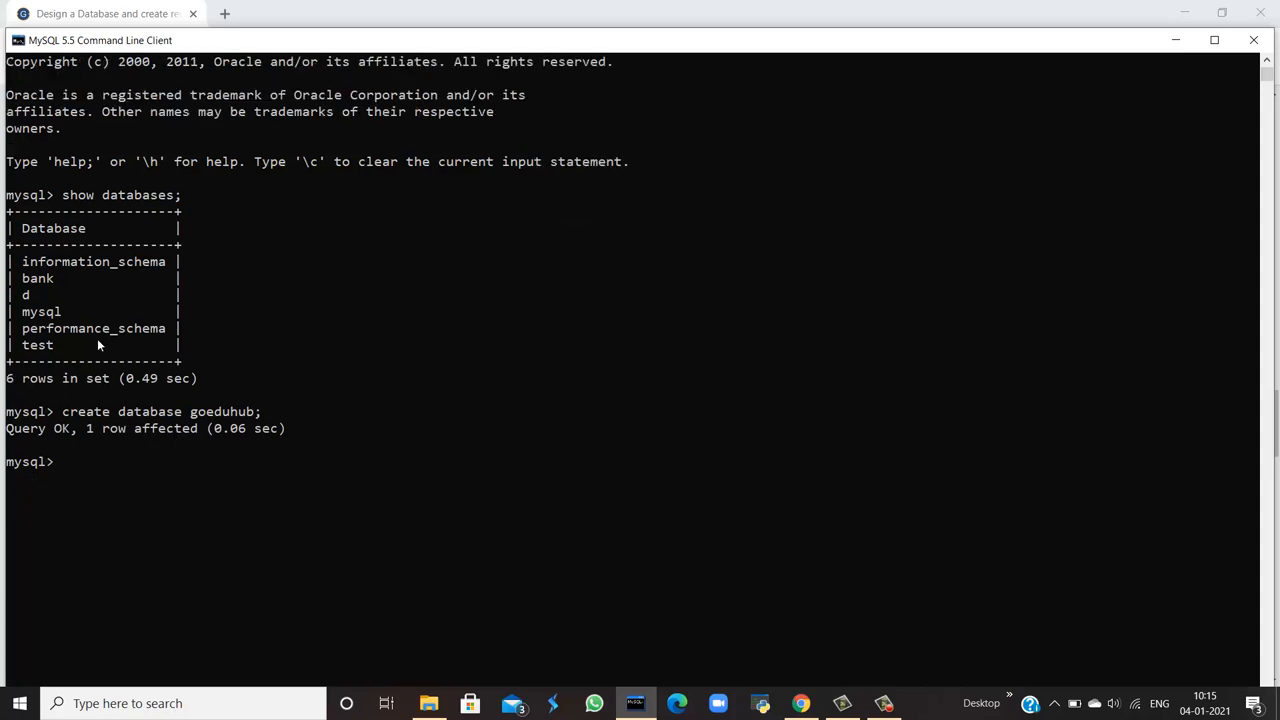
pyautogui.write('show databases;')
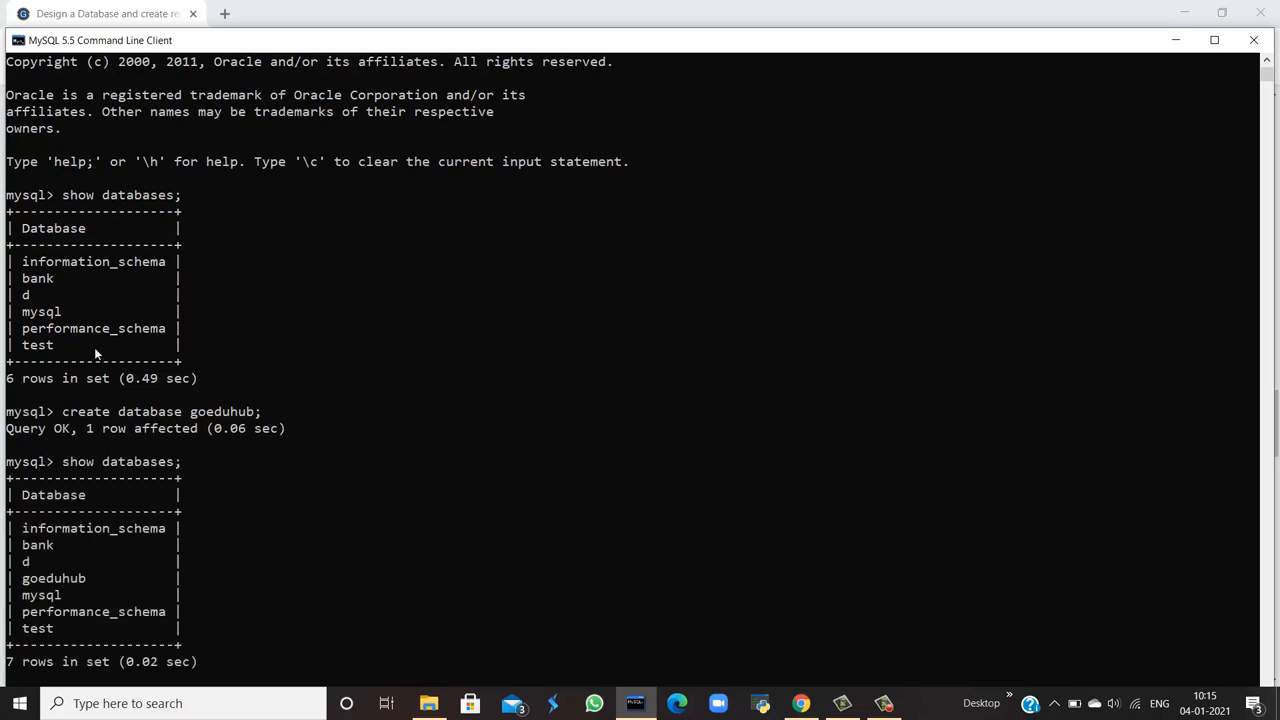
# Scroll the tutorial to the 'Creating table college' and 'Creating table bank' sections.
pyautogui.scroll(-3)
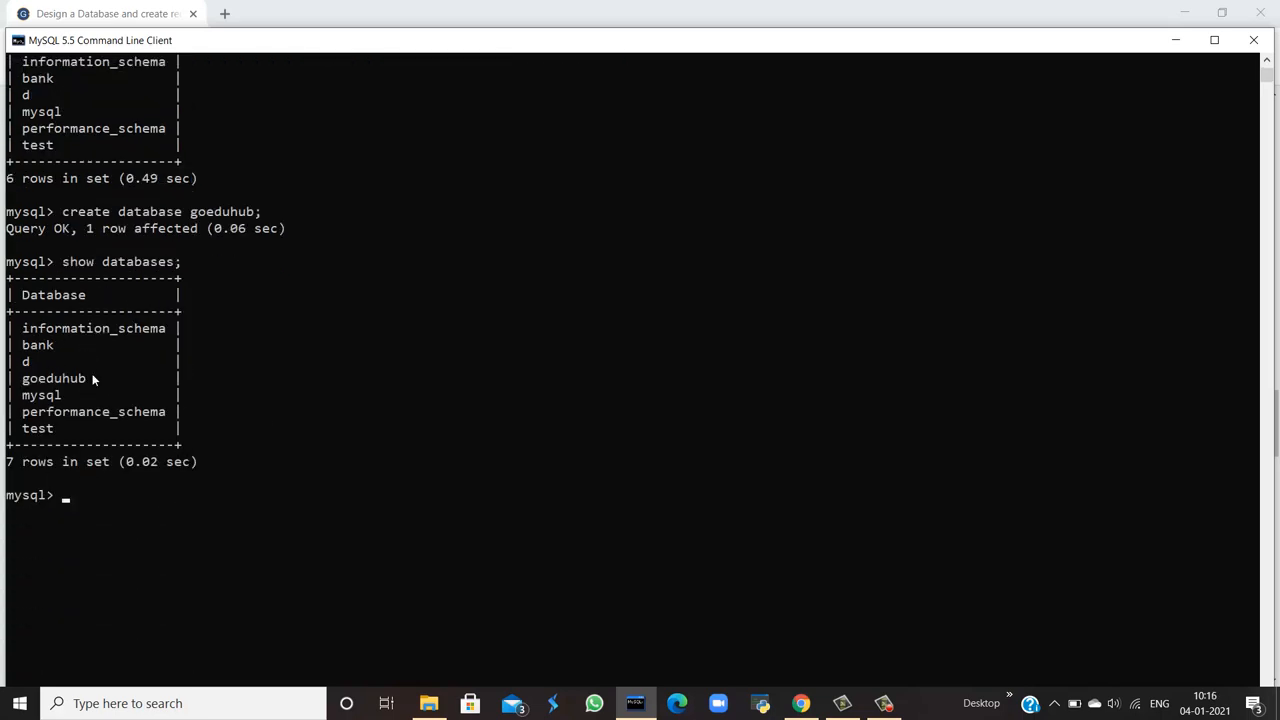
pyautogui.moveTo(382, 451)
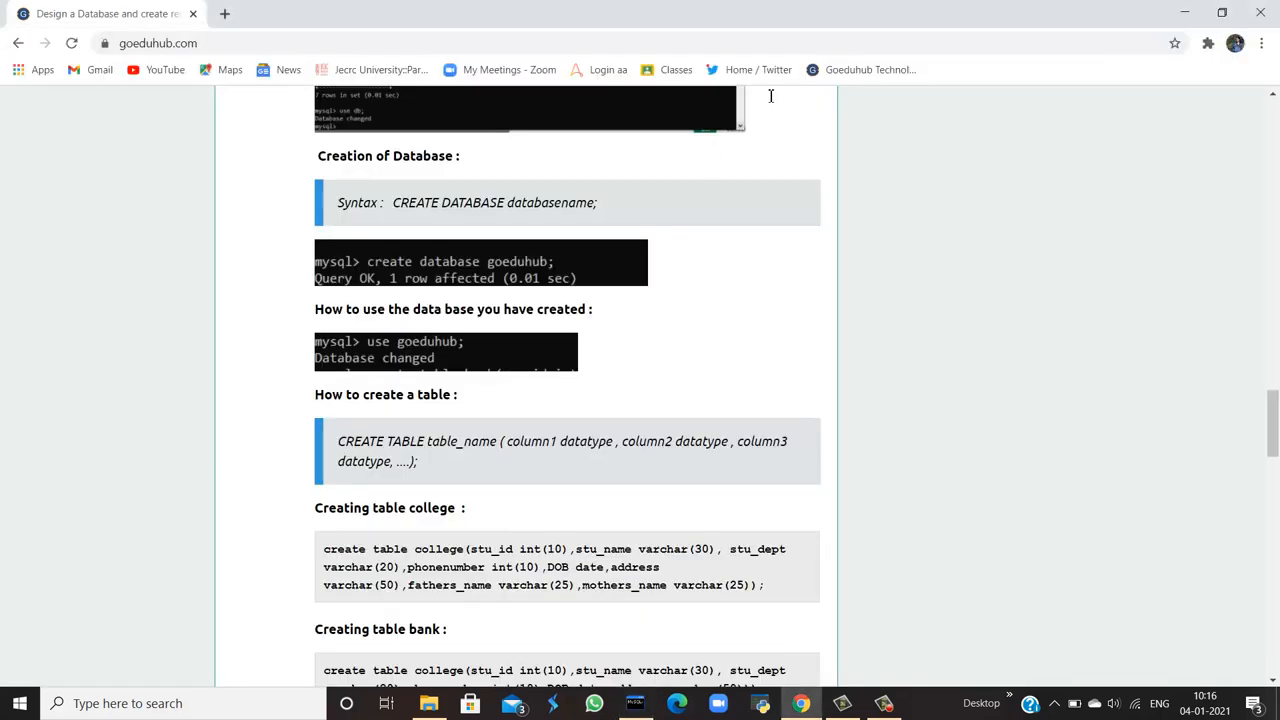
pyautogui.scroll(-3)
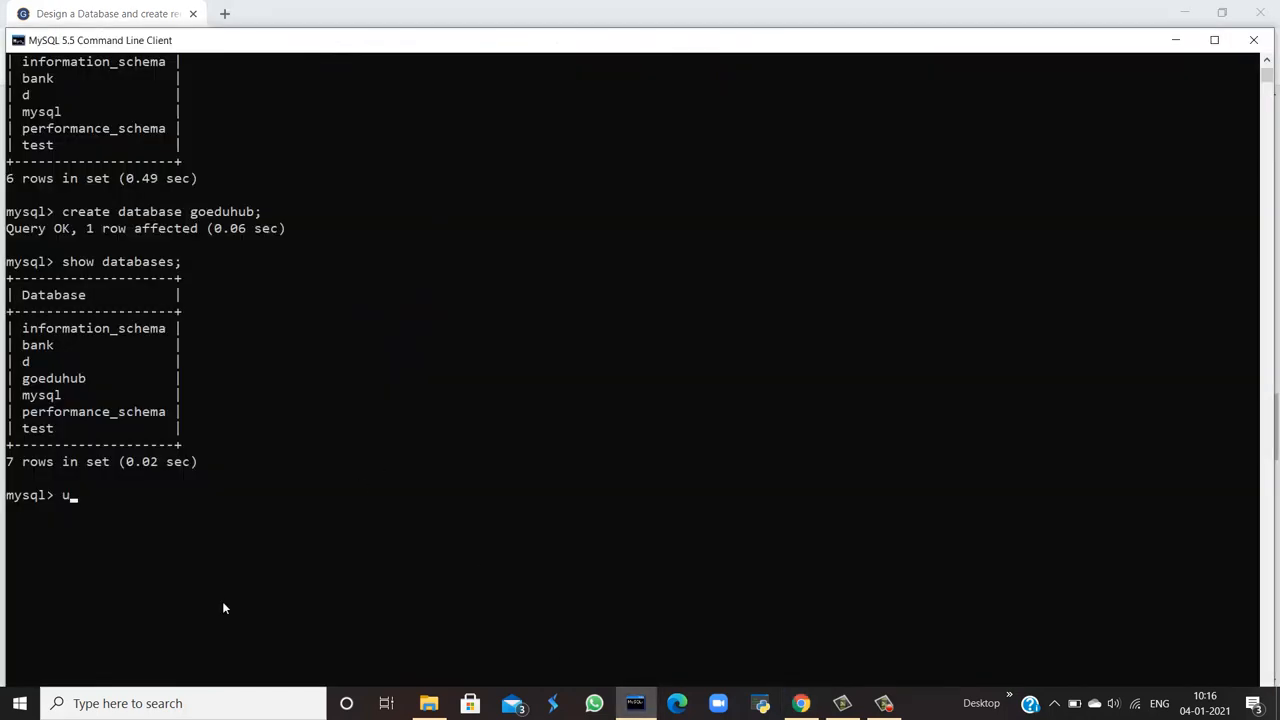
# Run use goeduhub; to switch to the goeduhub database.
pyautogui.write('se go')
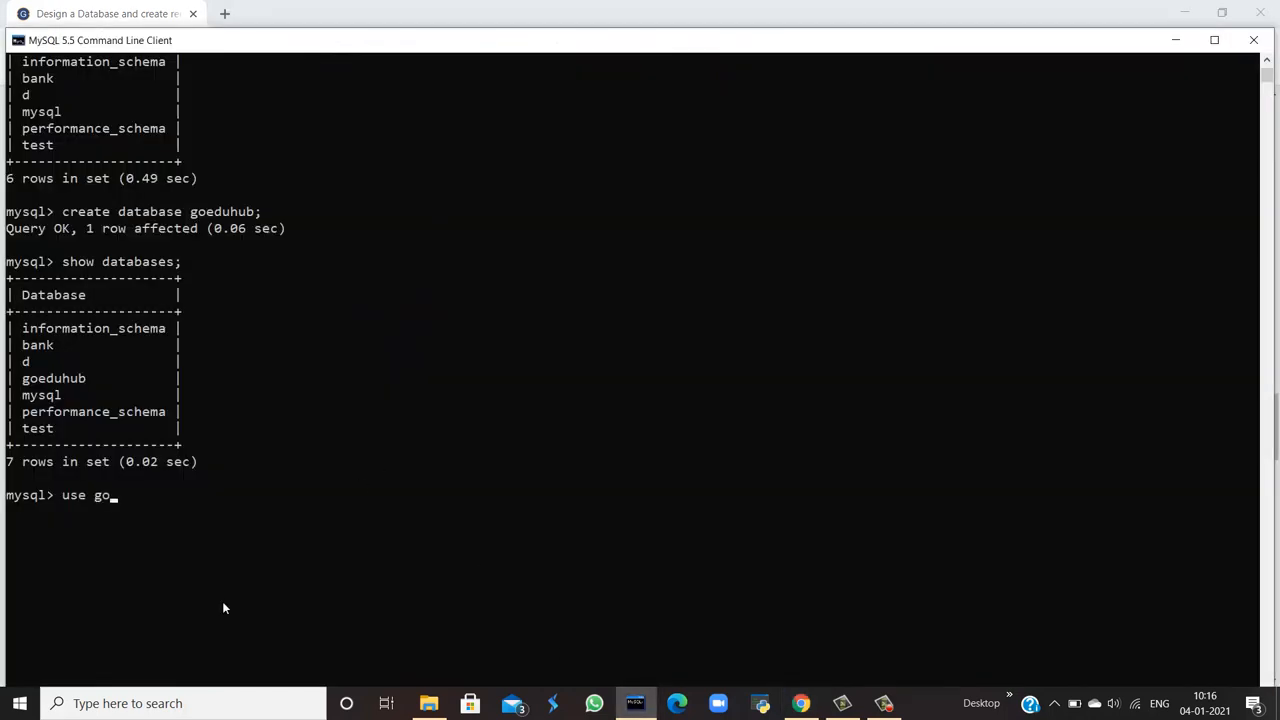
pyautogui.write('eduhub;')
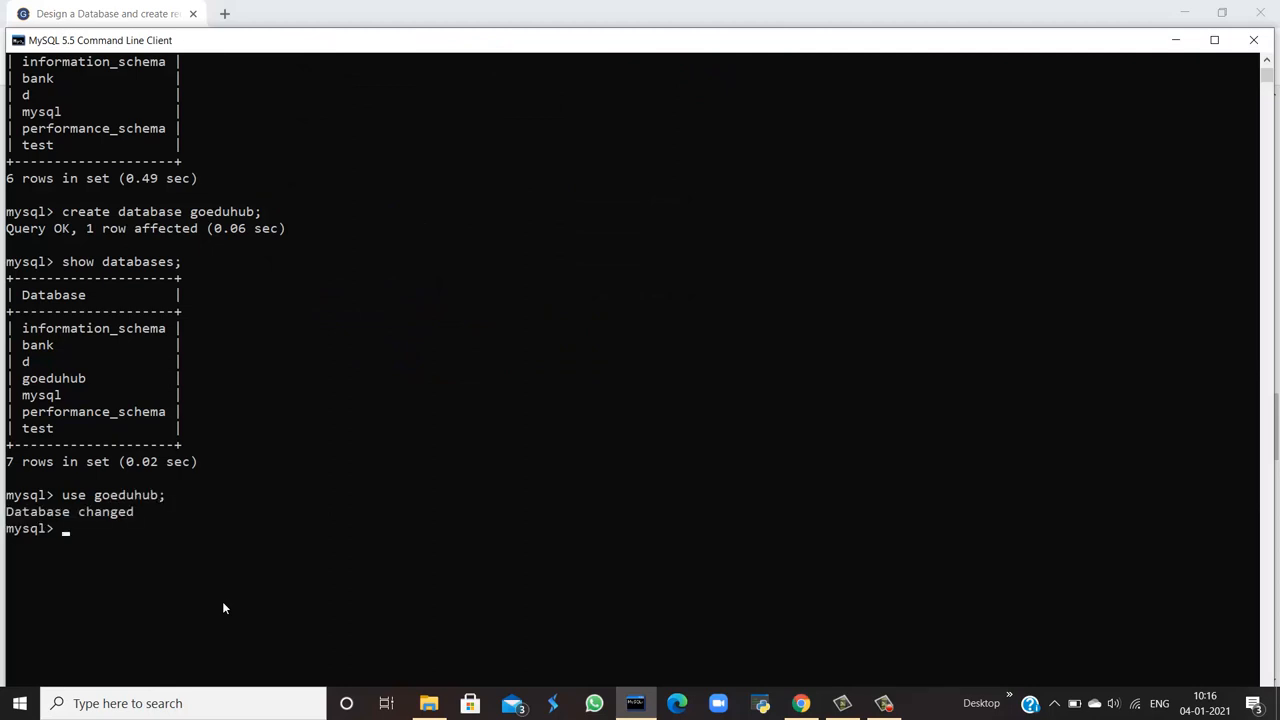
pyautogui.scroll(-3)
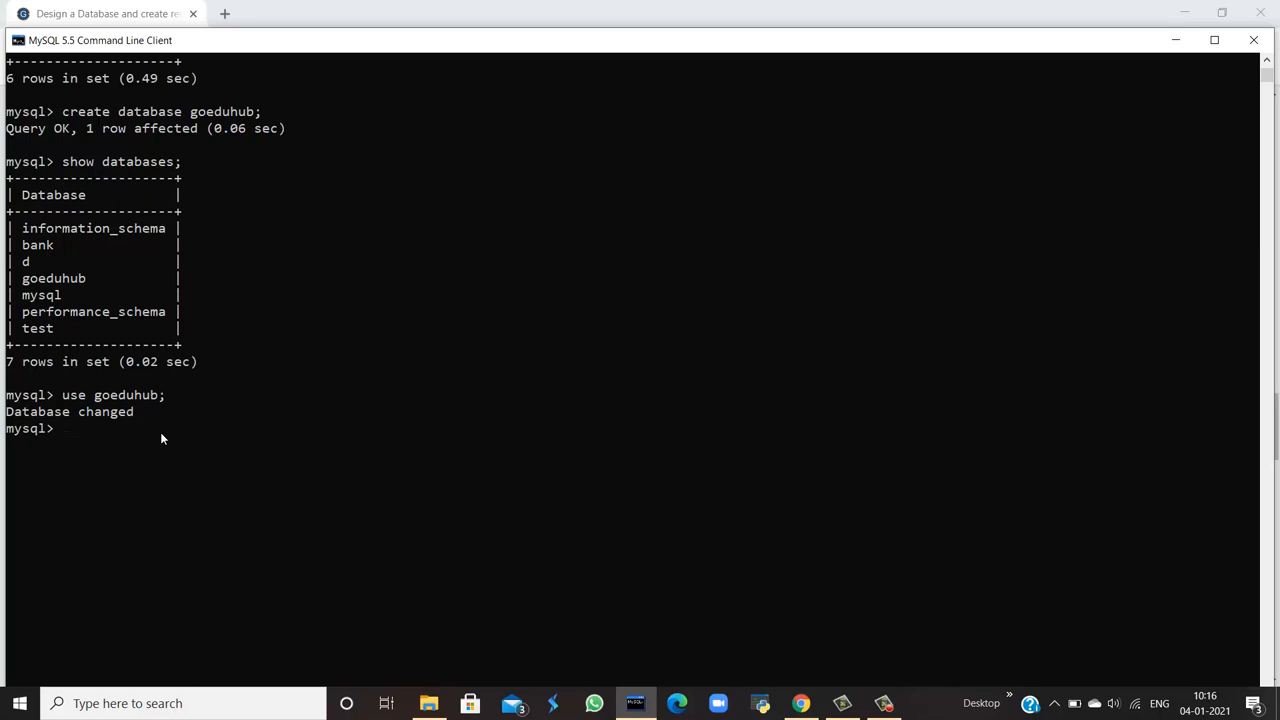
pyautogui.moveTo(118, 418)
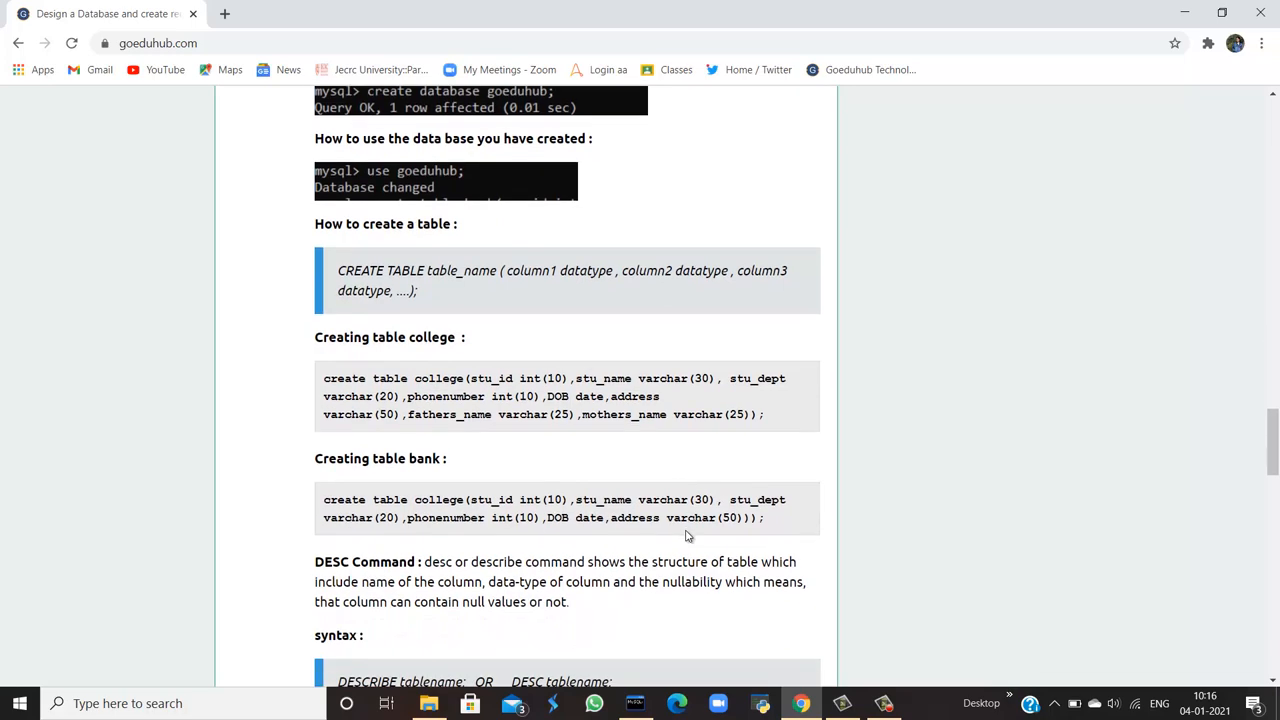
# Scroll to the 'Creating table college' block and select its create table command.
pyautogui.scroll(-3)
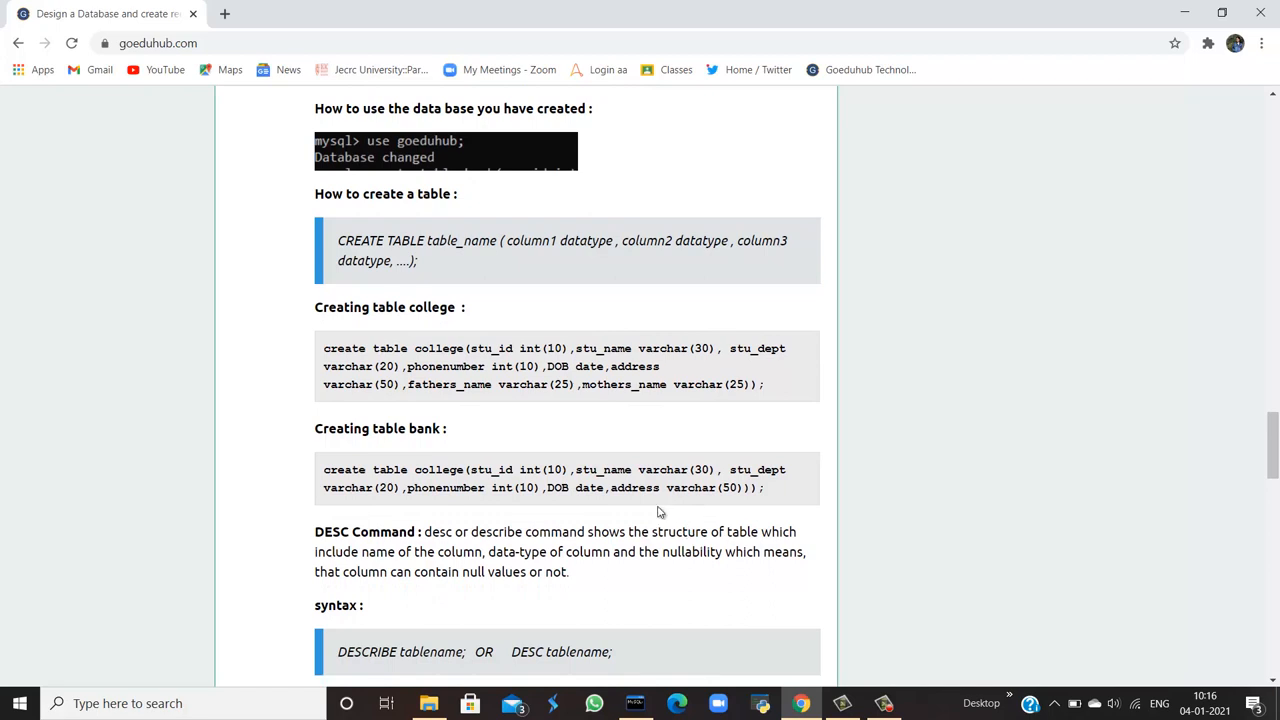
pyautogui.moveTo(408, 331)
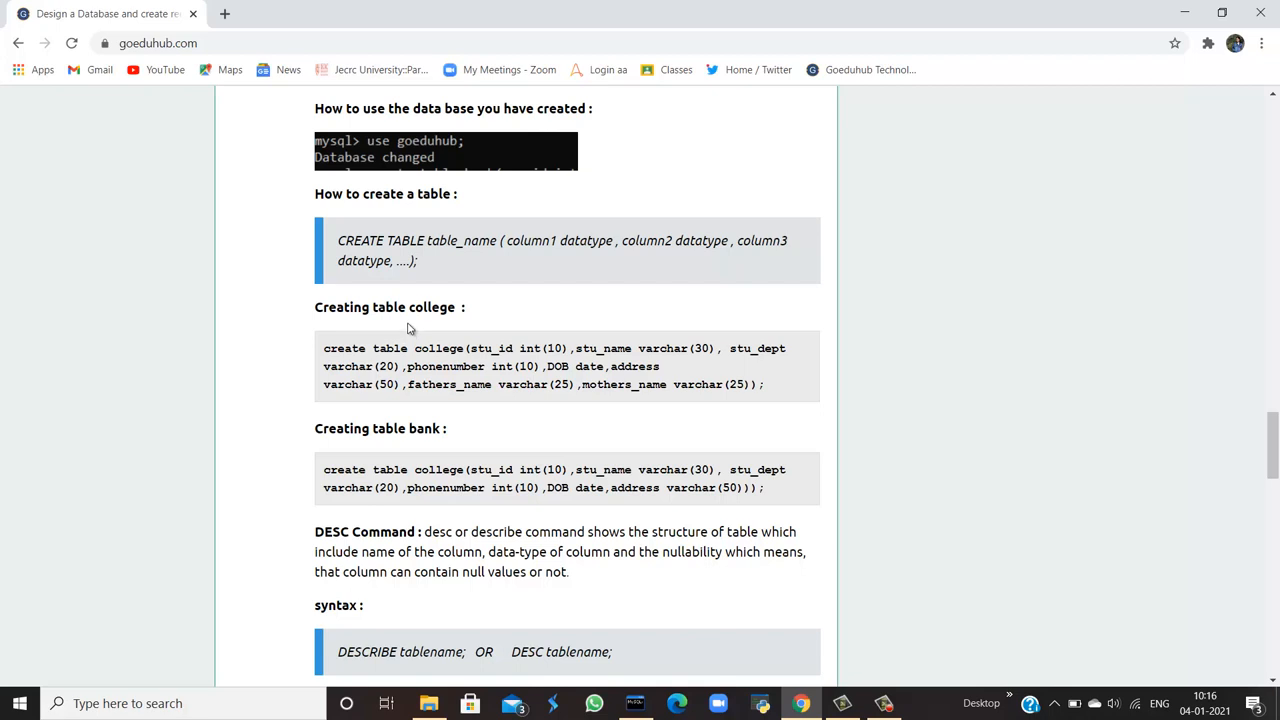
pyautogui.moveTo(418, 248)
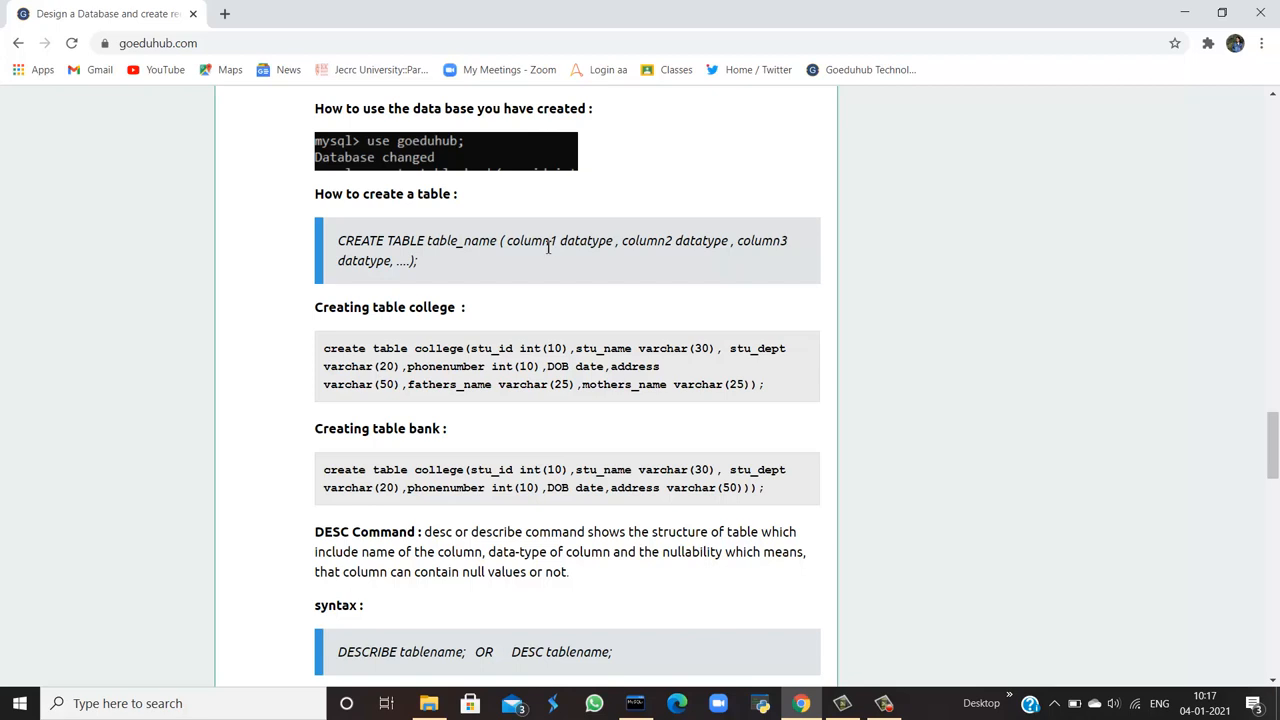
pyautogui.moveTo(570, 242)
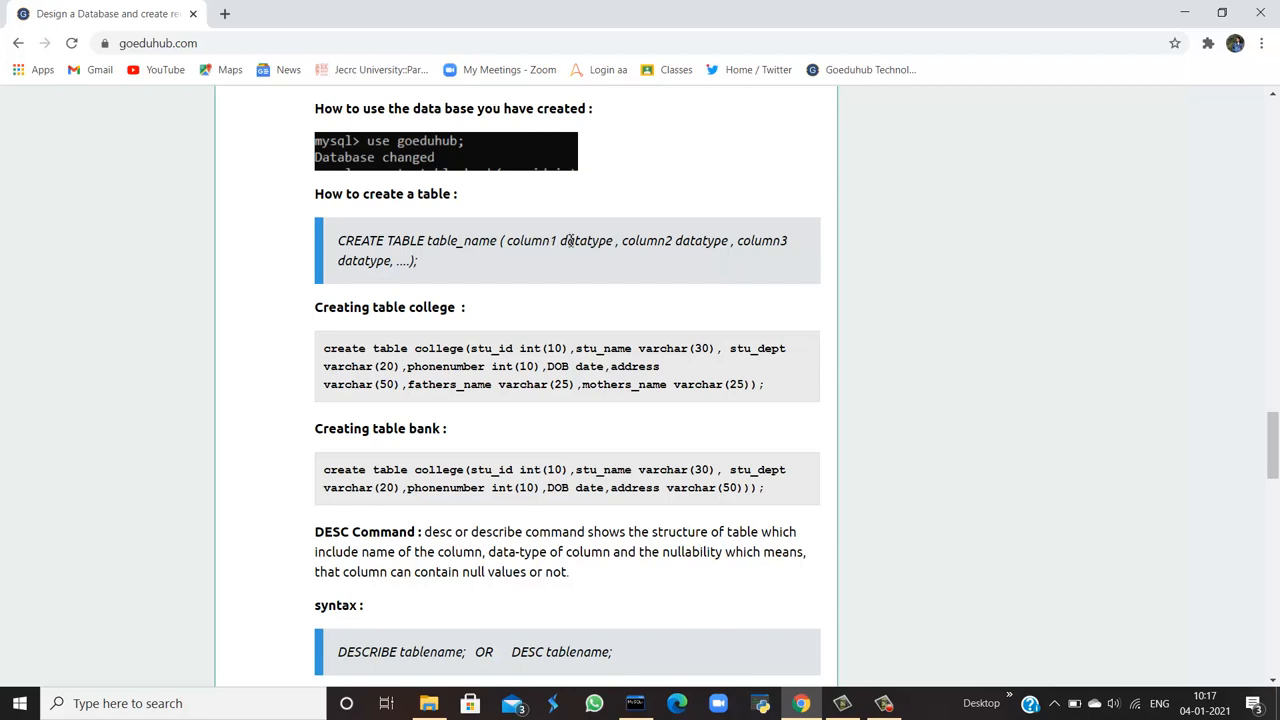
pyautogui.moveTo(618, 249)
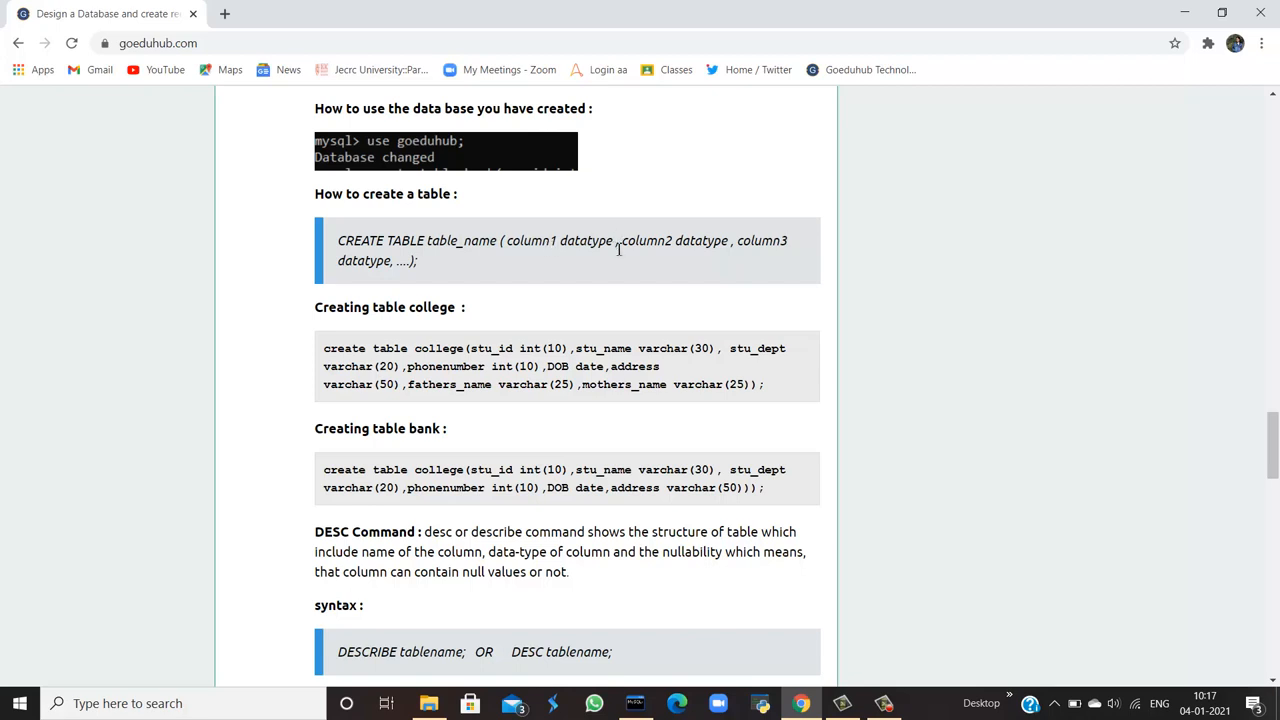
pyautogui.scroll(-3)
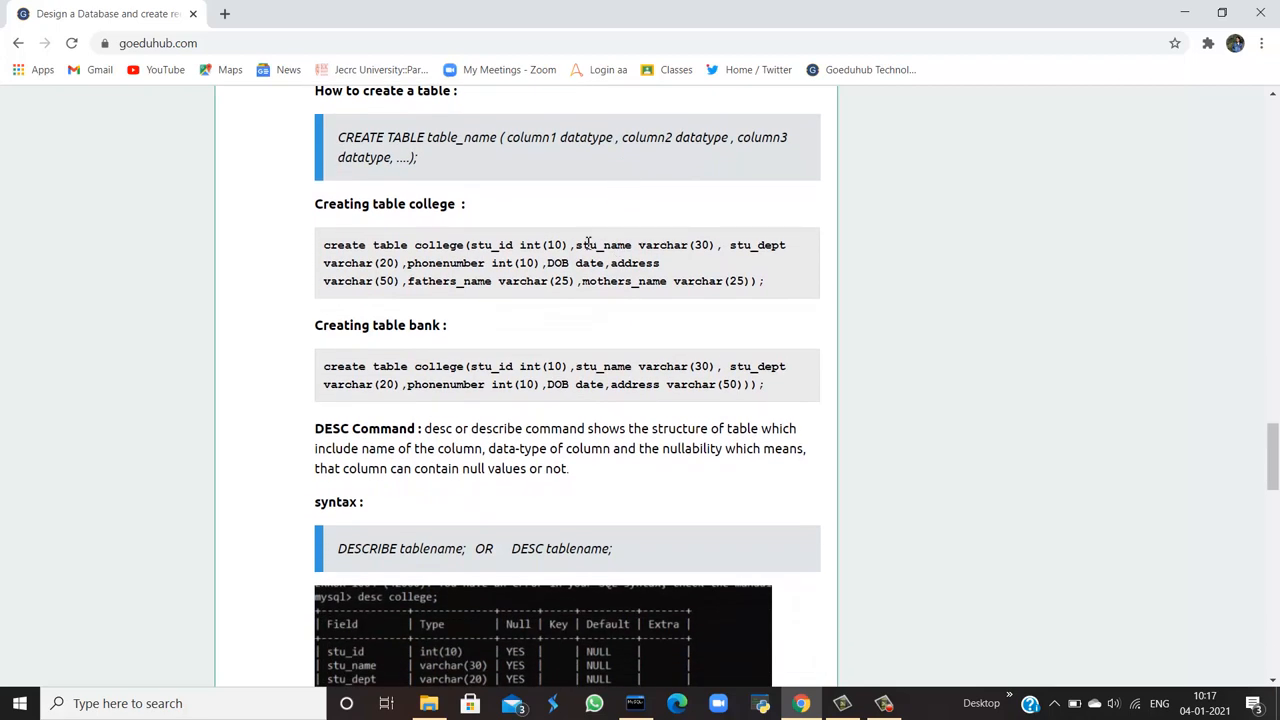
pyautogui.moveTo(436, 197)
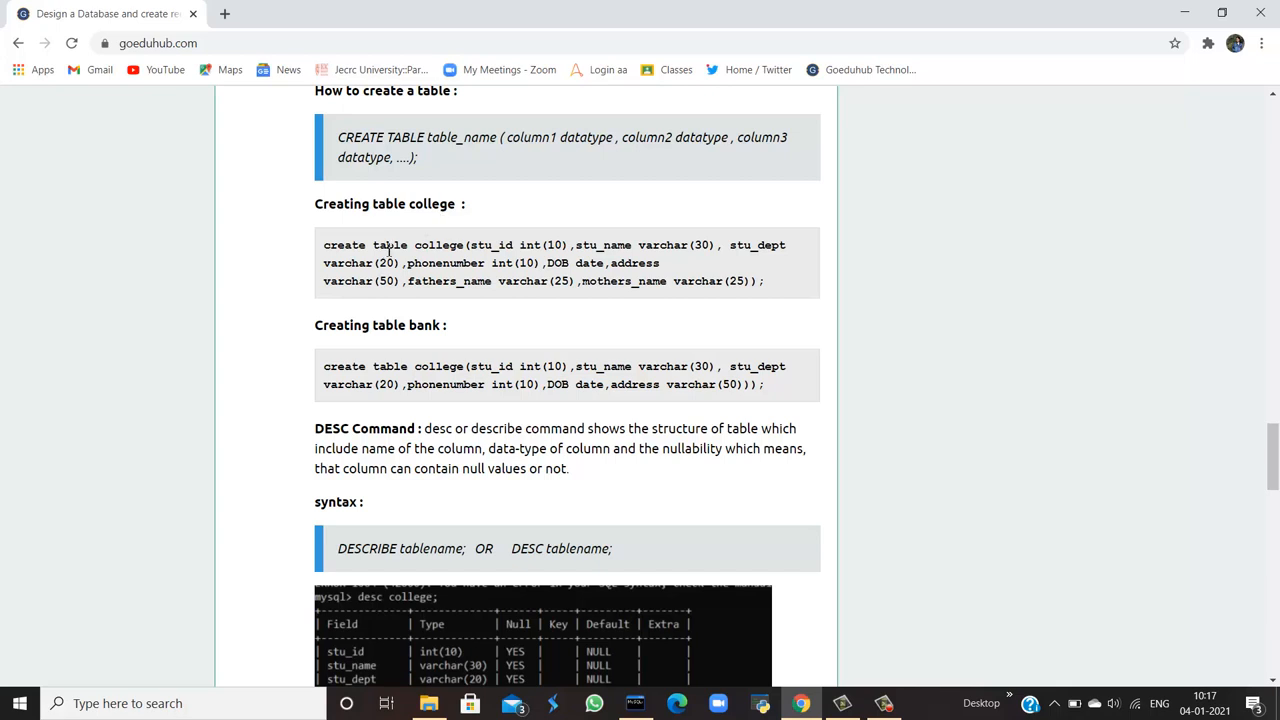
pyautogui.moveTo(457, 260)
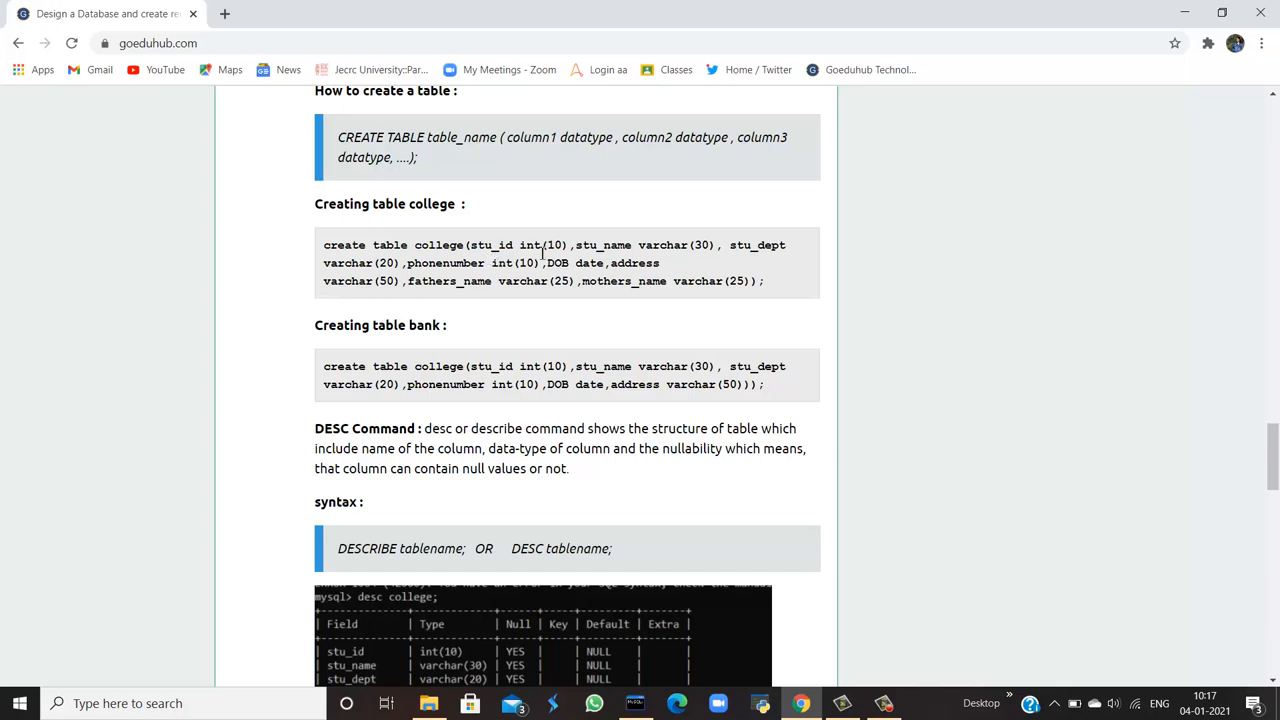
pyautogui.moveTo(563, 248)
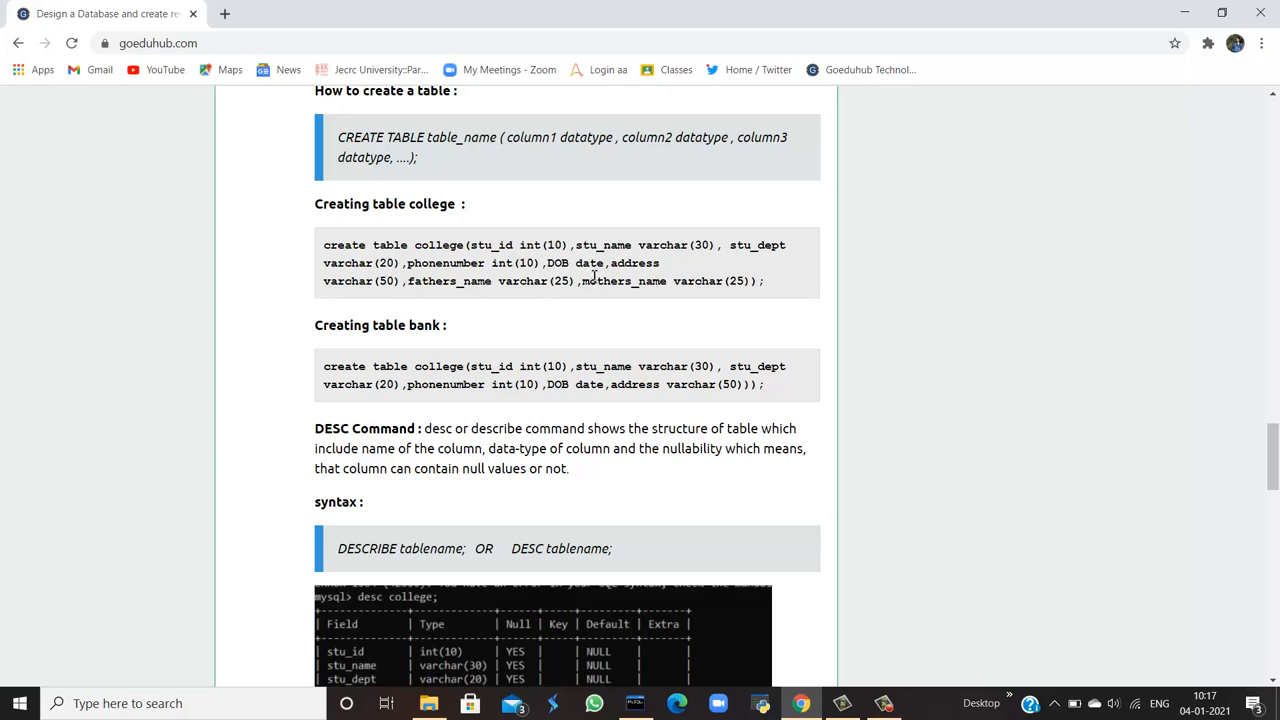
pyautogui.moveTo(503, 302)
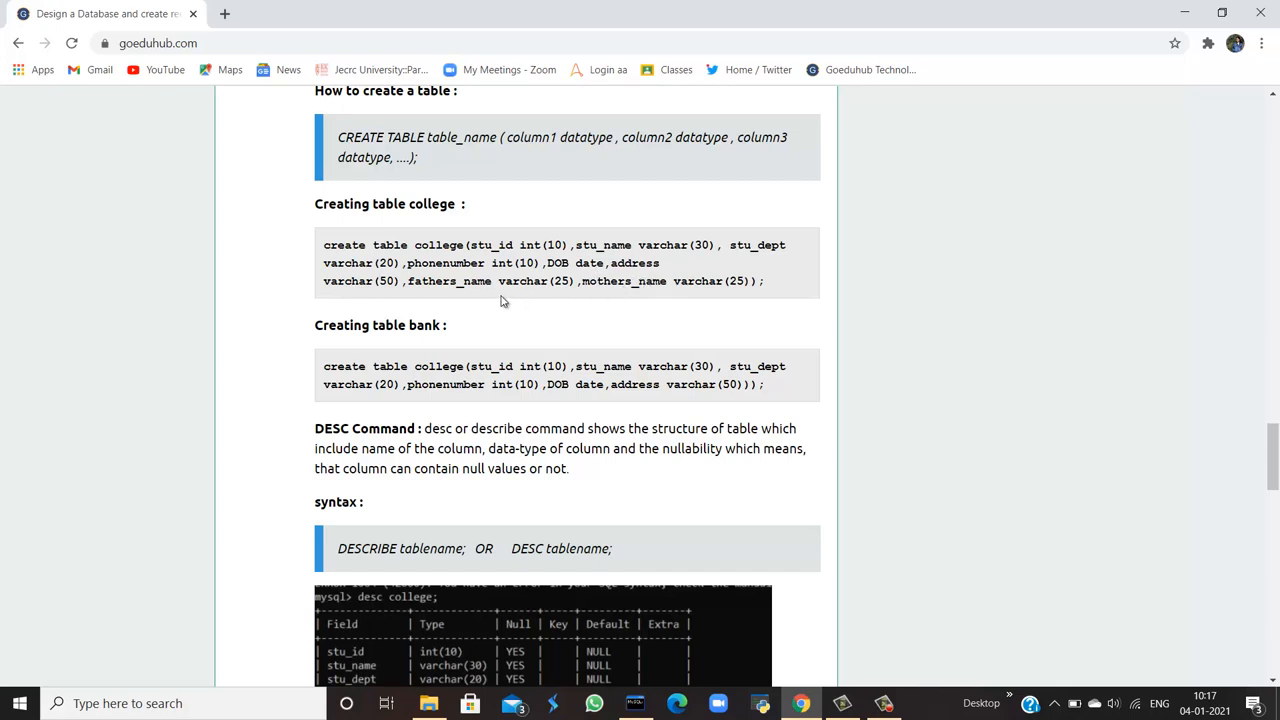
pyautogui.scroll(-3)
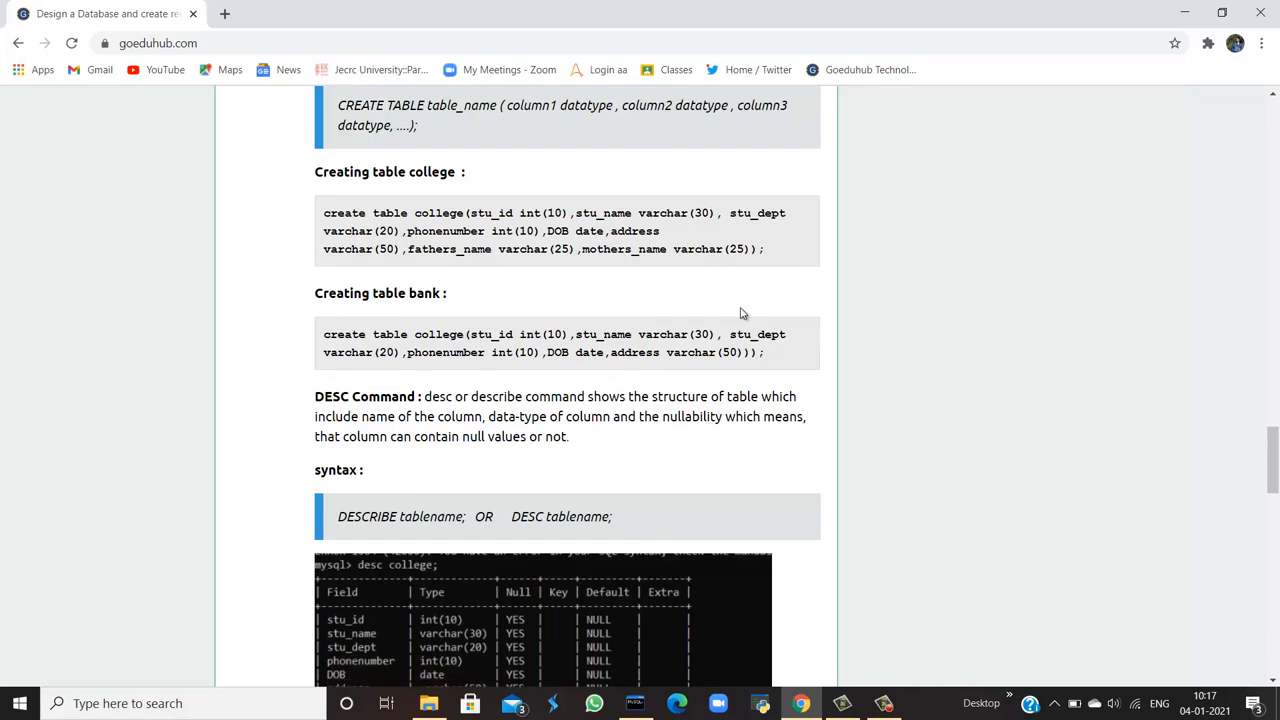
pyautogui.scroll(-3)
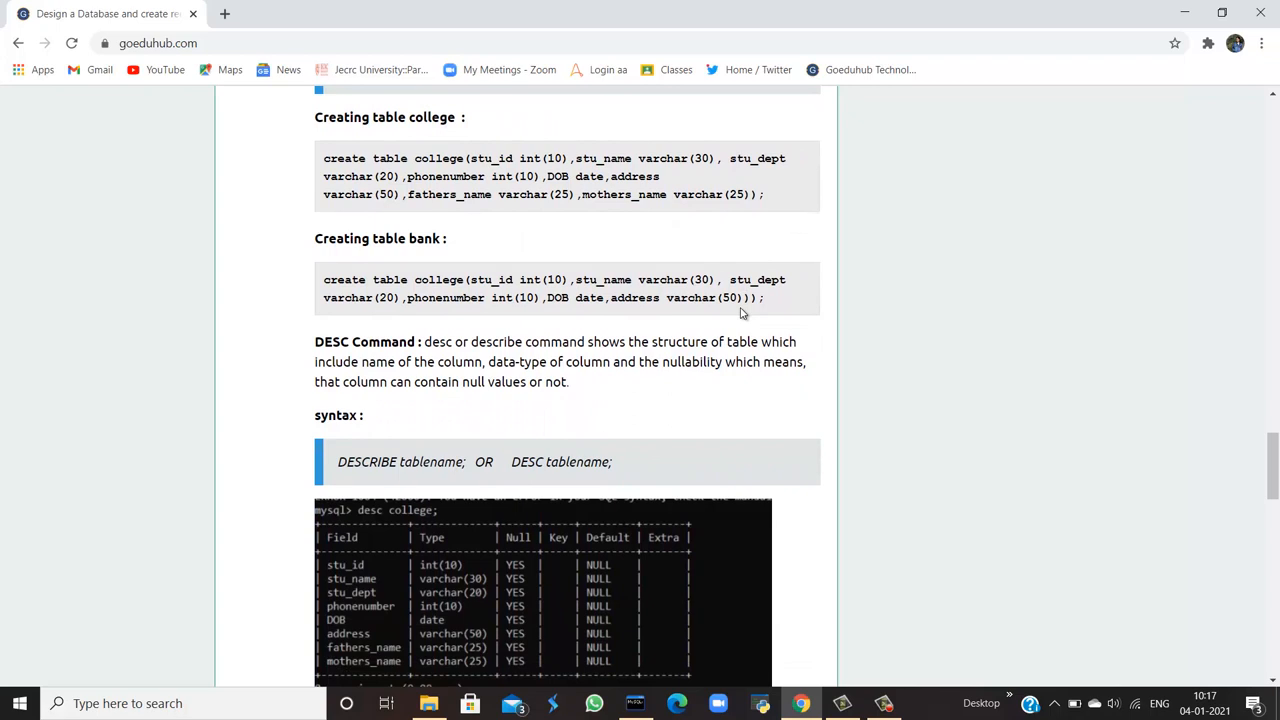
pyautogui.scroll(-3)
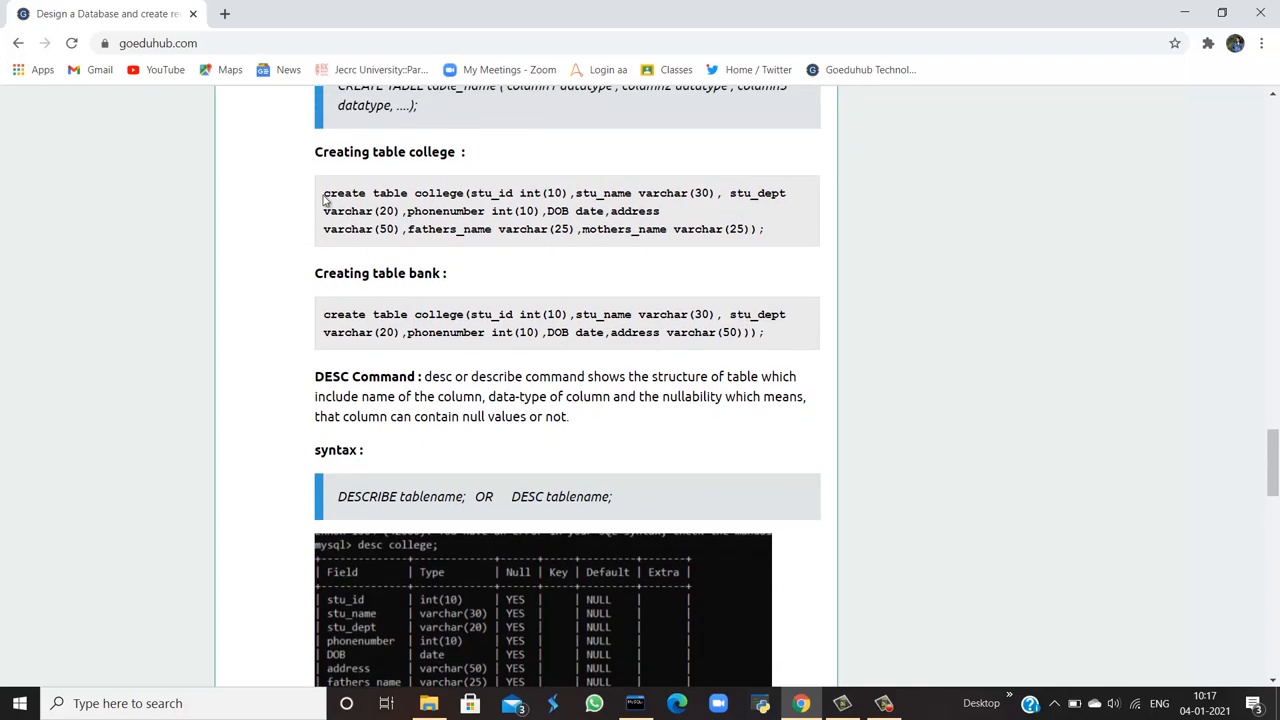
pyautogui.moveTo(323, 193); pyautogui.dragTo(765, 229)
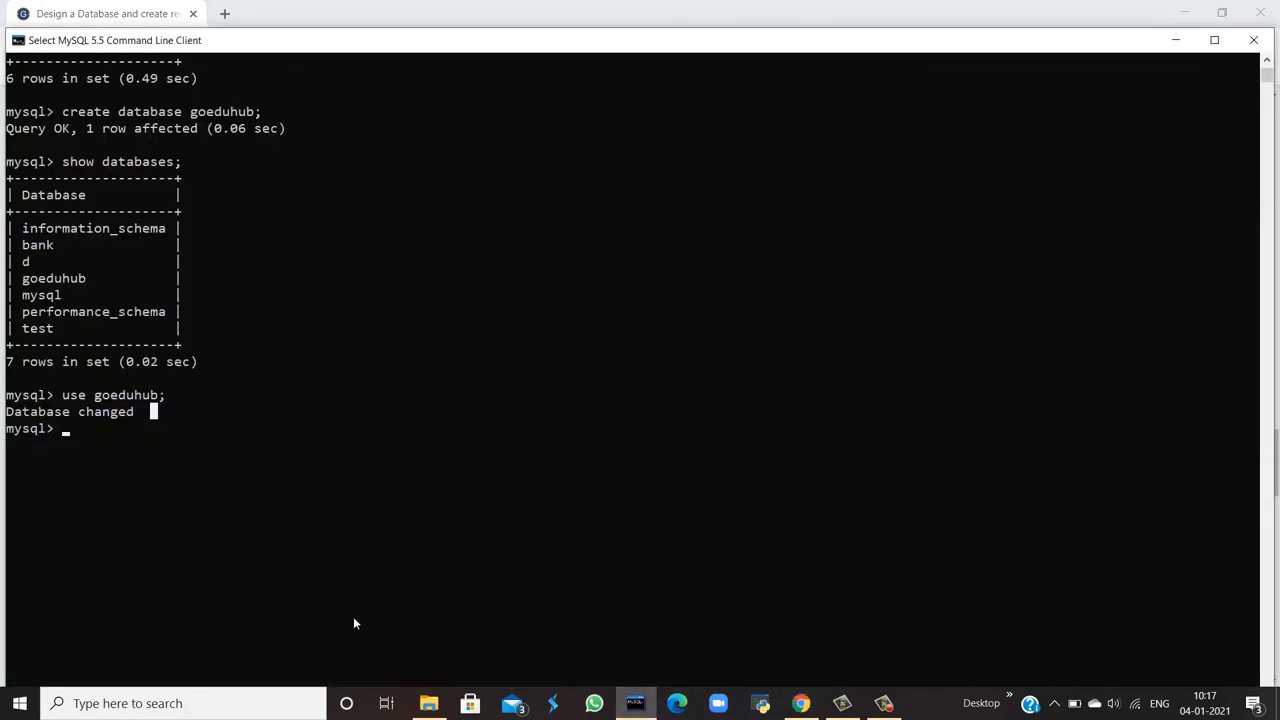
# Run create table college with stu_id, stu_name, stu_dept, phone number and other columns.
pyautogui.write('create table college(stu_id int(10),stu_name varchar(30), stu_dept varchar(20),phonenumber int(10),DOB date,address varchar(50),fathers_name varchar(25),mothers_name varchar(25));')
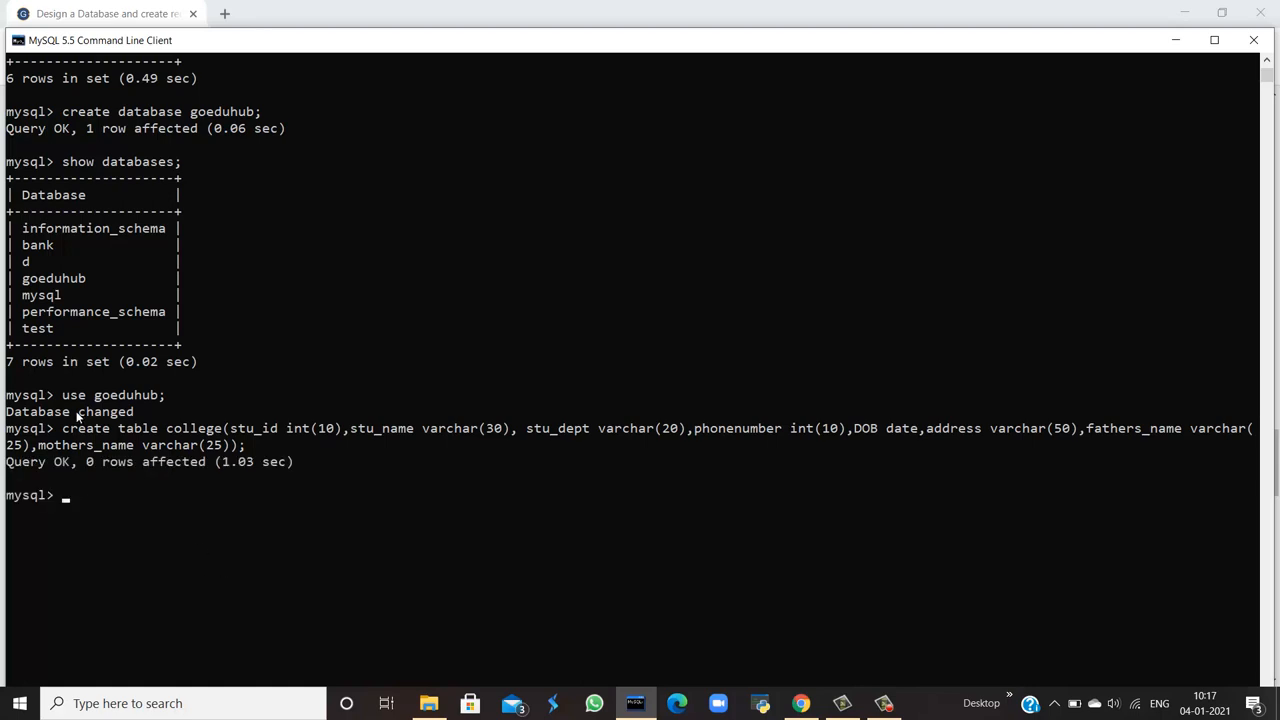
pyautogui.moveTo(140, 477)
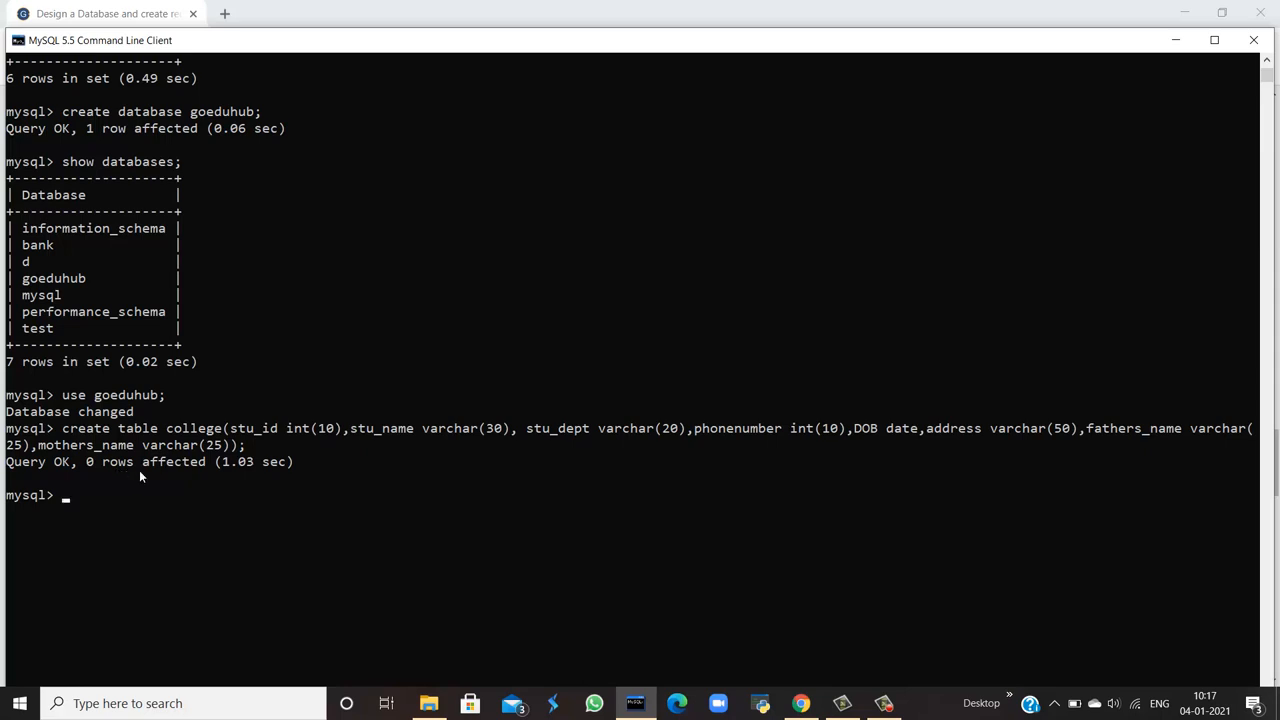
pyautogui.moveTo(148, 476)
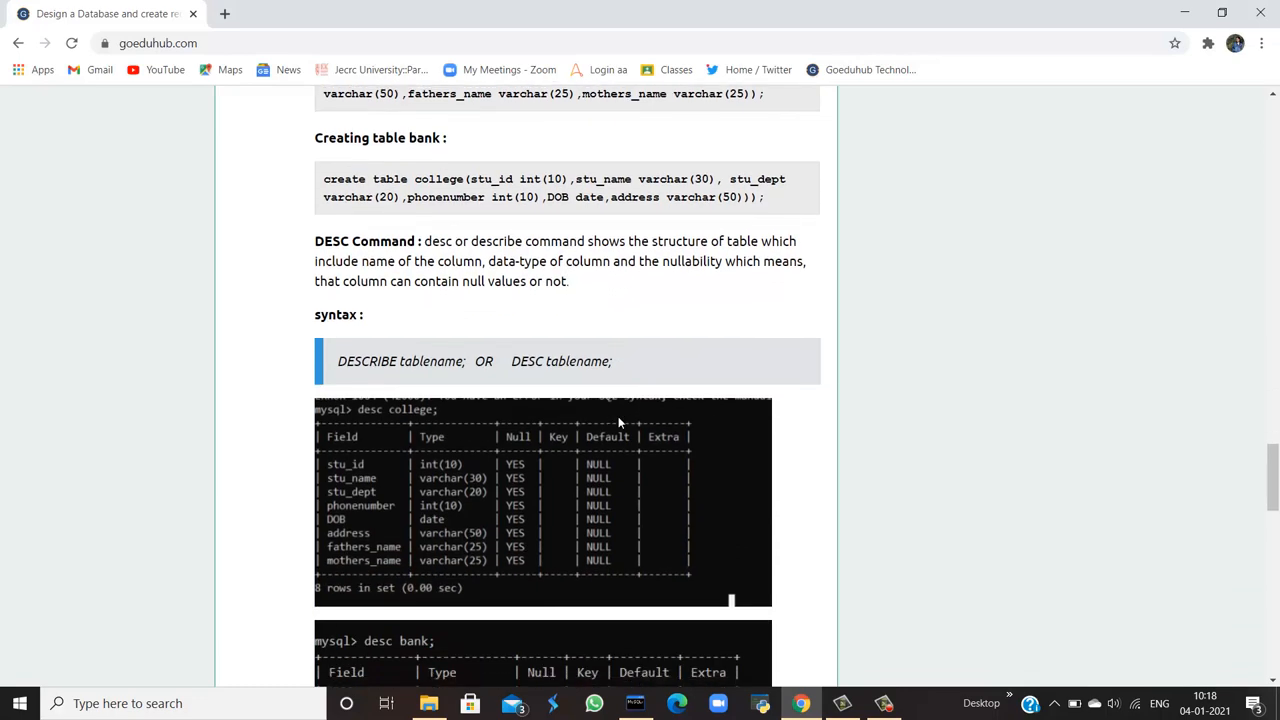
# Scroll down to the 'Creating table bank' block and the desc example screenshots.
pyautogui.scroll(-3)
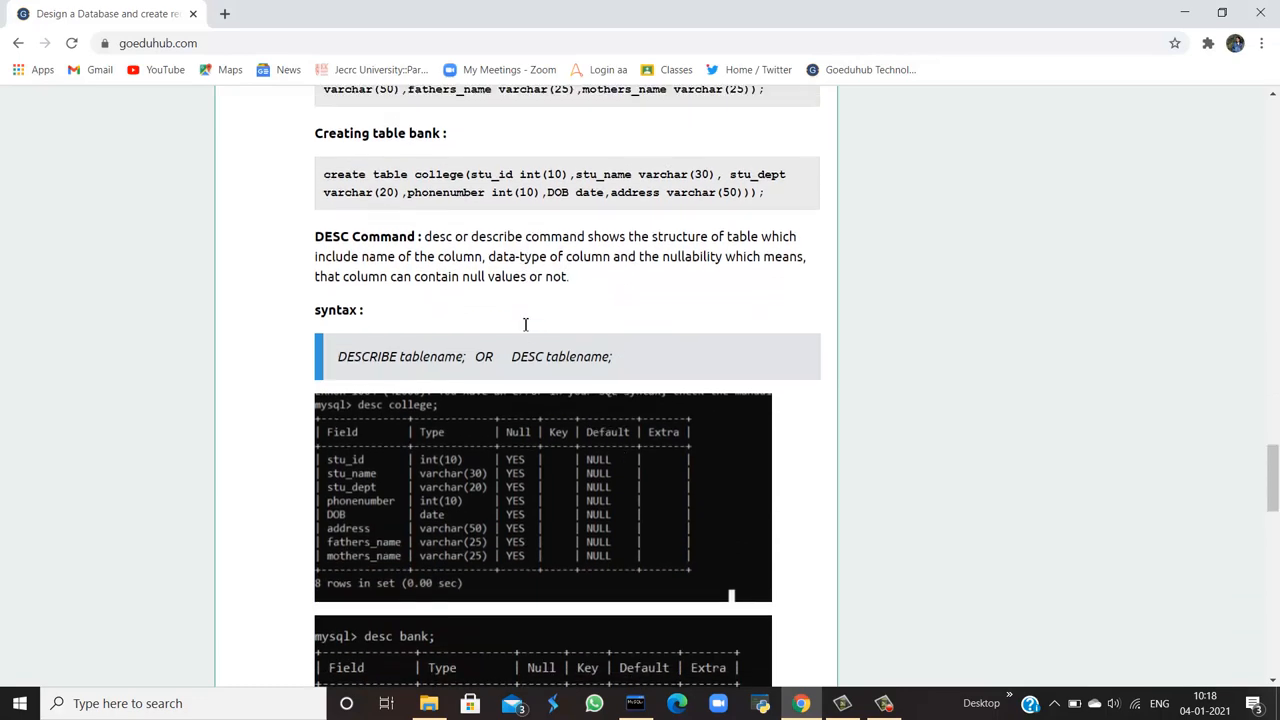
pyautogui.scroll(-3)
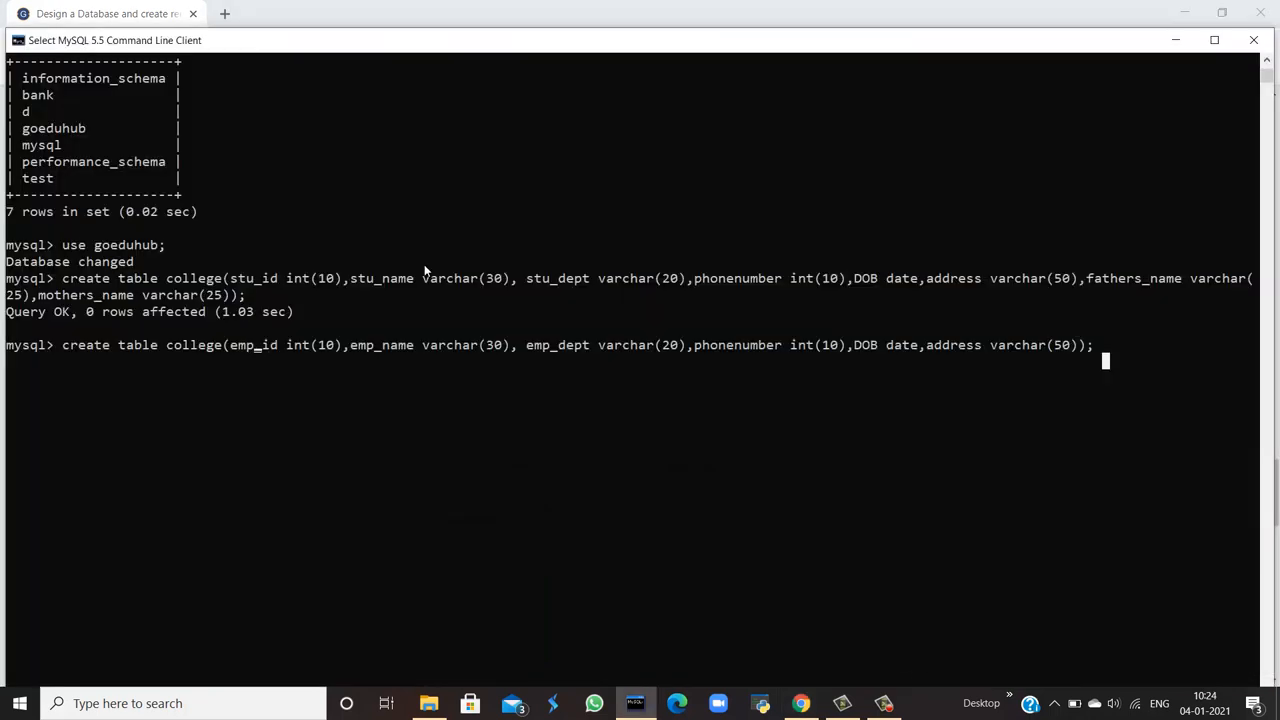
pyautogui.moveTo(278, 337)
pyautogui.write('bank')
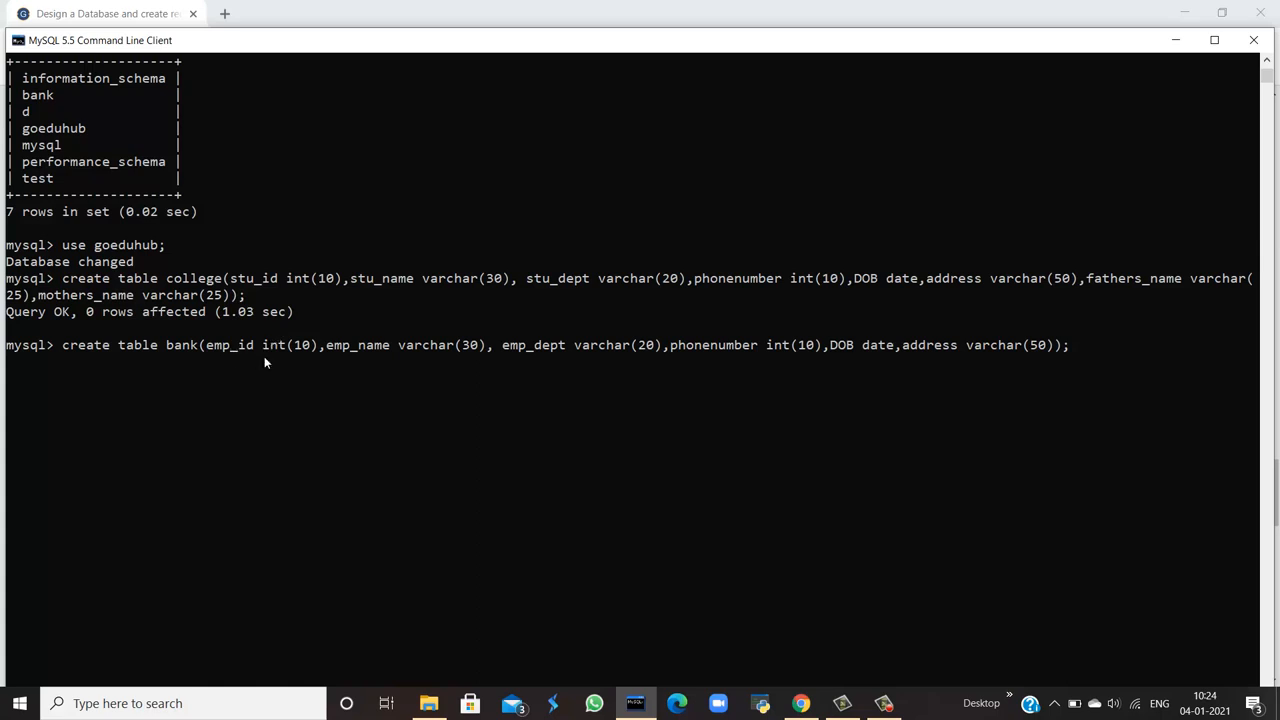
pyautogui.moveTo(573, 344)
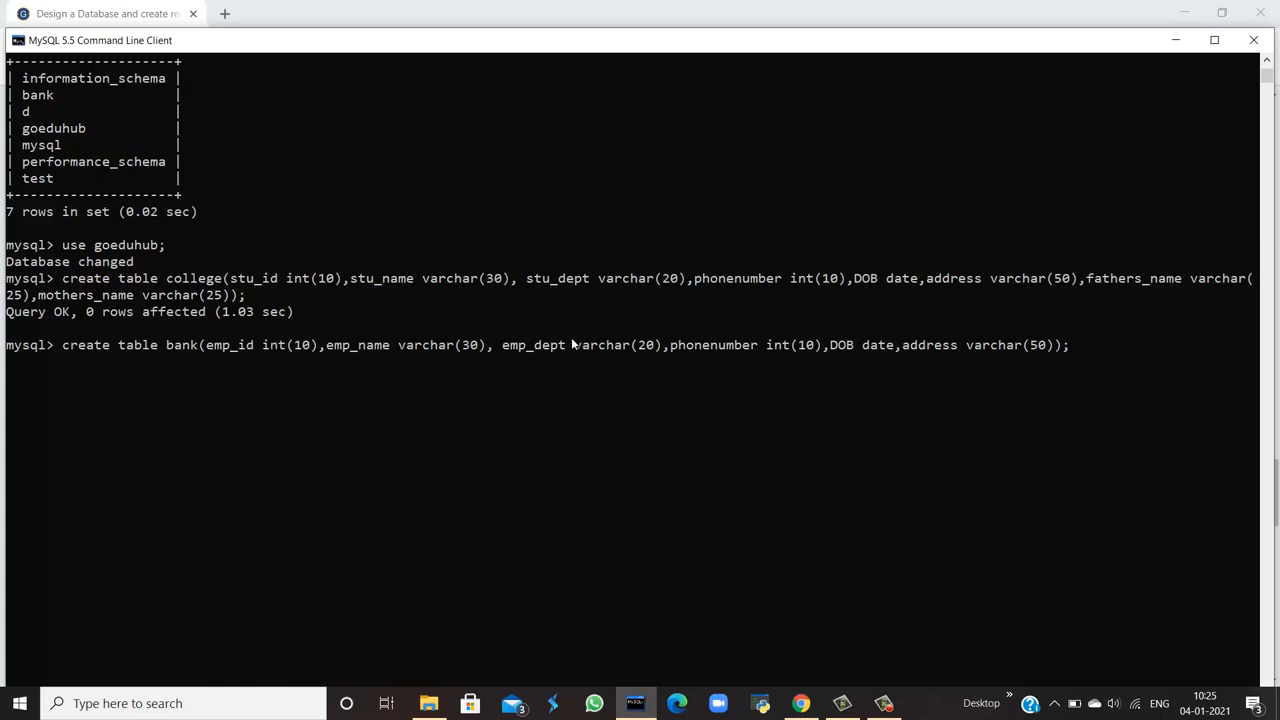
pyautogui.moveTo(517, 323)
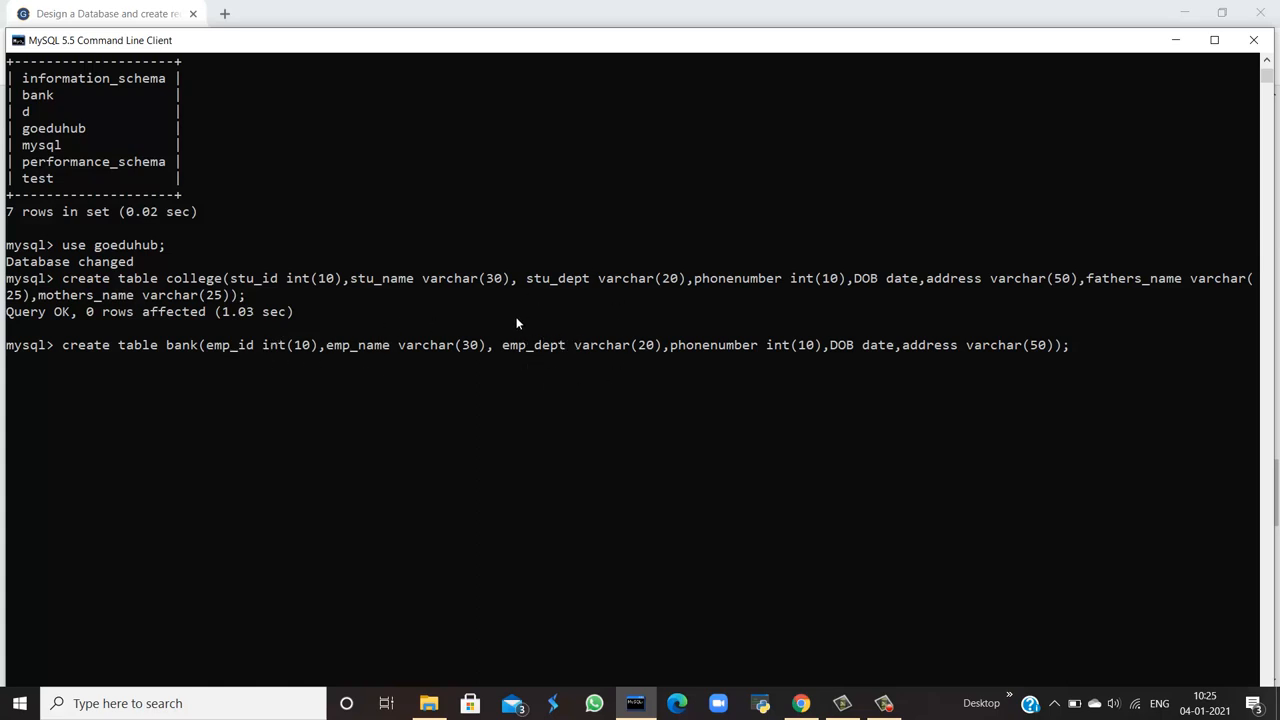
pyautogui.moveTo(732, 263)
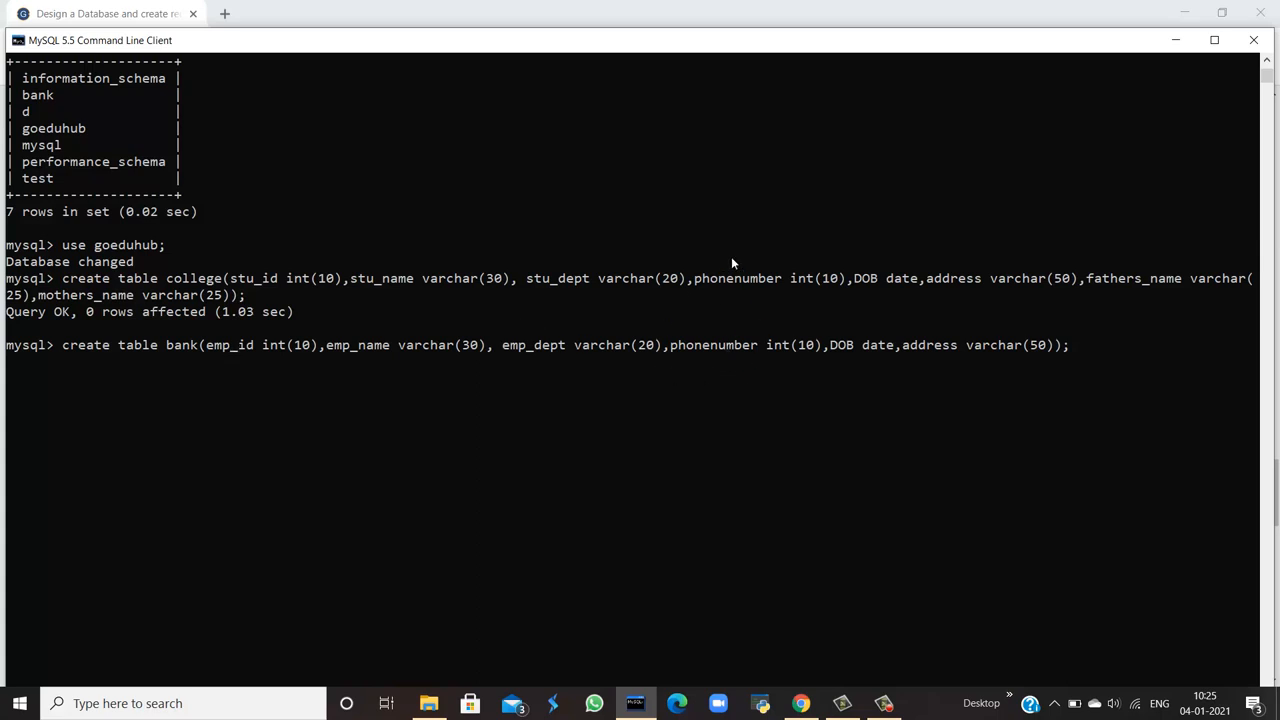
pyautogui.moveTo(868, 368)
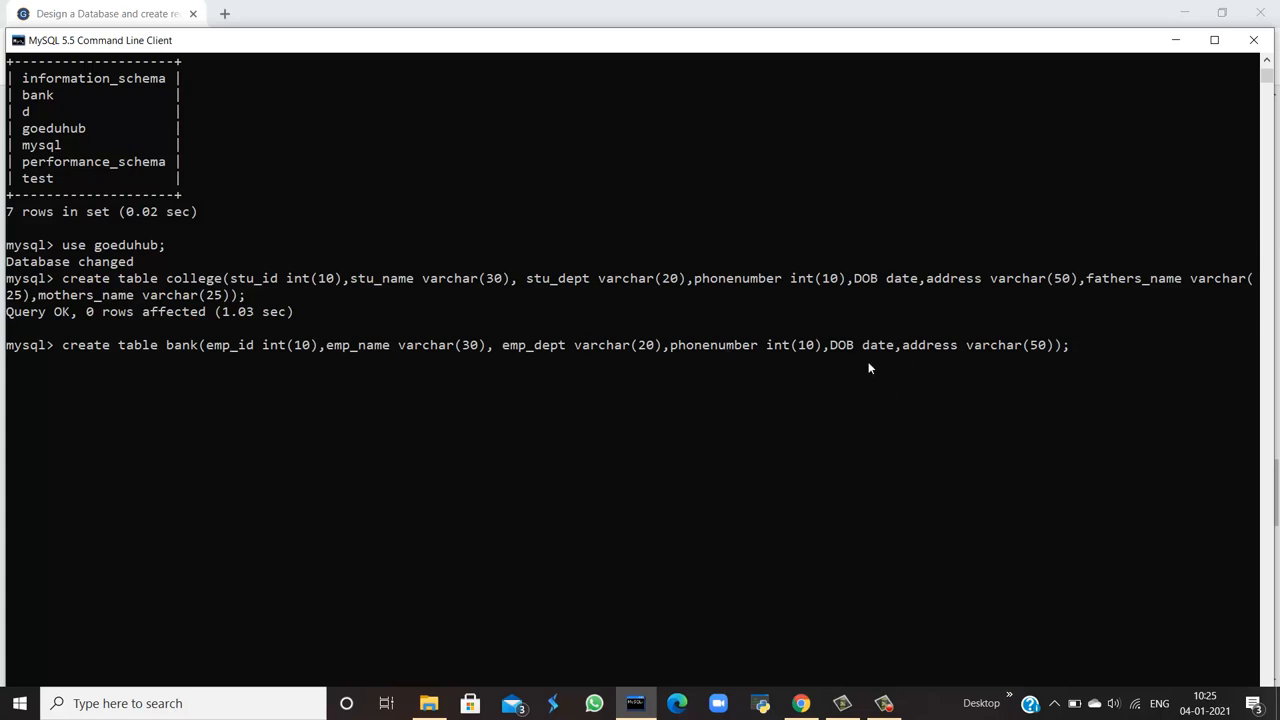
pyautogui.moveTo(1184, 445)
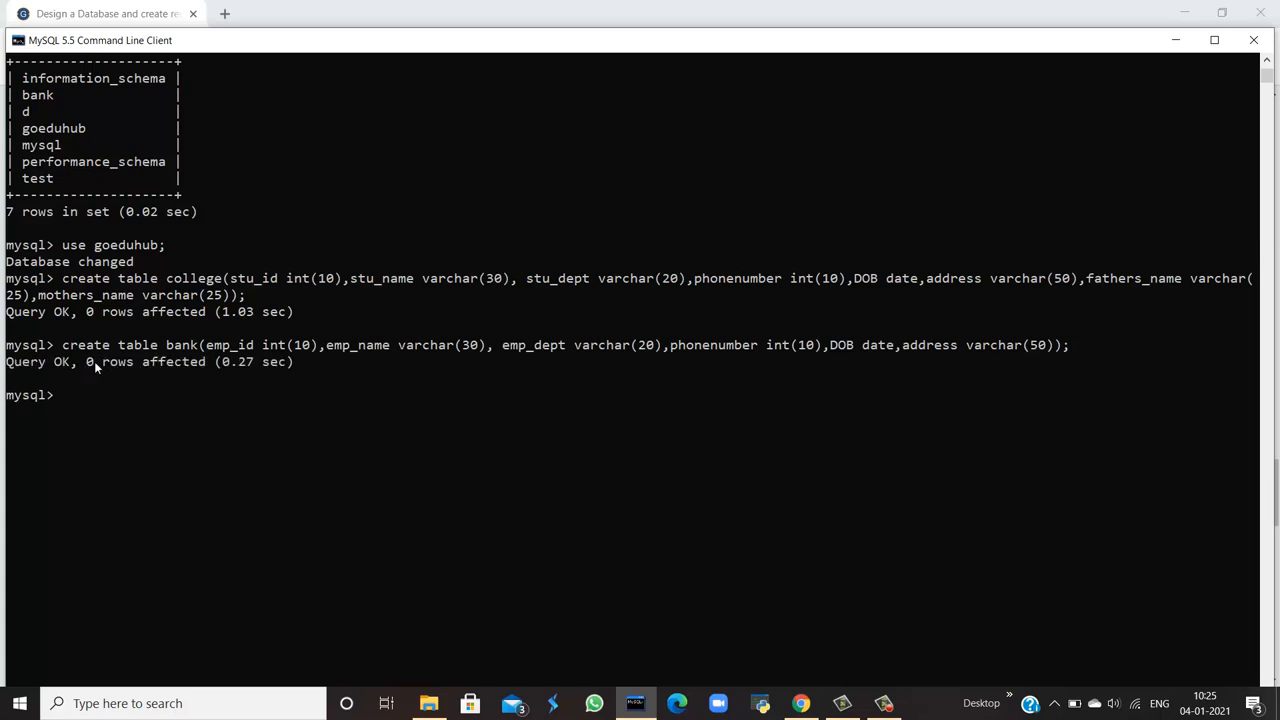
pyautogui.moveTo(228, 335)
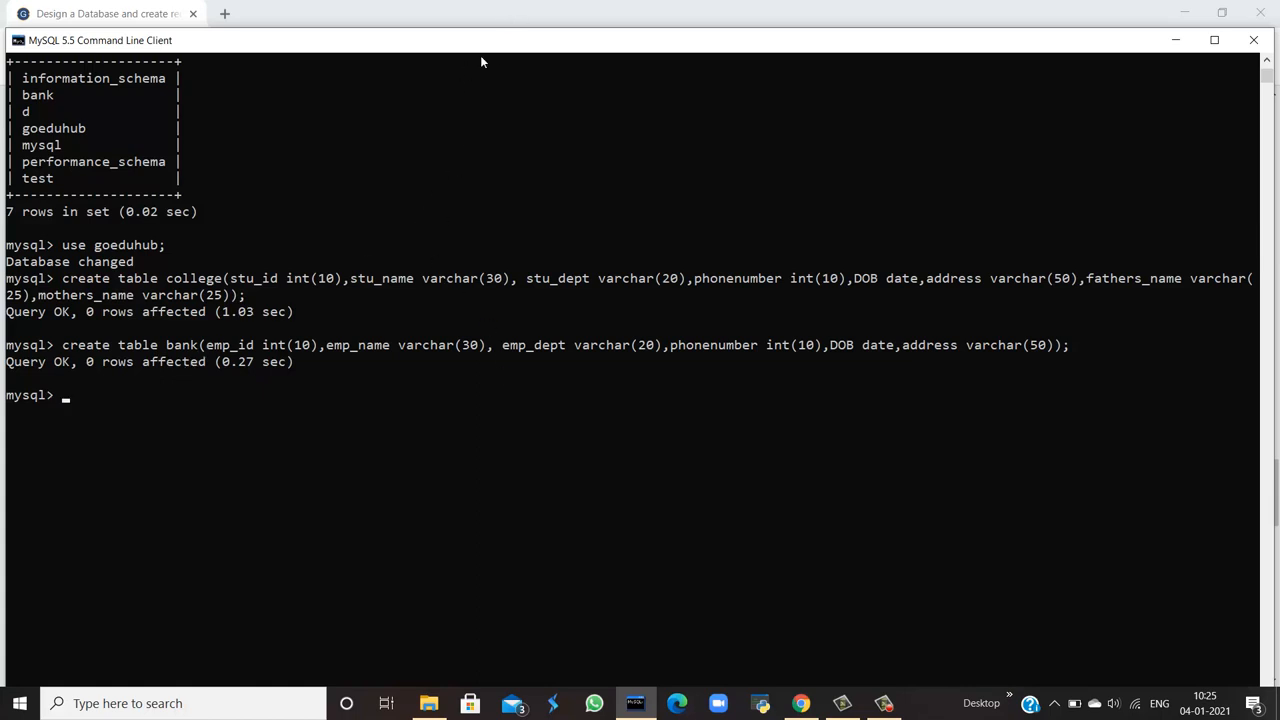
pyautogui.moveTo(536, 6)
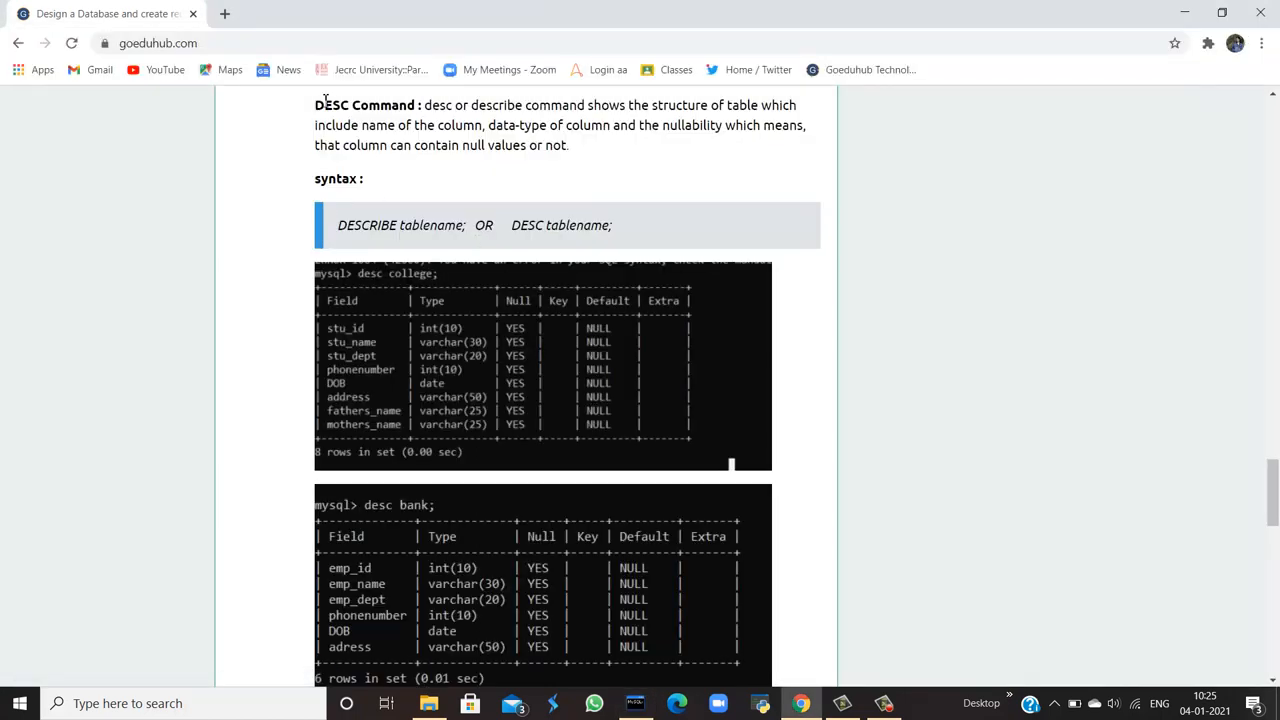
# Scroll through the DESC Command section until both desc college and desc bank outputs show.
pyautogui.scroll(-3)
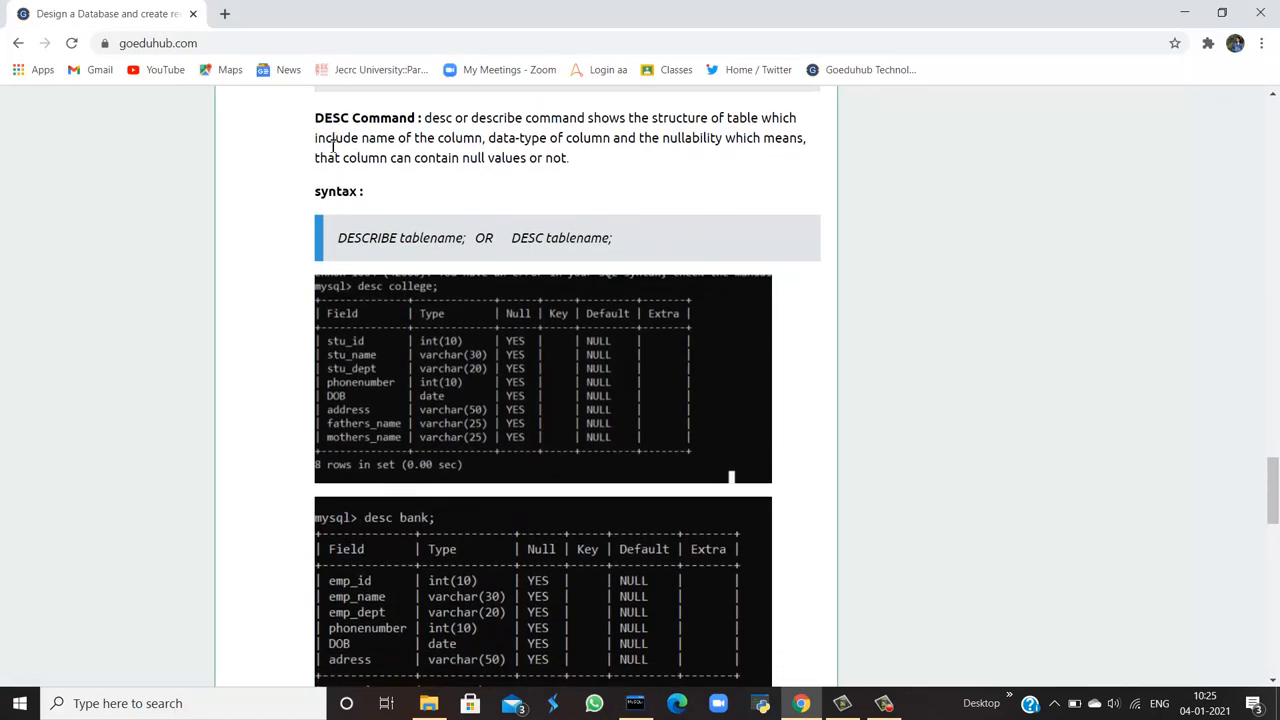
pyautogui.scroll(-3)
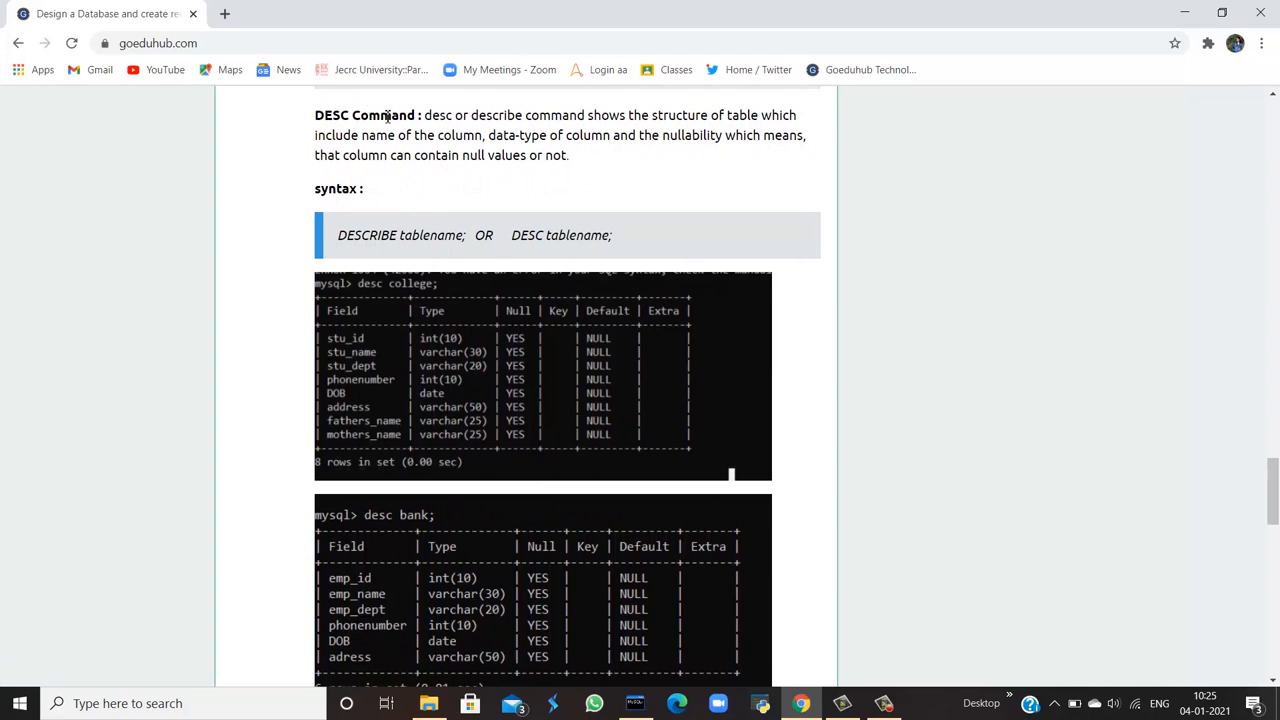
pyautogui.moveTo(490, 118)
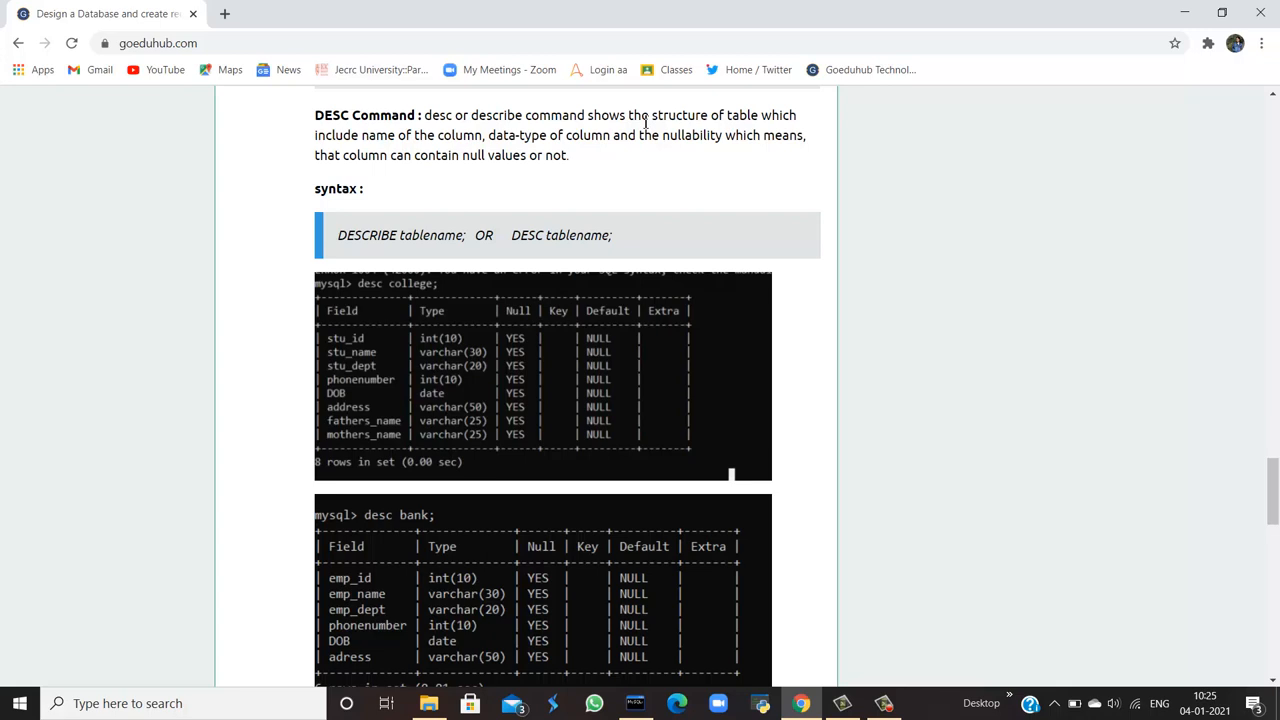
pyautogui.moveTo(583, 183)
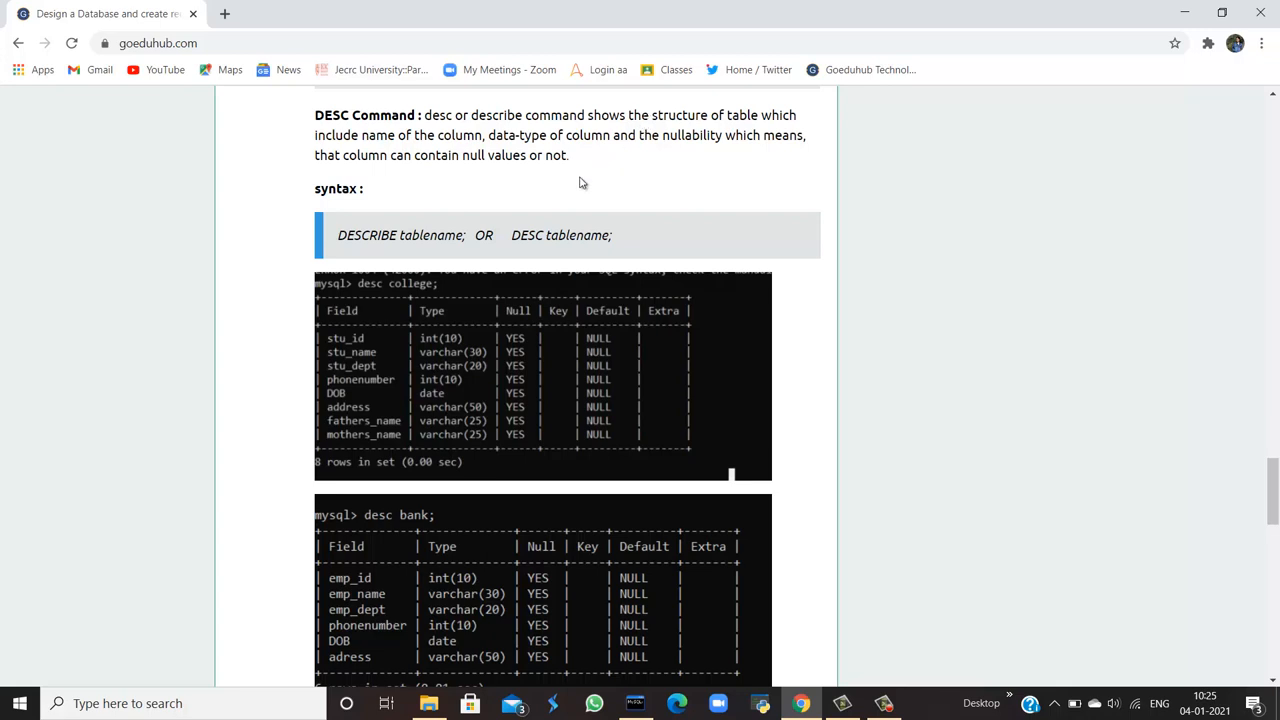
pyautogui.moveTo(388, 383)
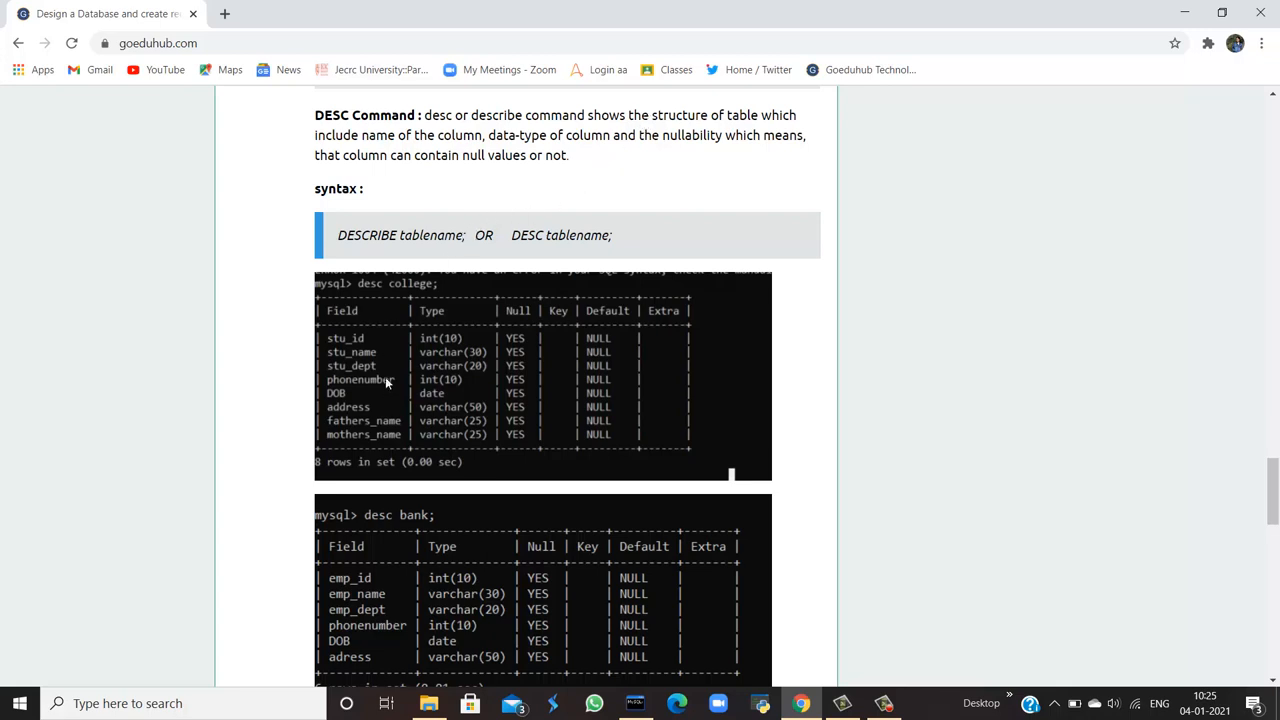
pyautogui.moveTo(467, 388)
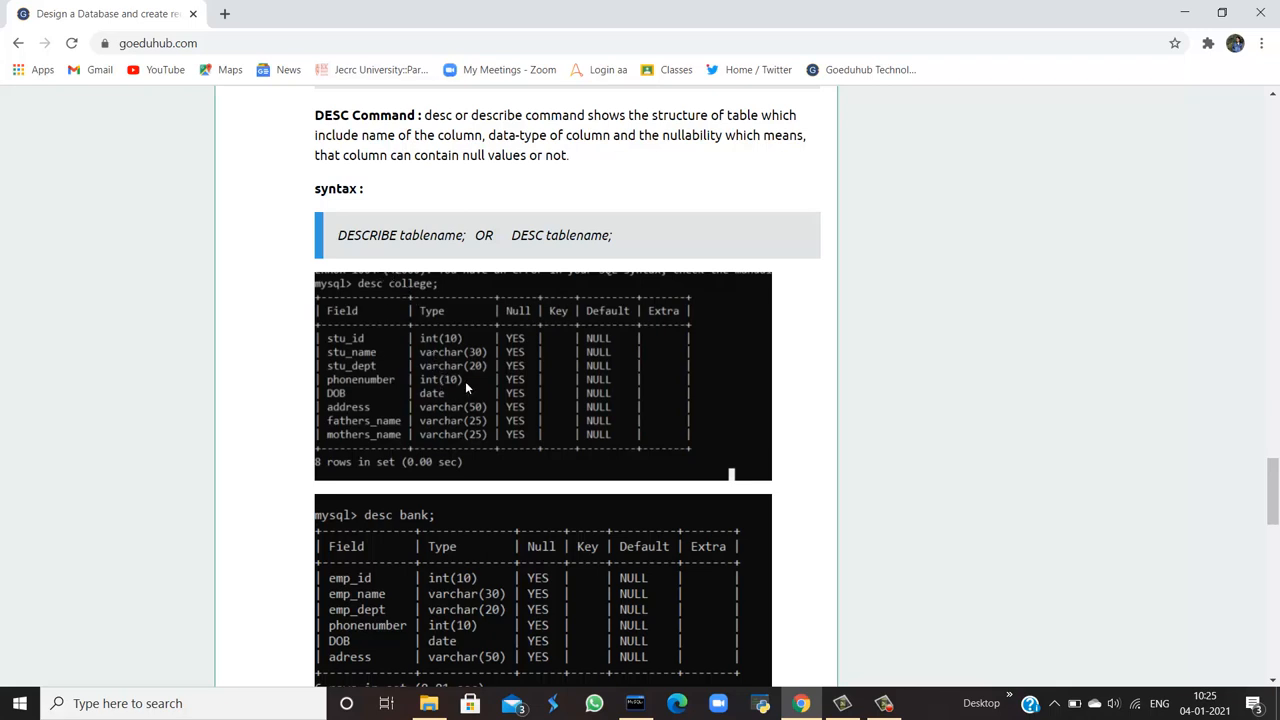
pyautogui.moveTo(523, 408)
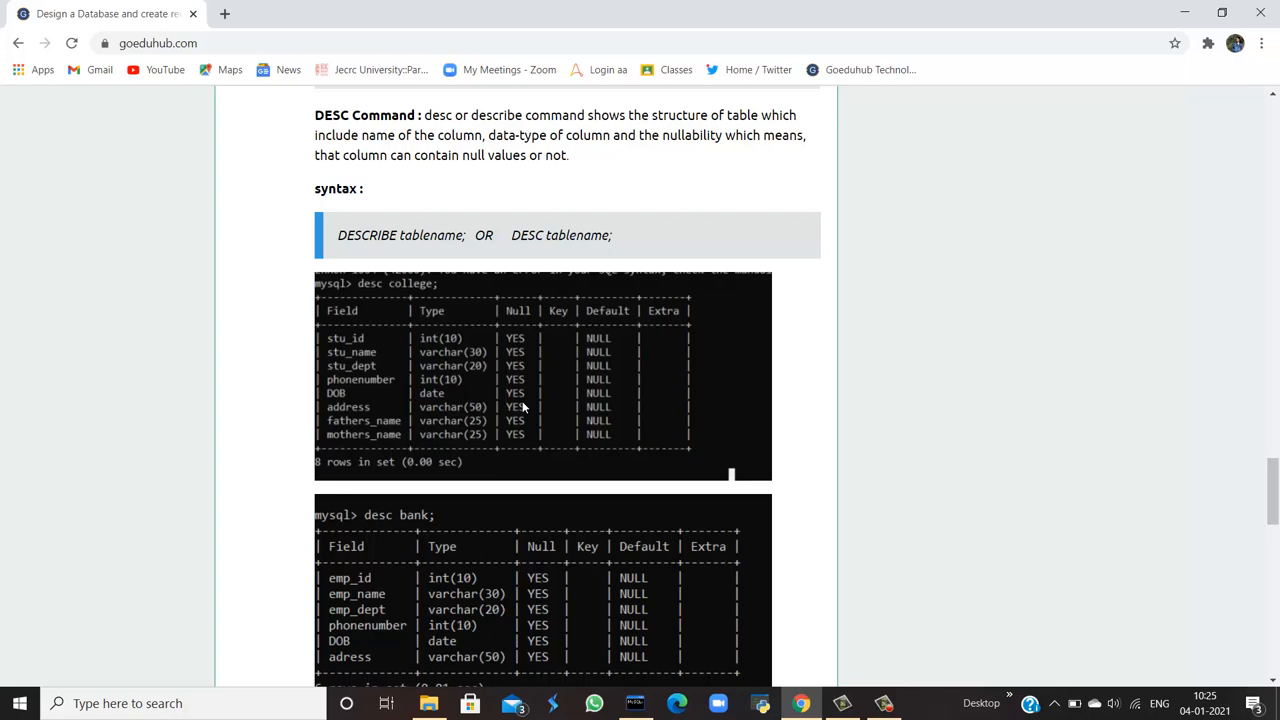
pyautogui.scroll(-3)
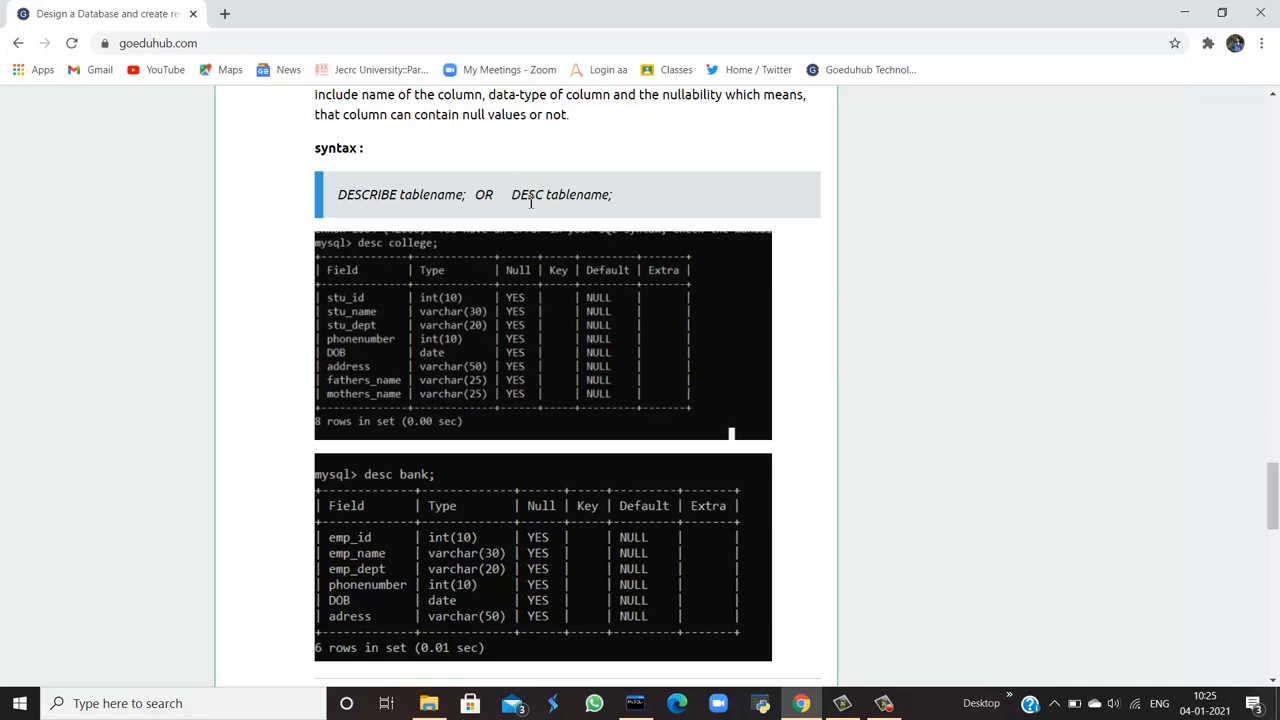
pyautogui.moveTo(795, 661)
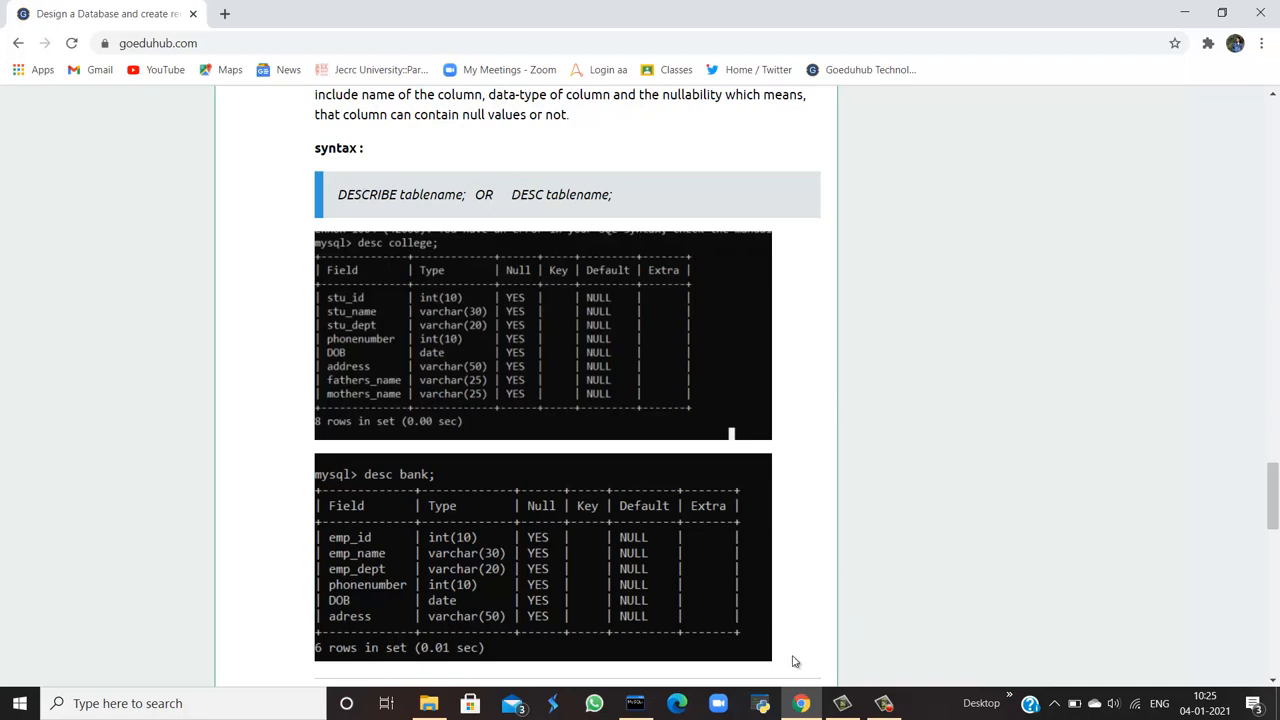
# Run desc college; in MySQL, correcting the typo, to list its eight columns.
pyautogui.click(635, 703)
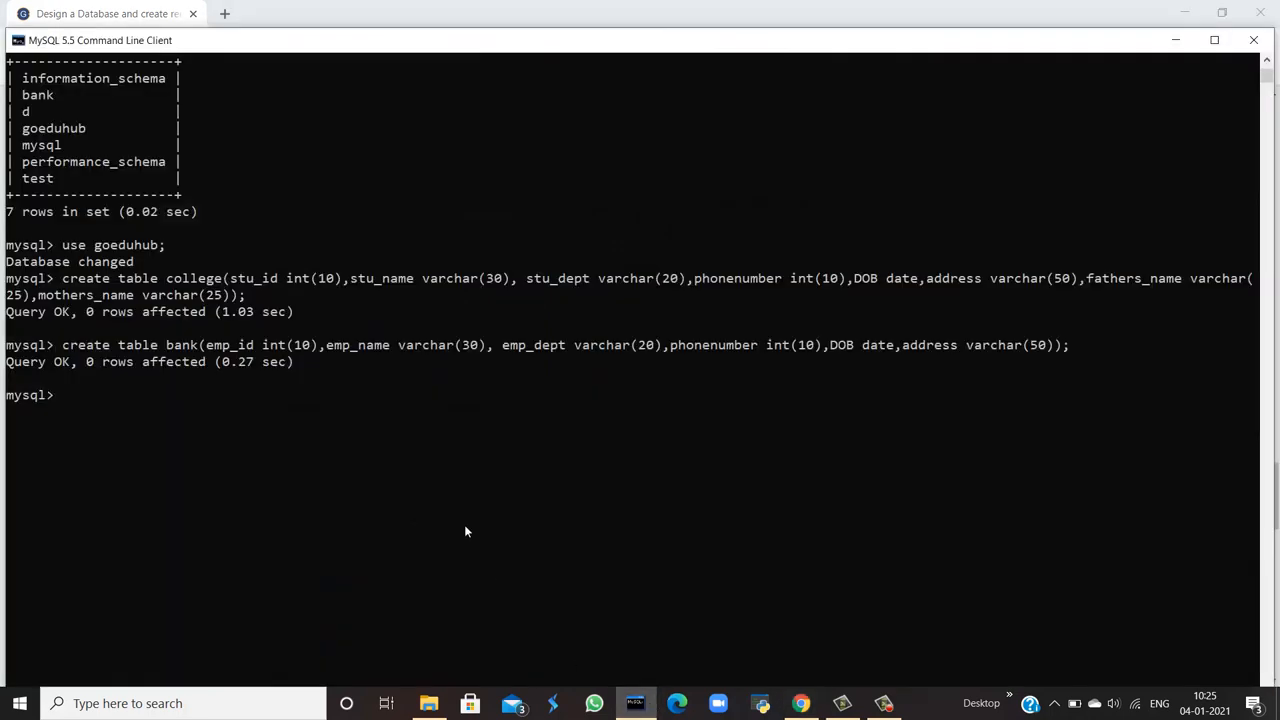
pyautogui.write('descd')
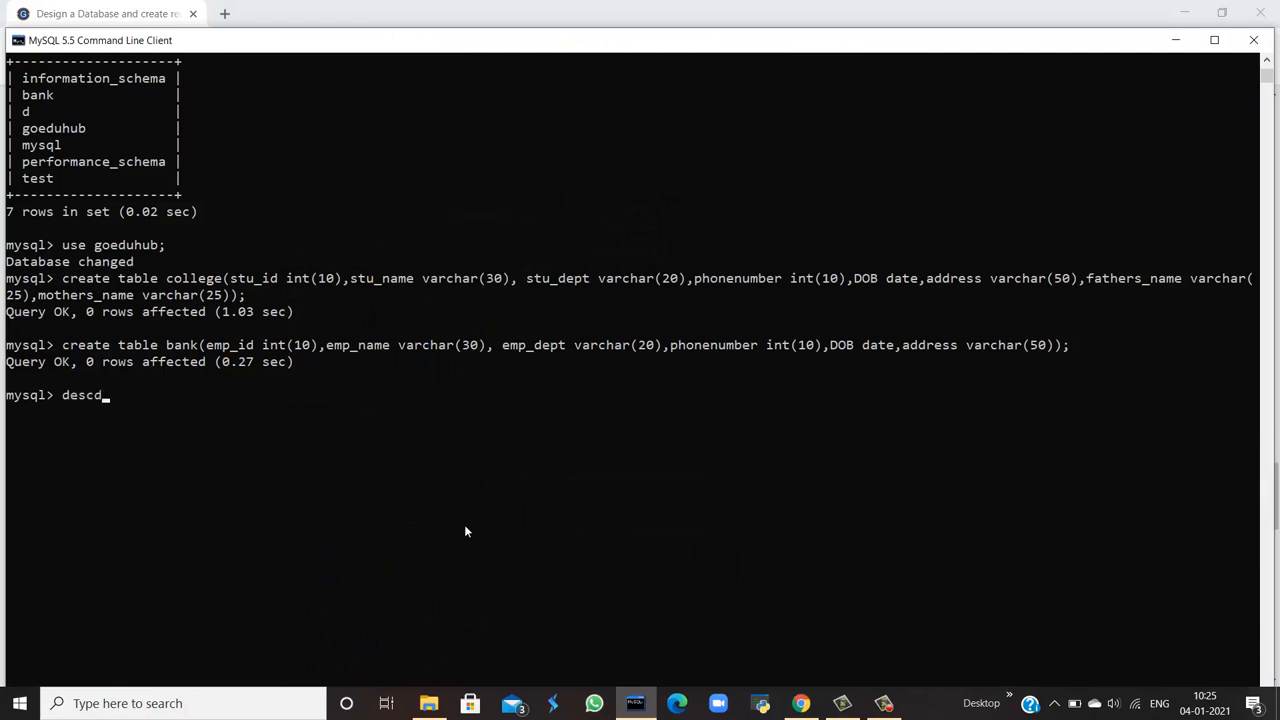
pyautogui.press('BackSpace')
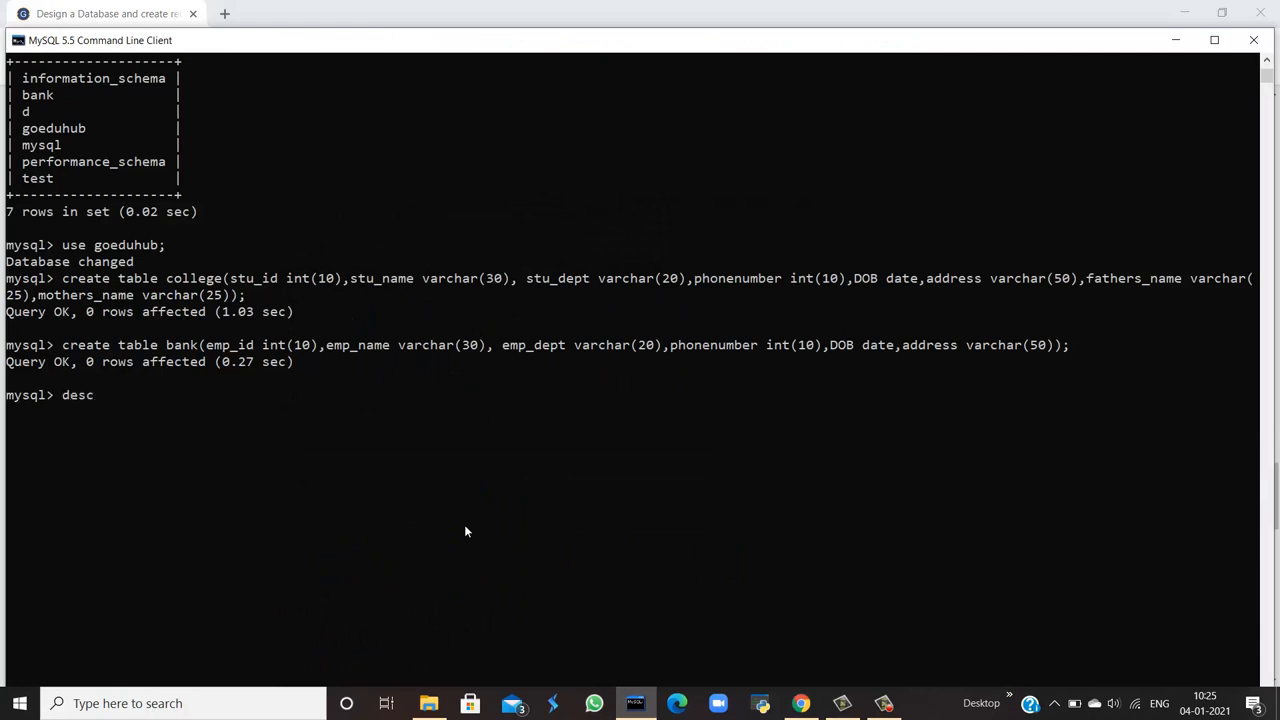
pyautogui.write('coll')
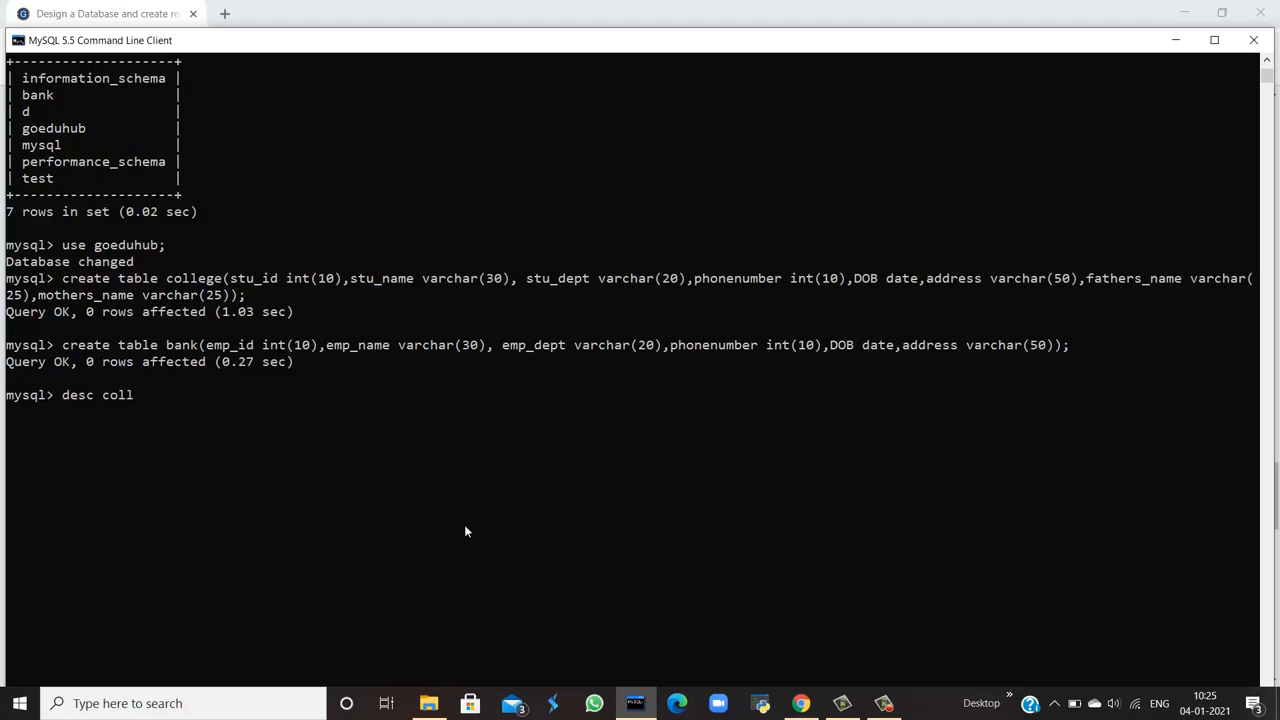
pyautogui.write('ege')
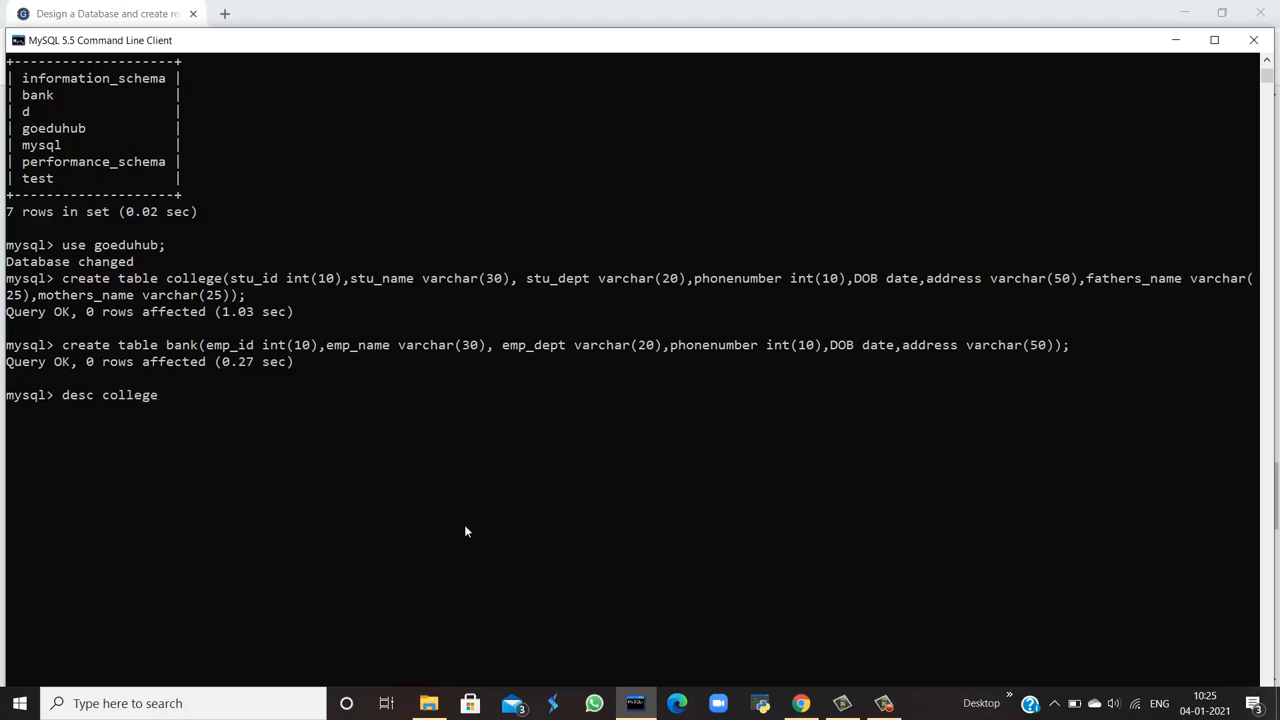
pyautogui.write(';')
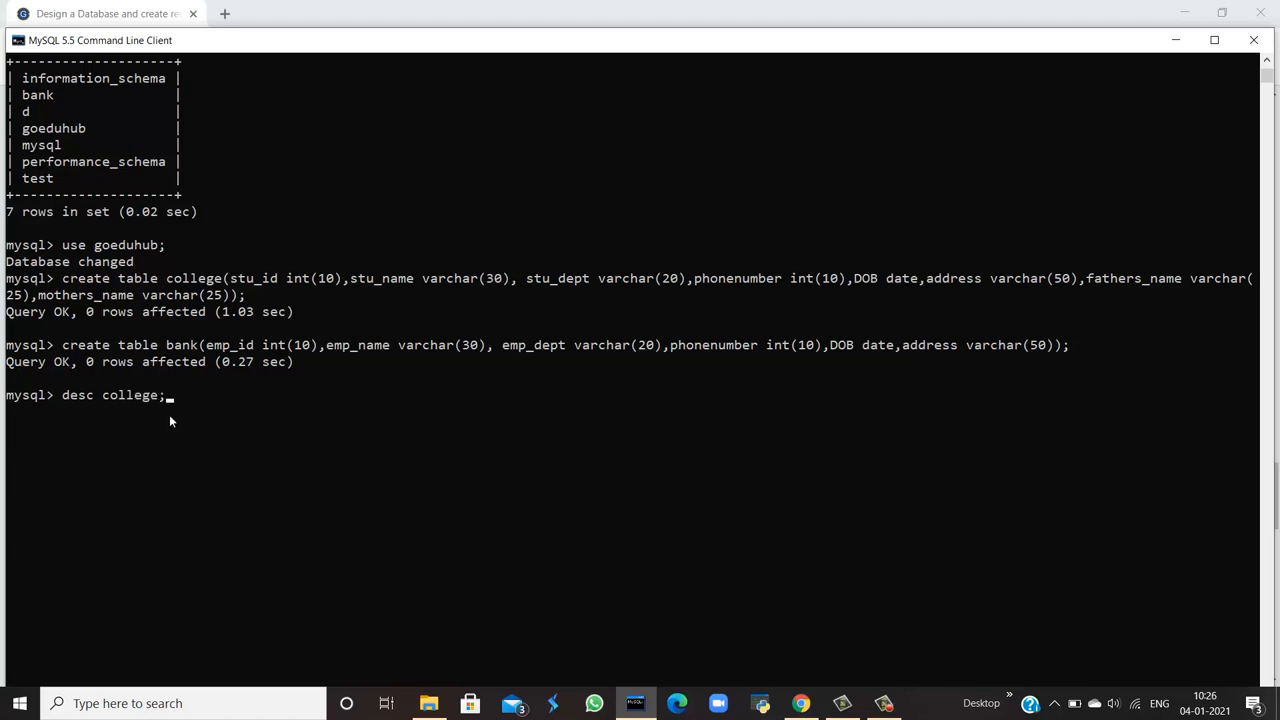
pyautogui.moveTo(164, 421)
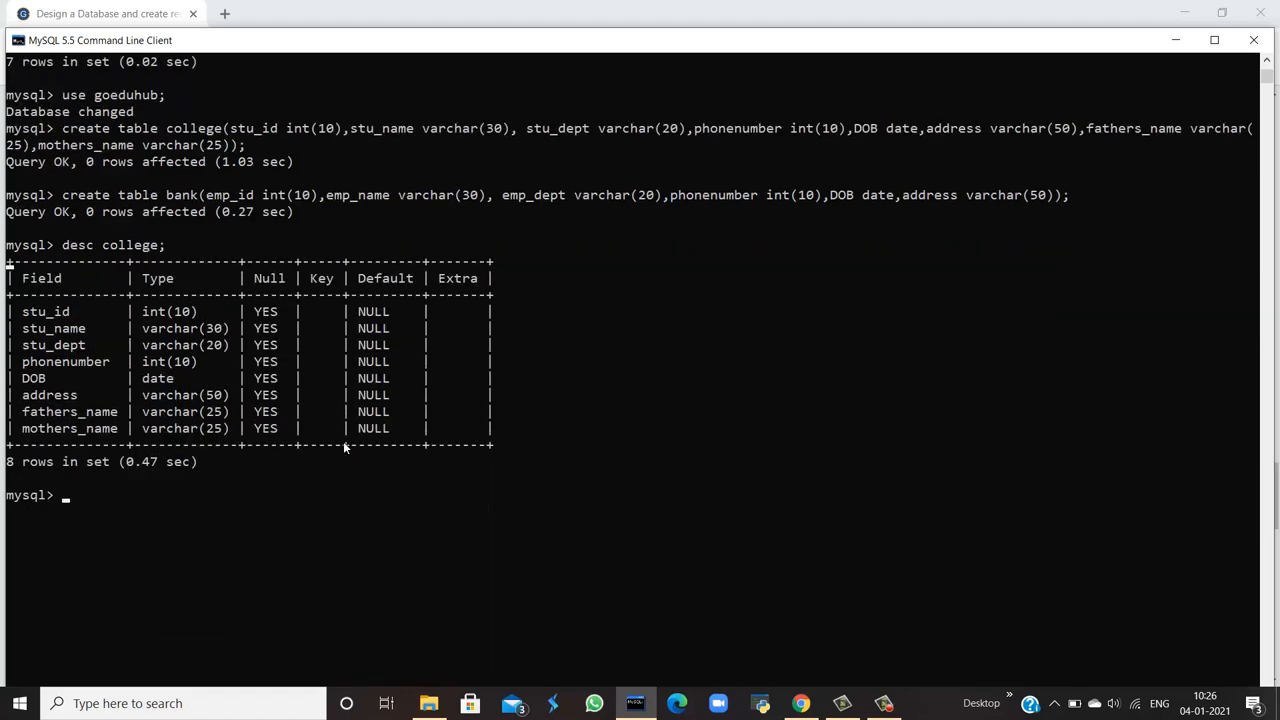
pyautogui.scroll(-3)
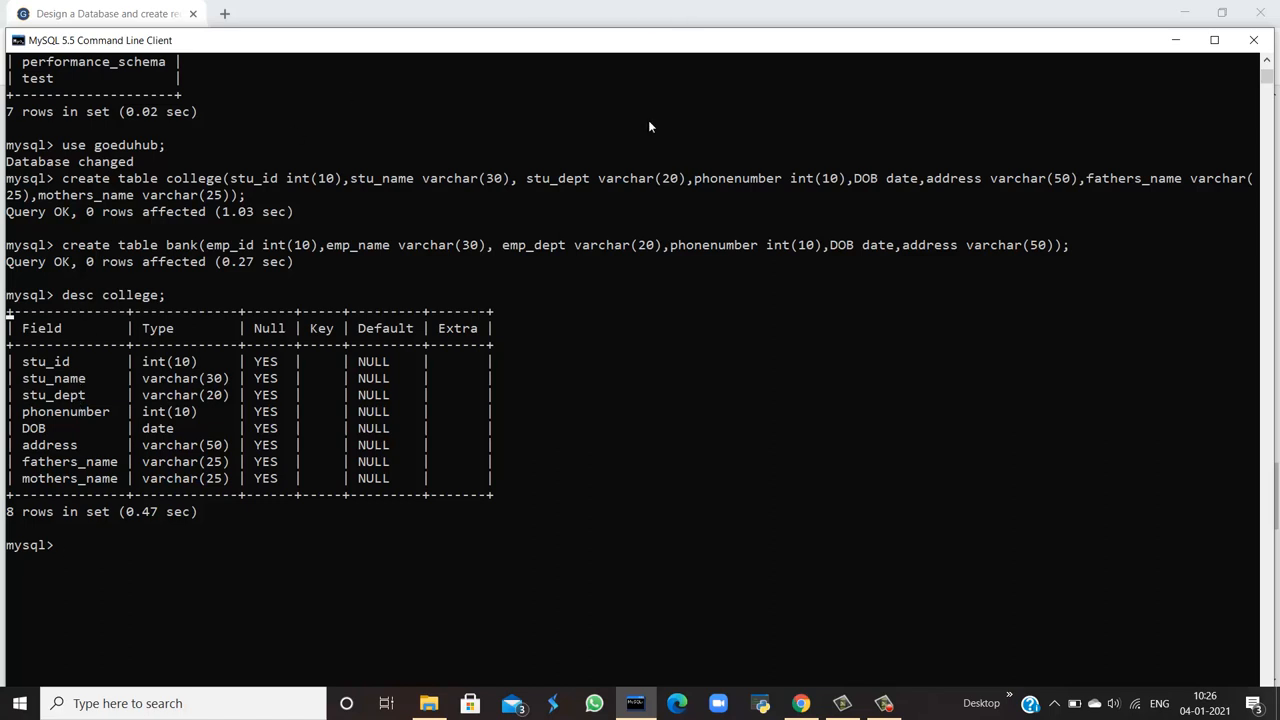
pyautogui.moveTo(155, 378)
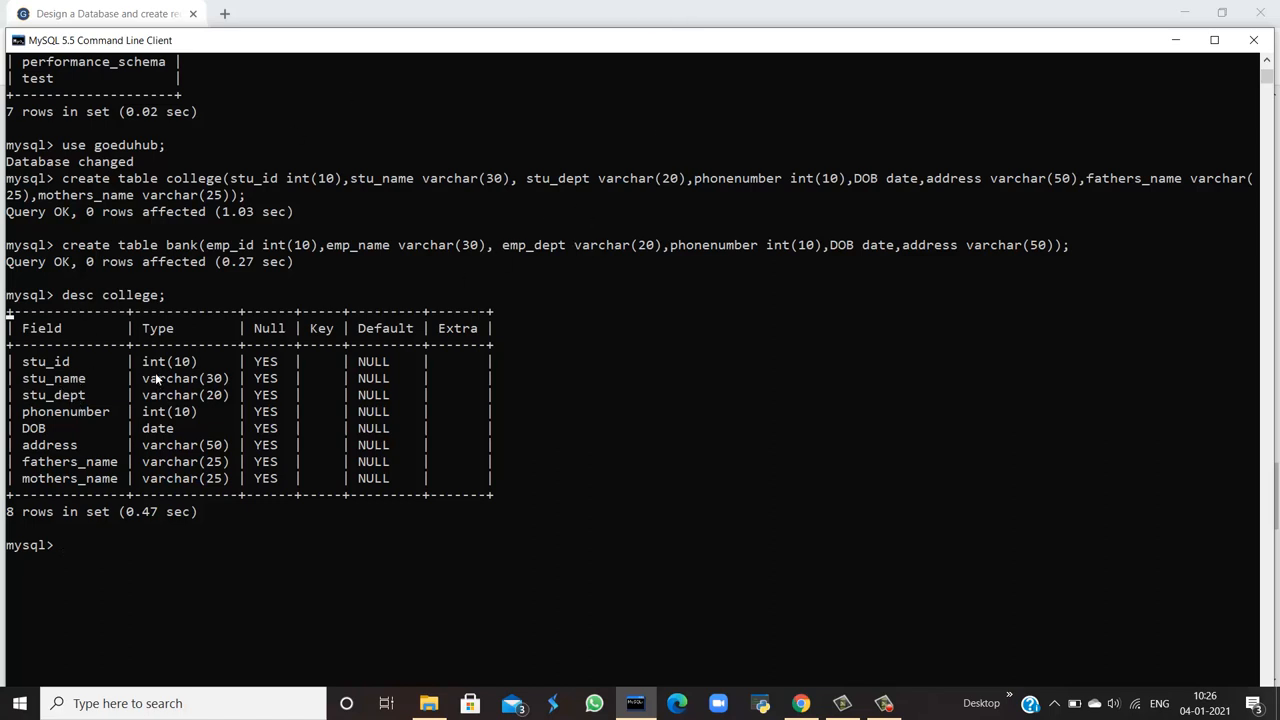
pyautogui.doubleClick(170, 361)
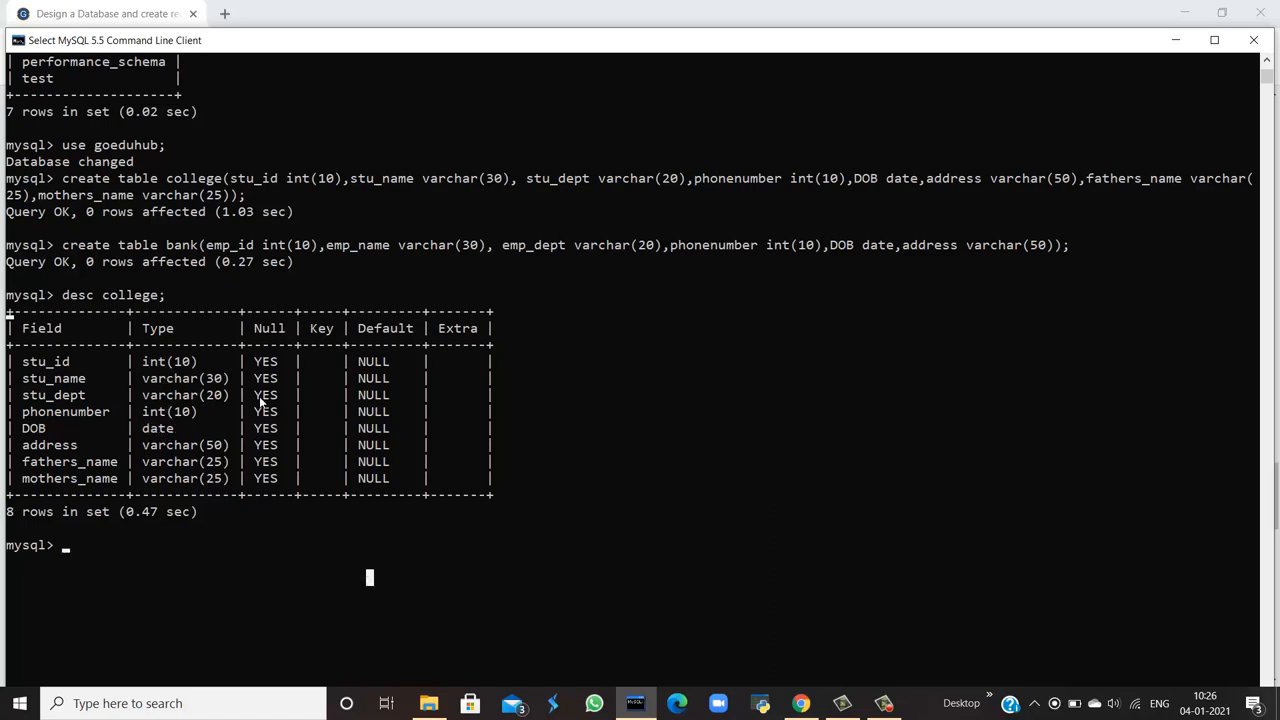
pyautogui.moveTo(323, 482)
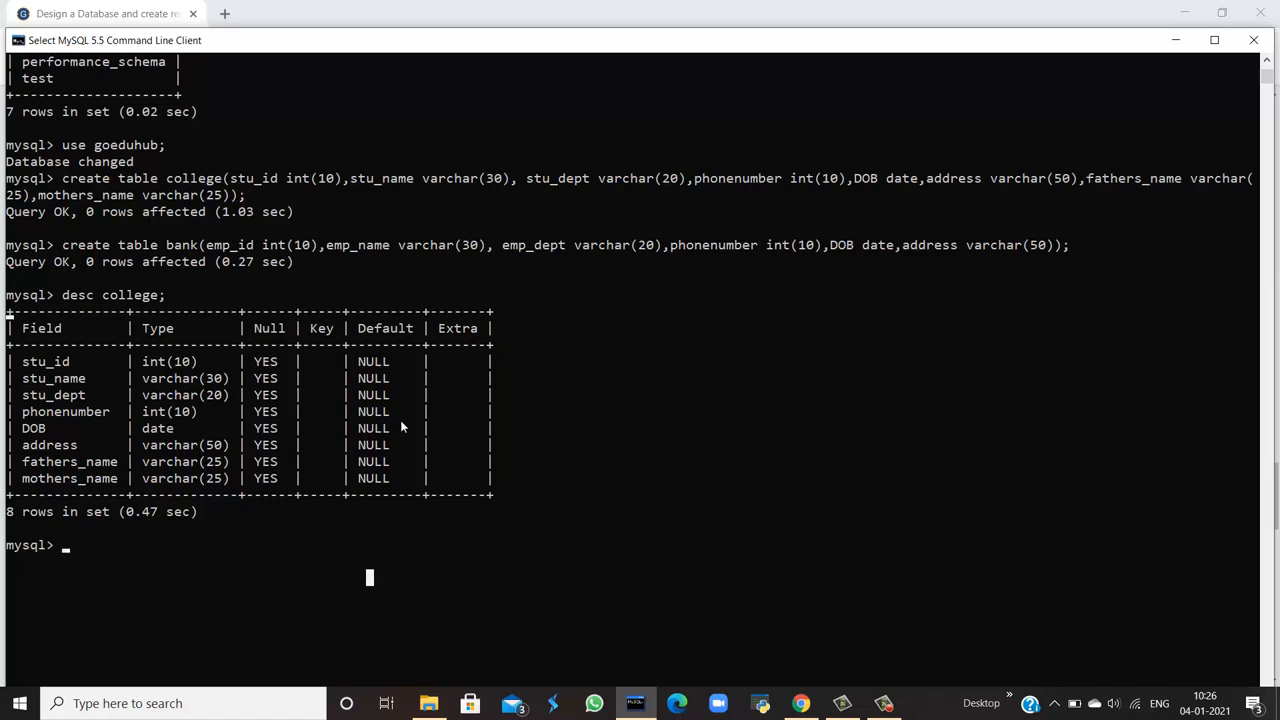
pyautogui.moveTo(113, 524)
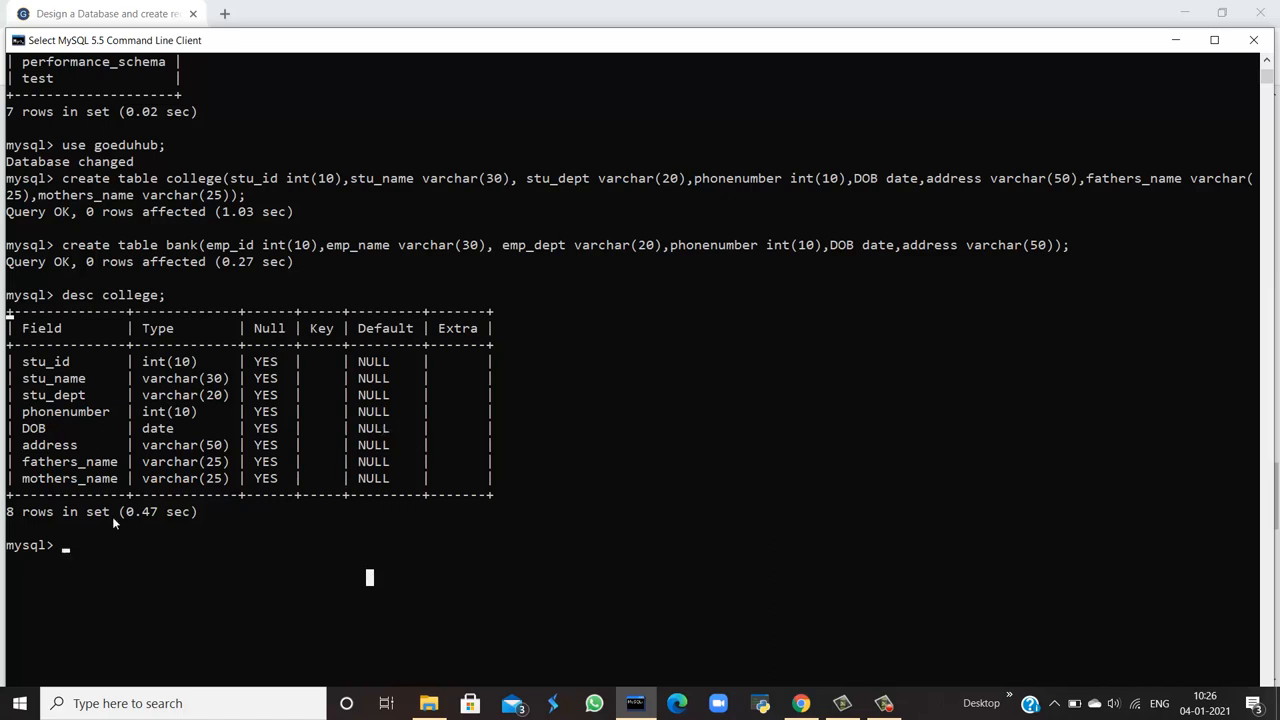
# Run desc bank; to list the bank table's six columns.
pyautogui.write('desc c')
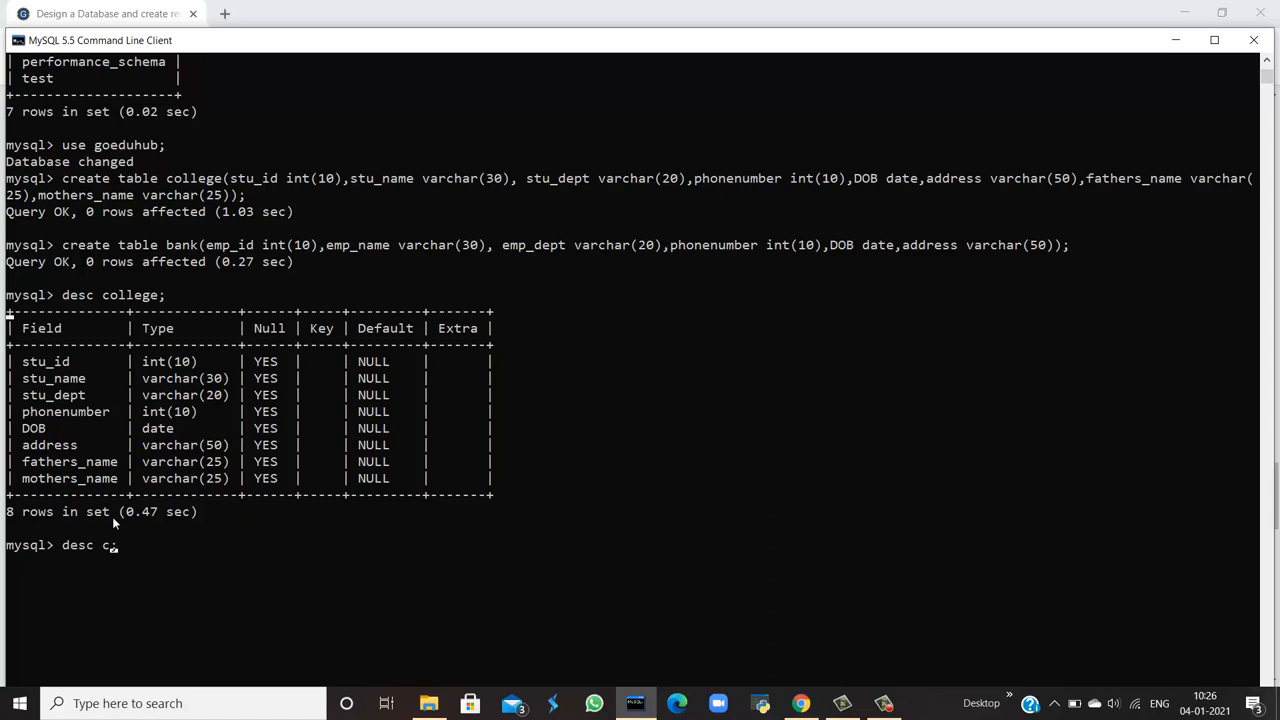
pyautogui.write('bank;')
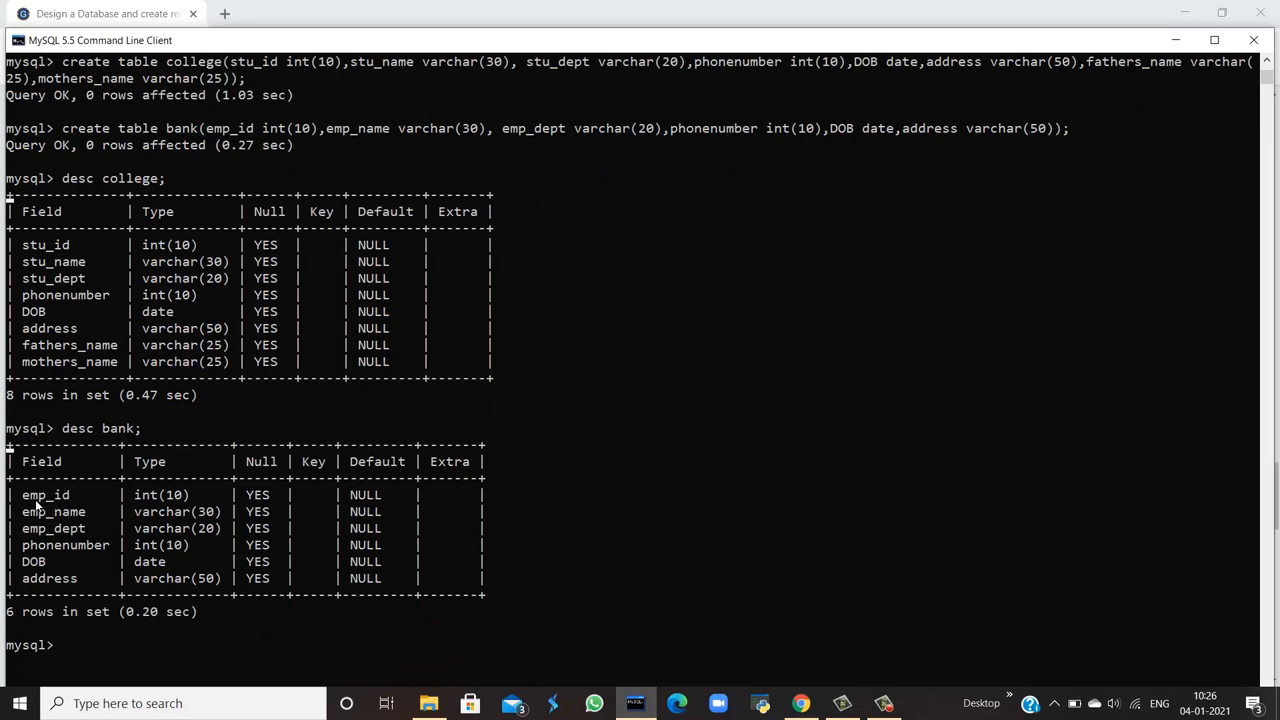
pyautogui.moveTo(90, 514)
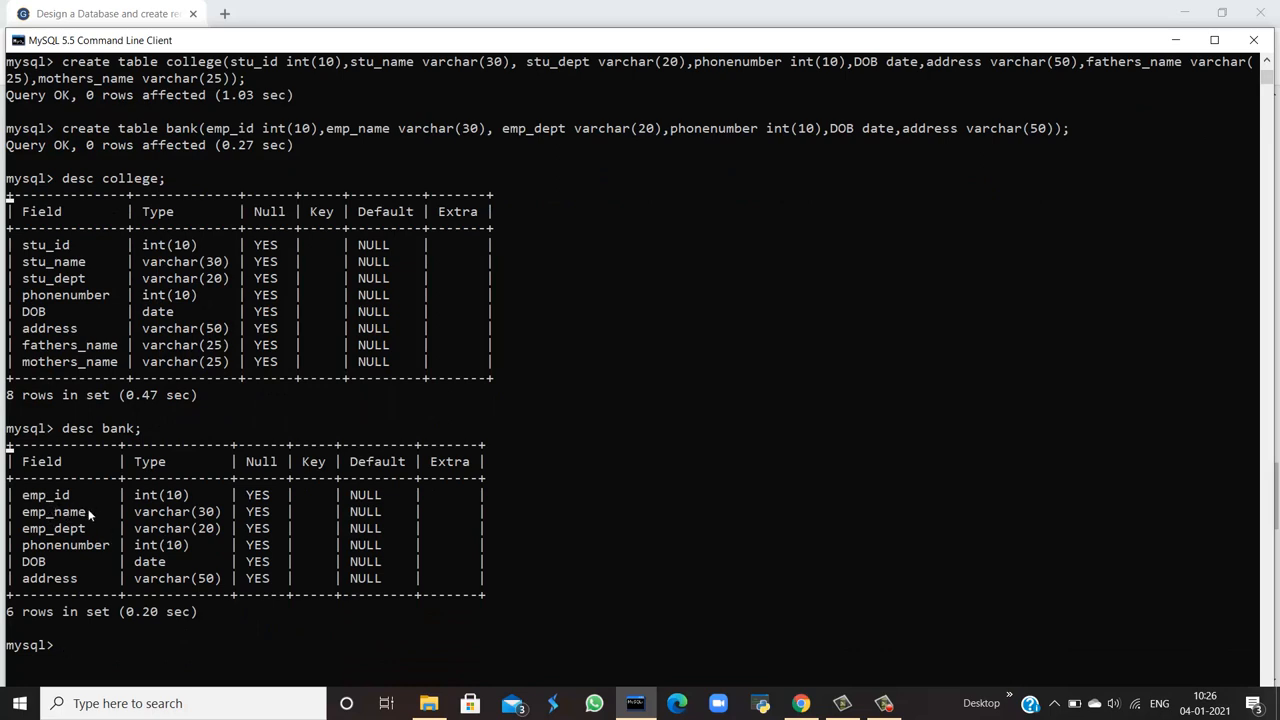
pyautogui.moveTo(88, 545)
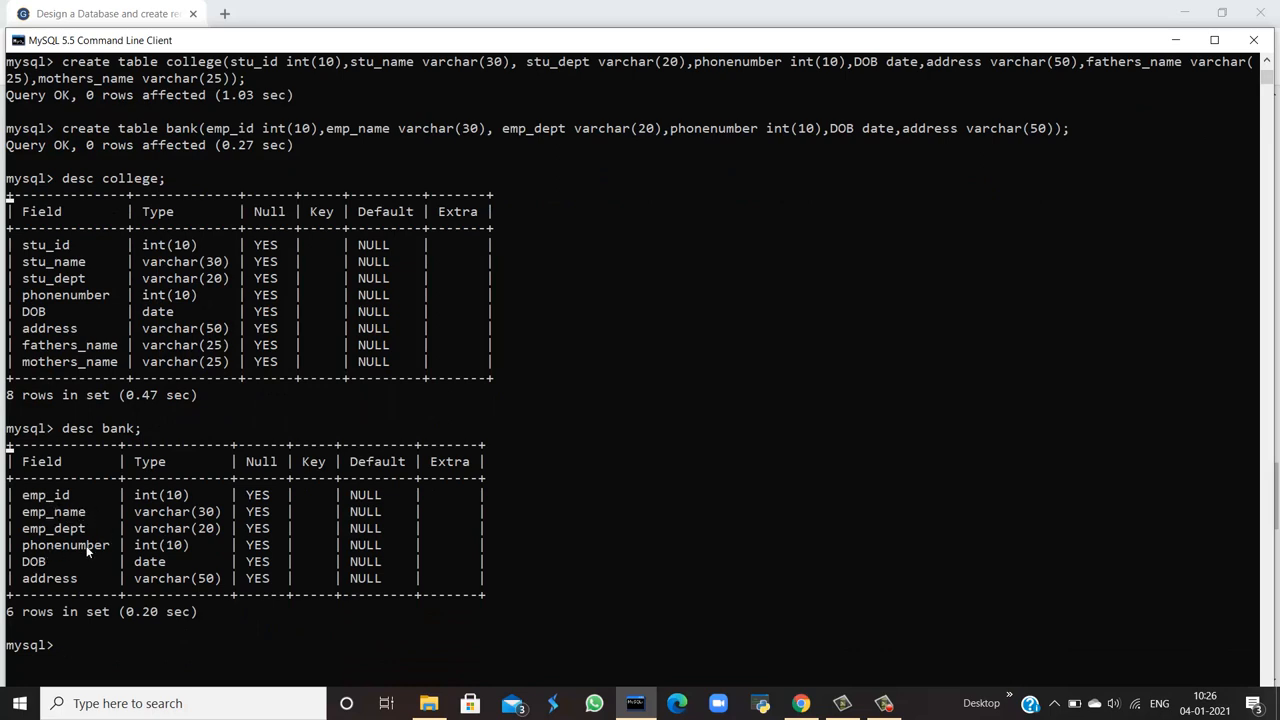
pyautogui.moveTo(597, 652)
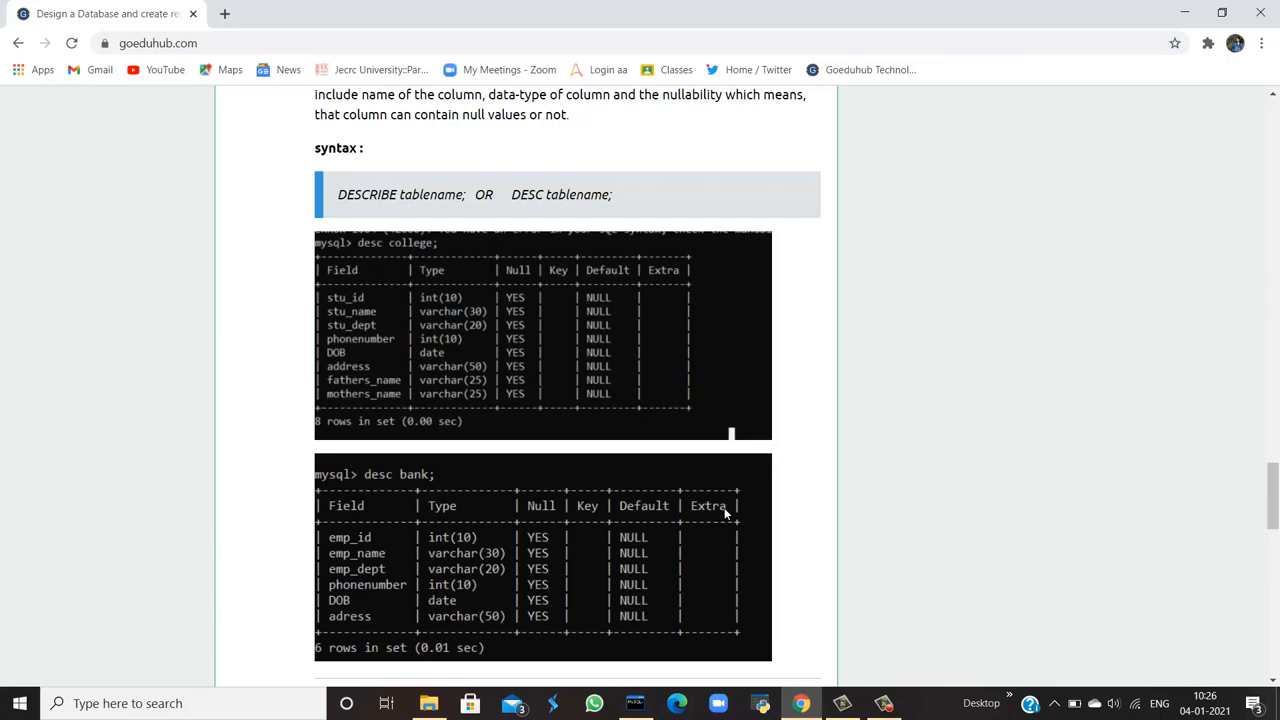
# Scroll the goeduhub tutorial back up to Step-2 and Step-3.
pyautogui.scroll(-3)
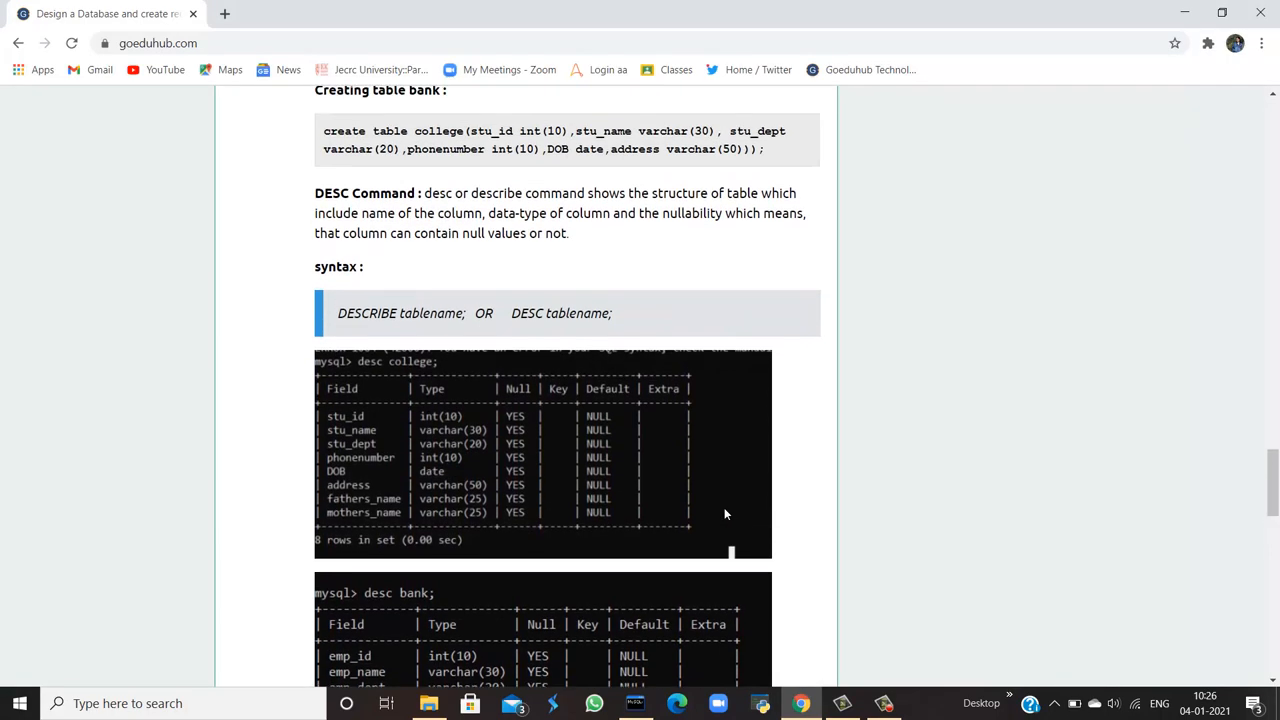
pyautogui.scroll(3)
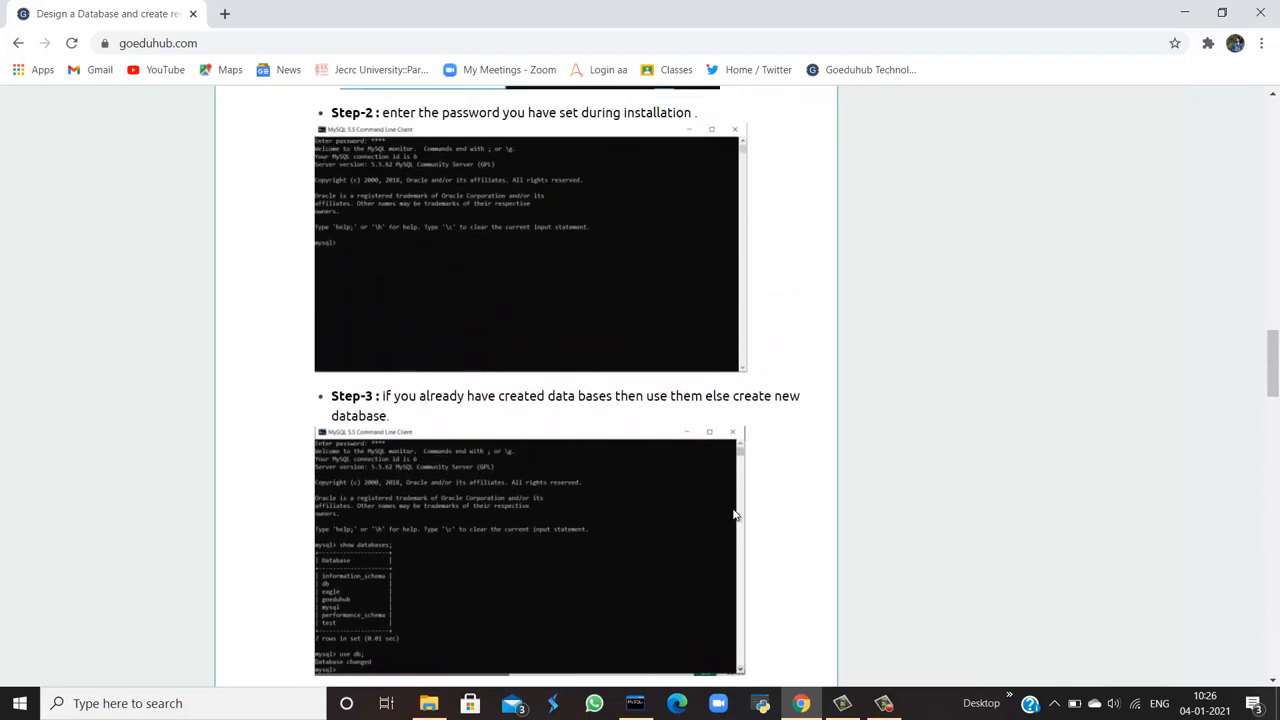
pyautogui.moveTo(925, 533)
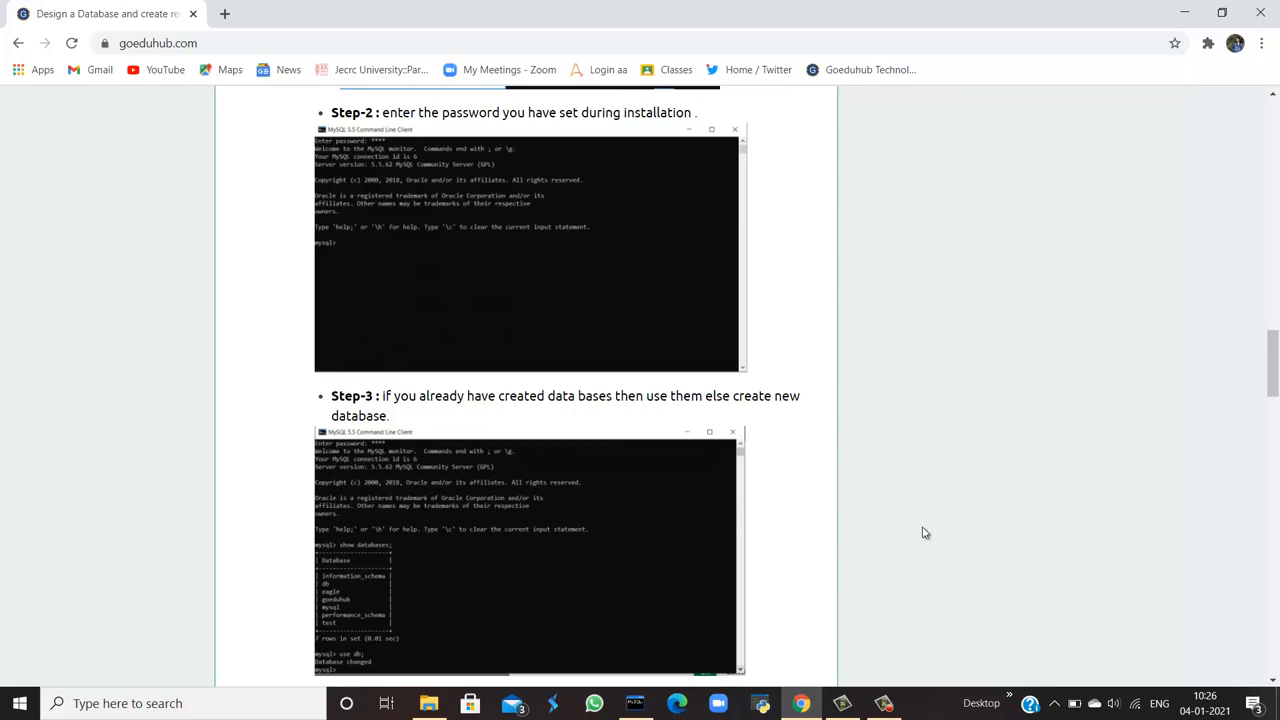